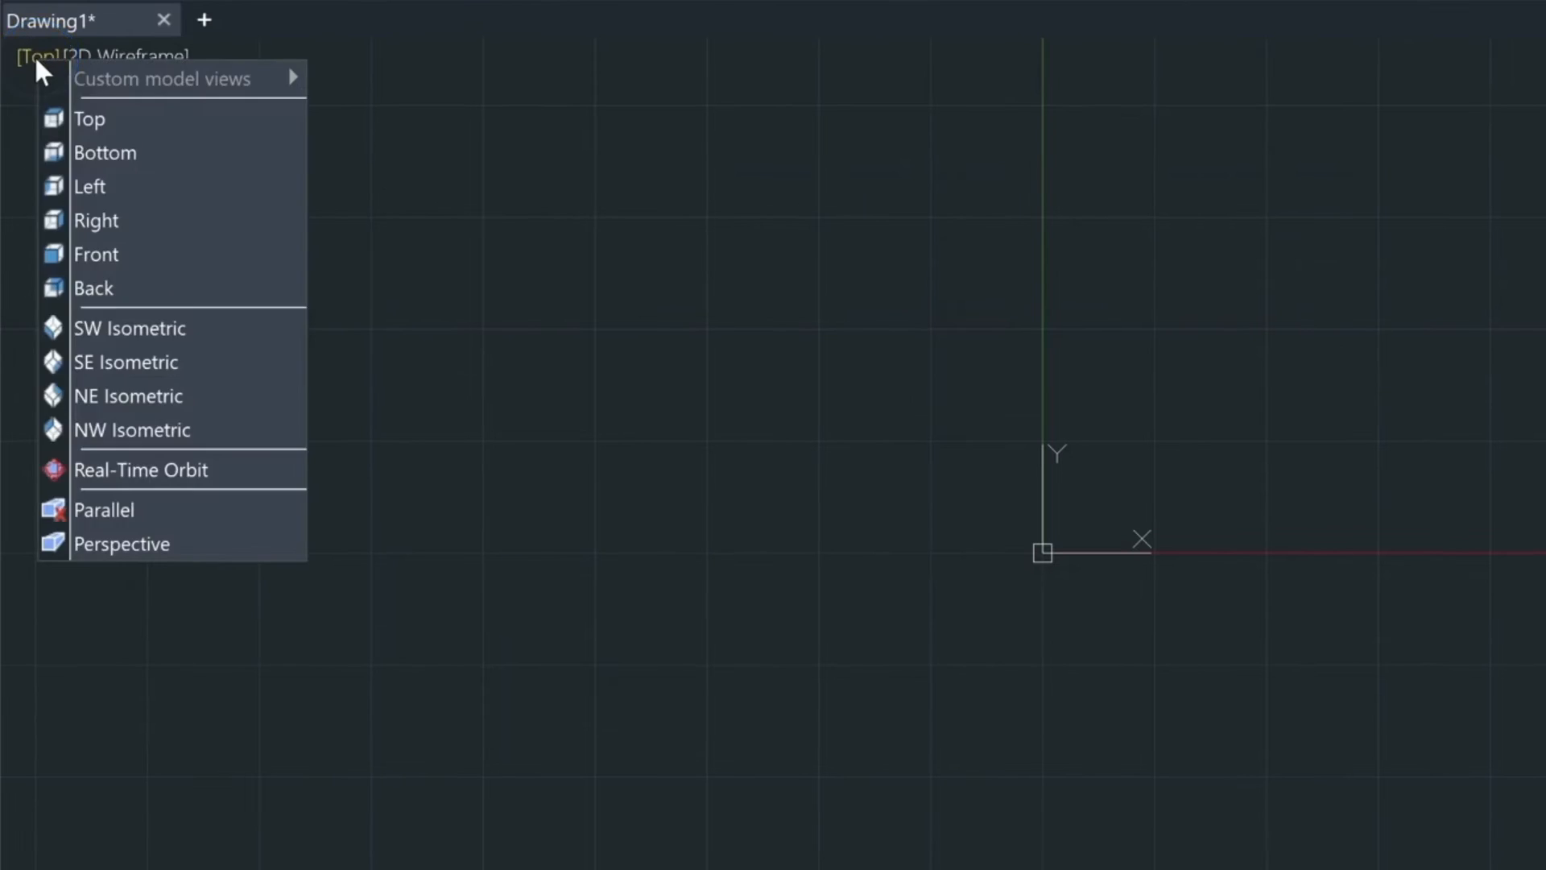
# - Switch the empty drawing to SW Isometric, then to SE Isometric from the view list
pyautogui.click(129, 327)
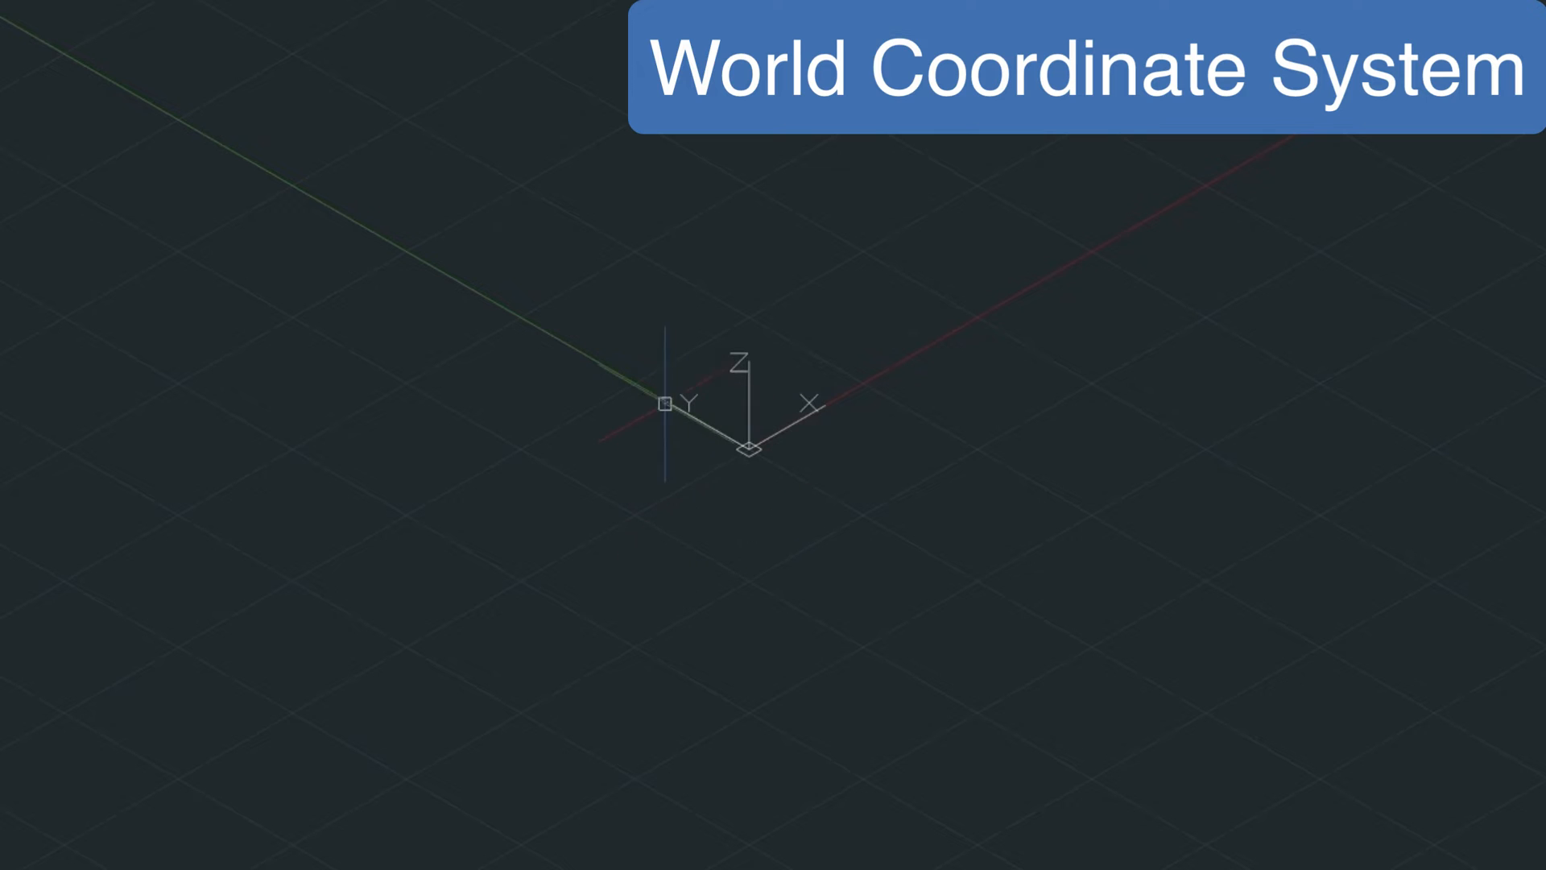
pyautogui.moveTo(762, 177)
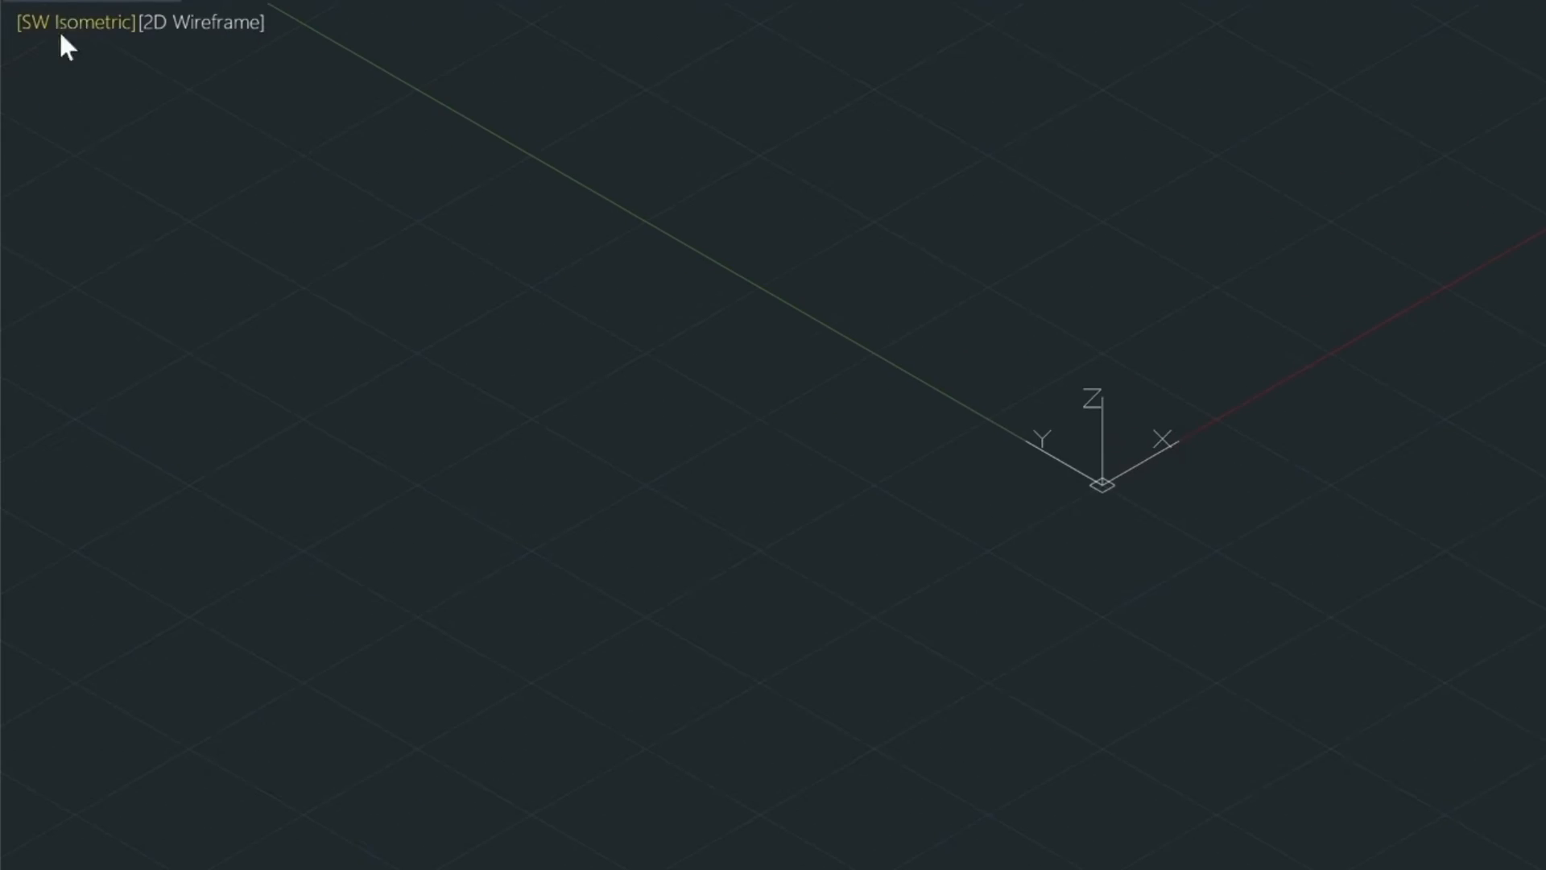
pyautogui.click(75, 20)
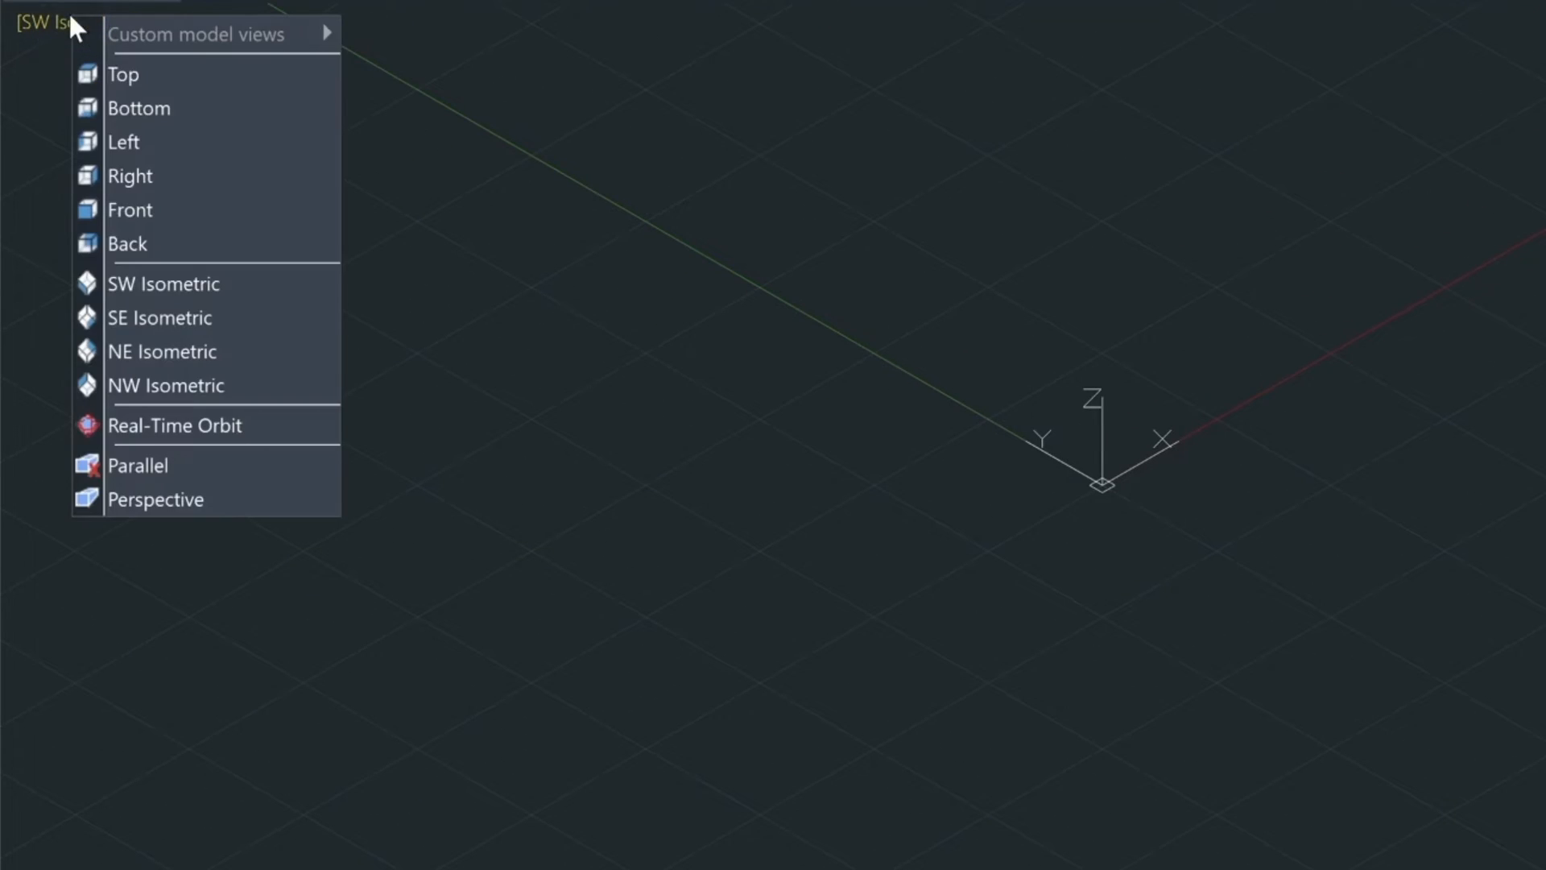
pyautogui.click(159, 318)
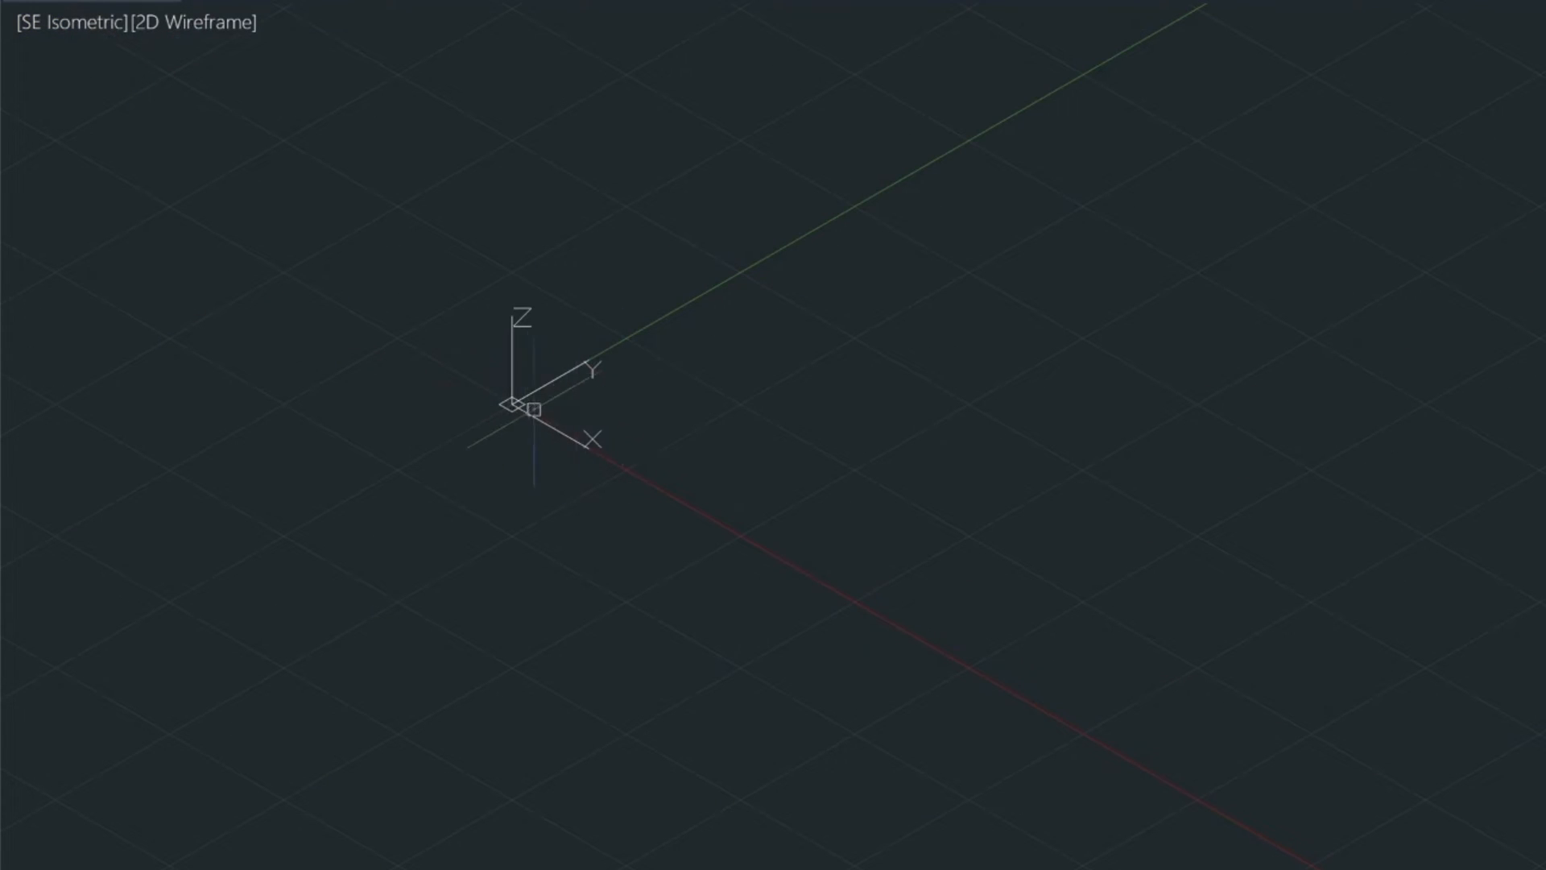
pyautogui.moveTo(981, 570)
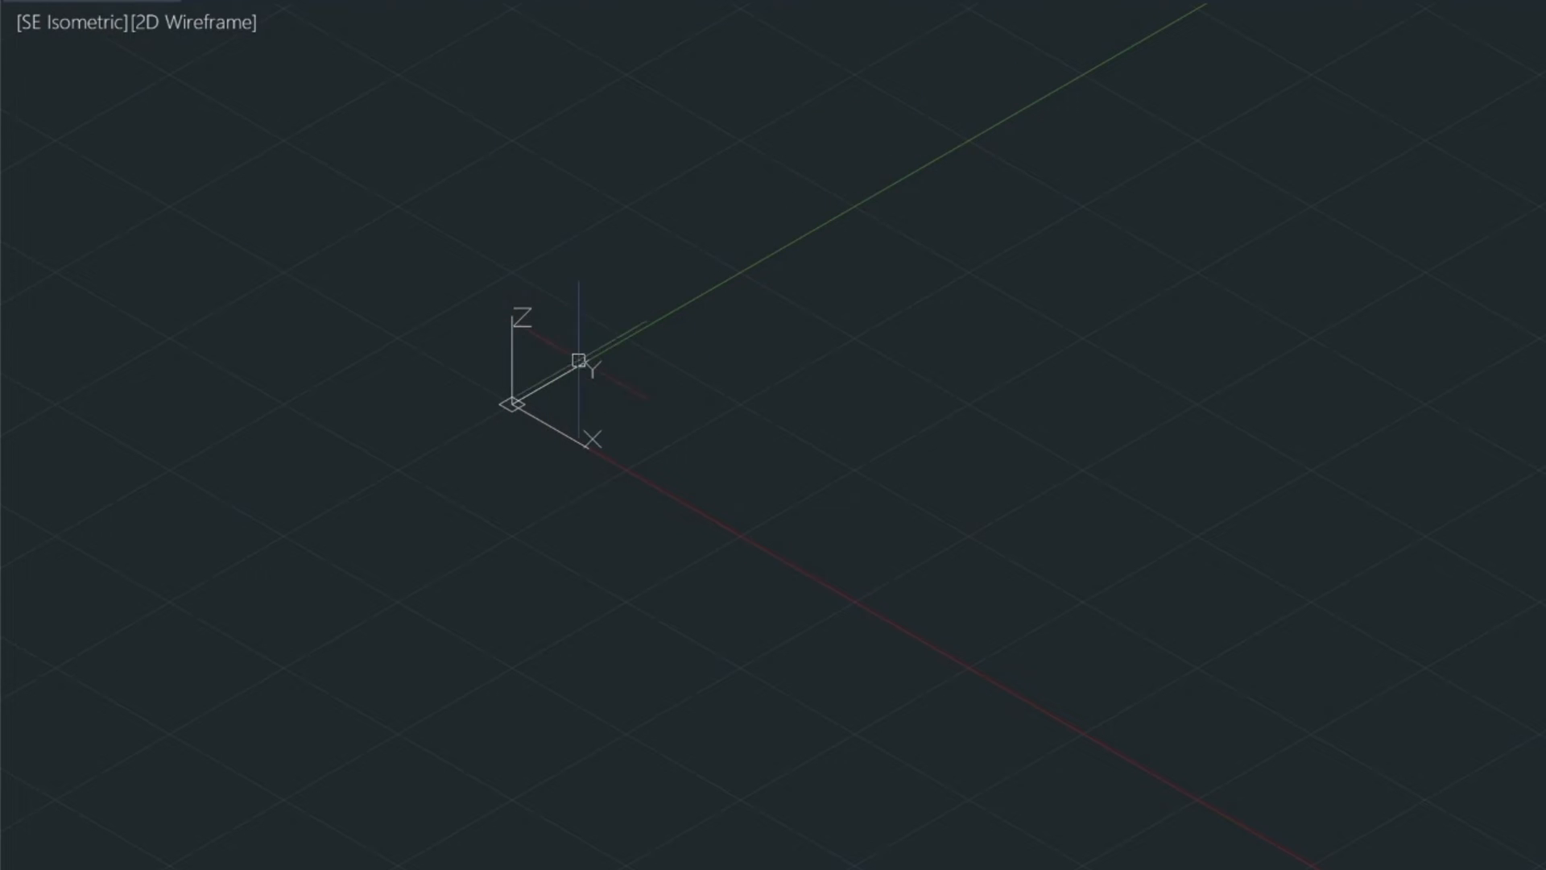
pyautogui.moveTo(482, 156)
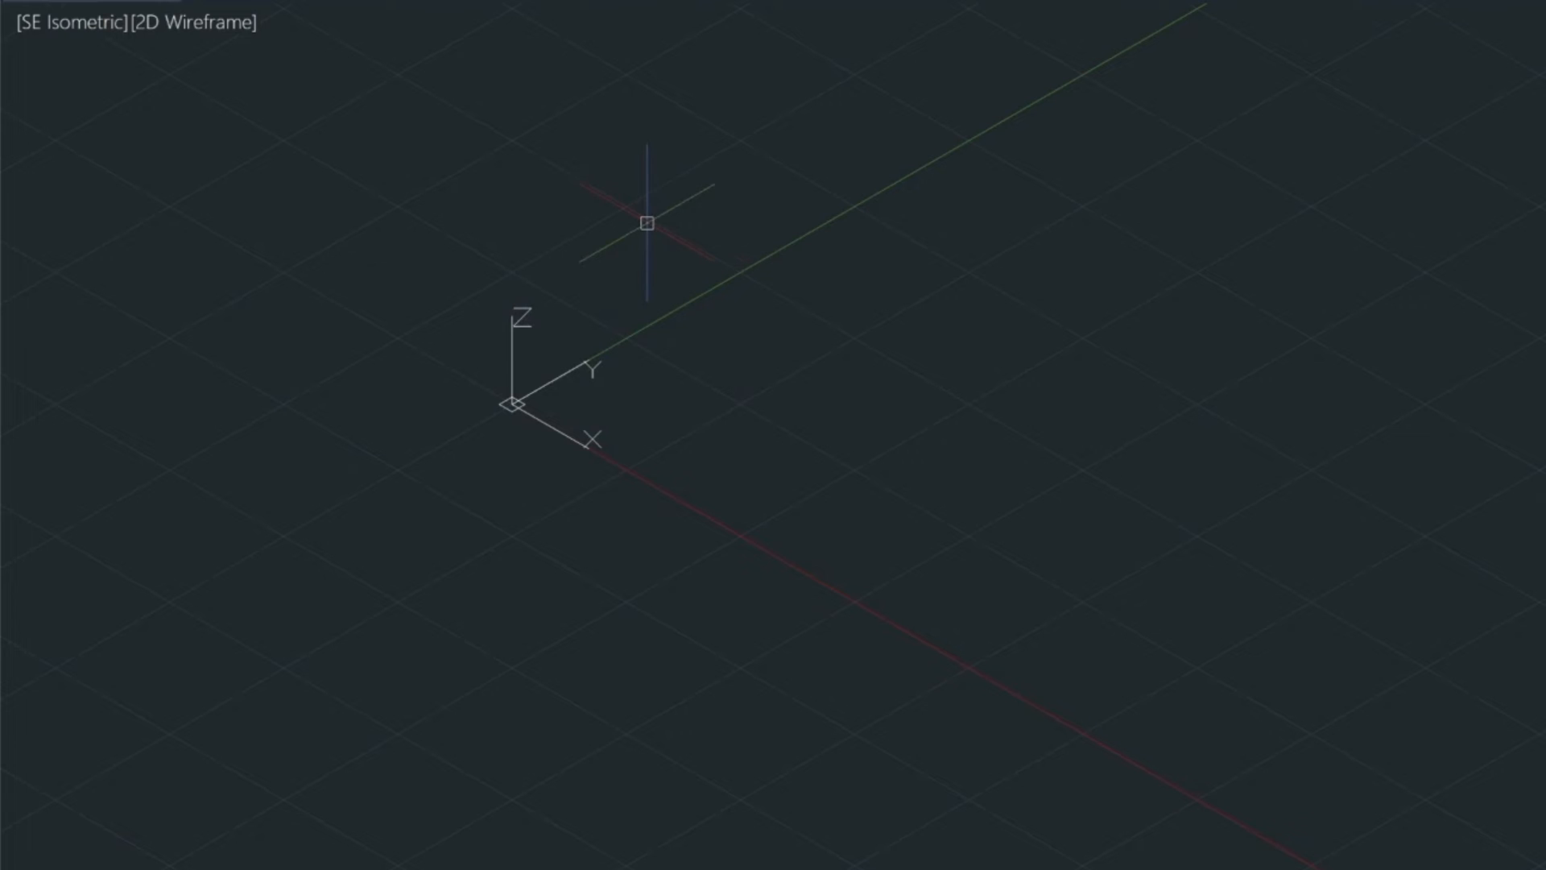
# - Undo back to the SW isometric view and draw a radius-50 circle centred at 0,0
pyautogui.press('ctrl+z')
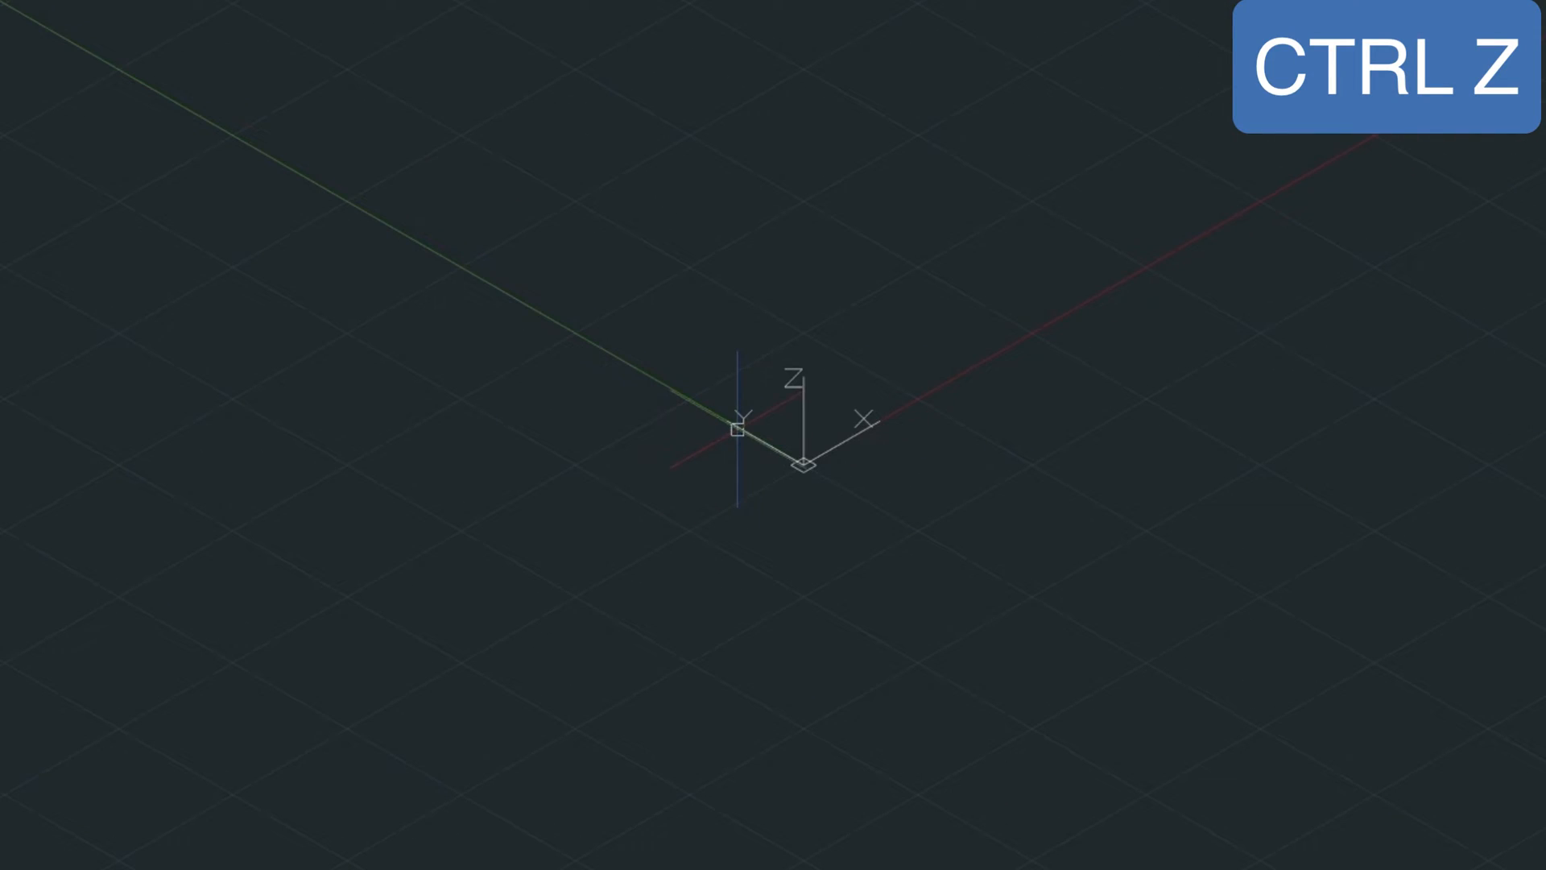
pyautogui.press('ctrl+z')
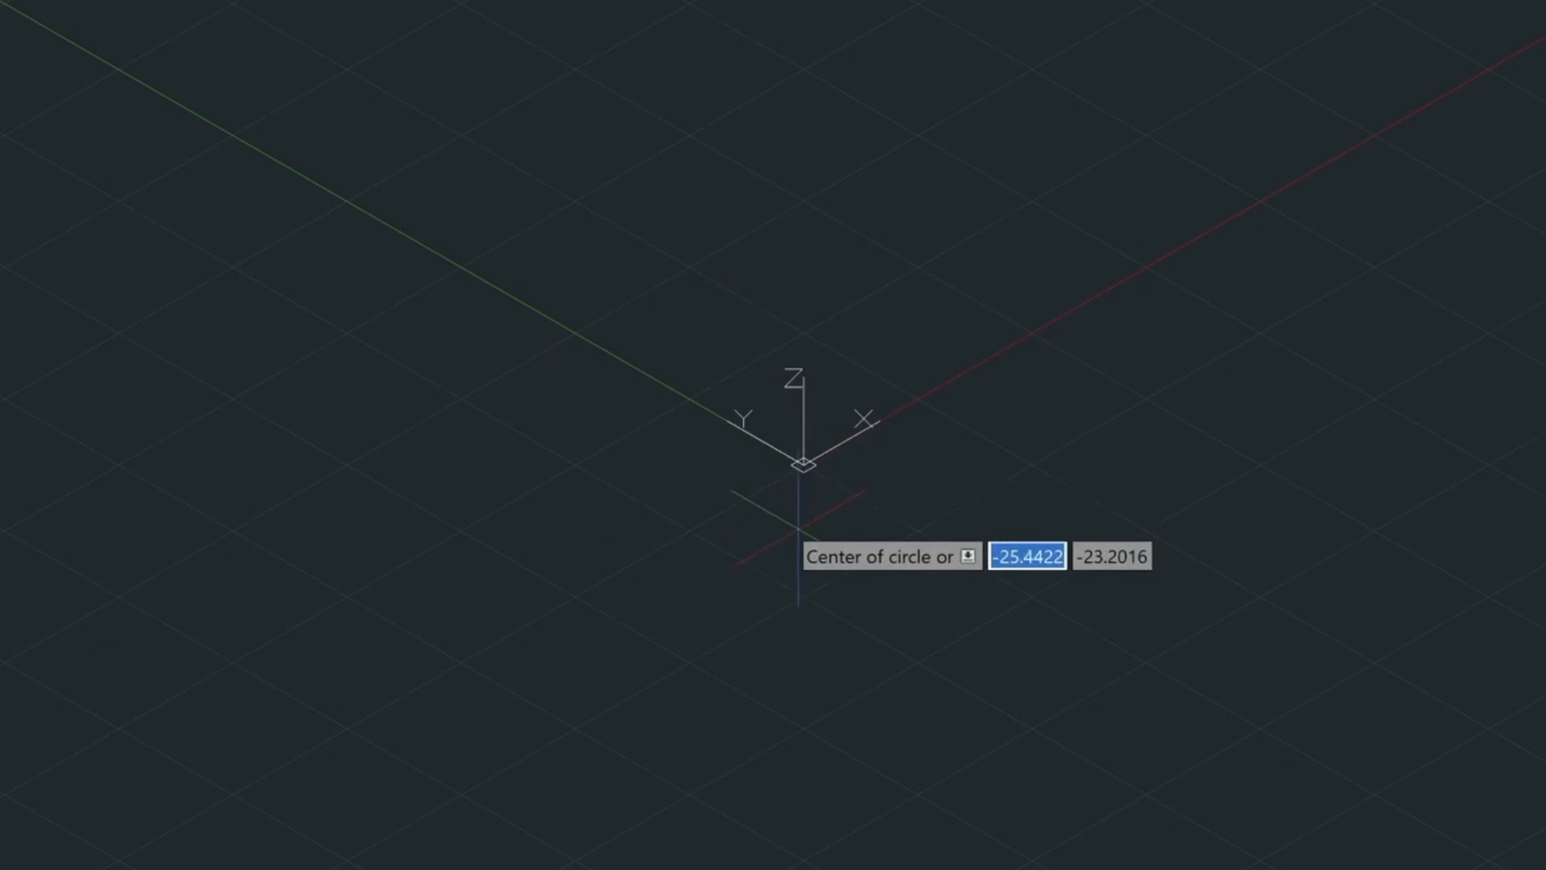
pyautogui.press('Tab')
pyautogui.write('0')
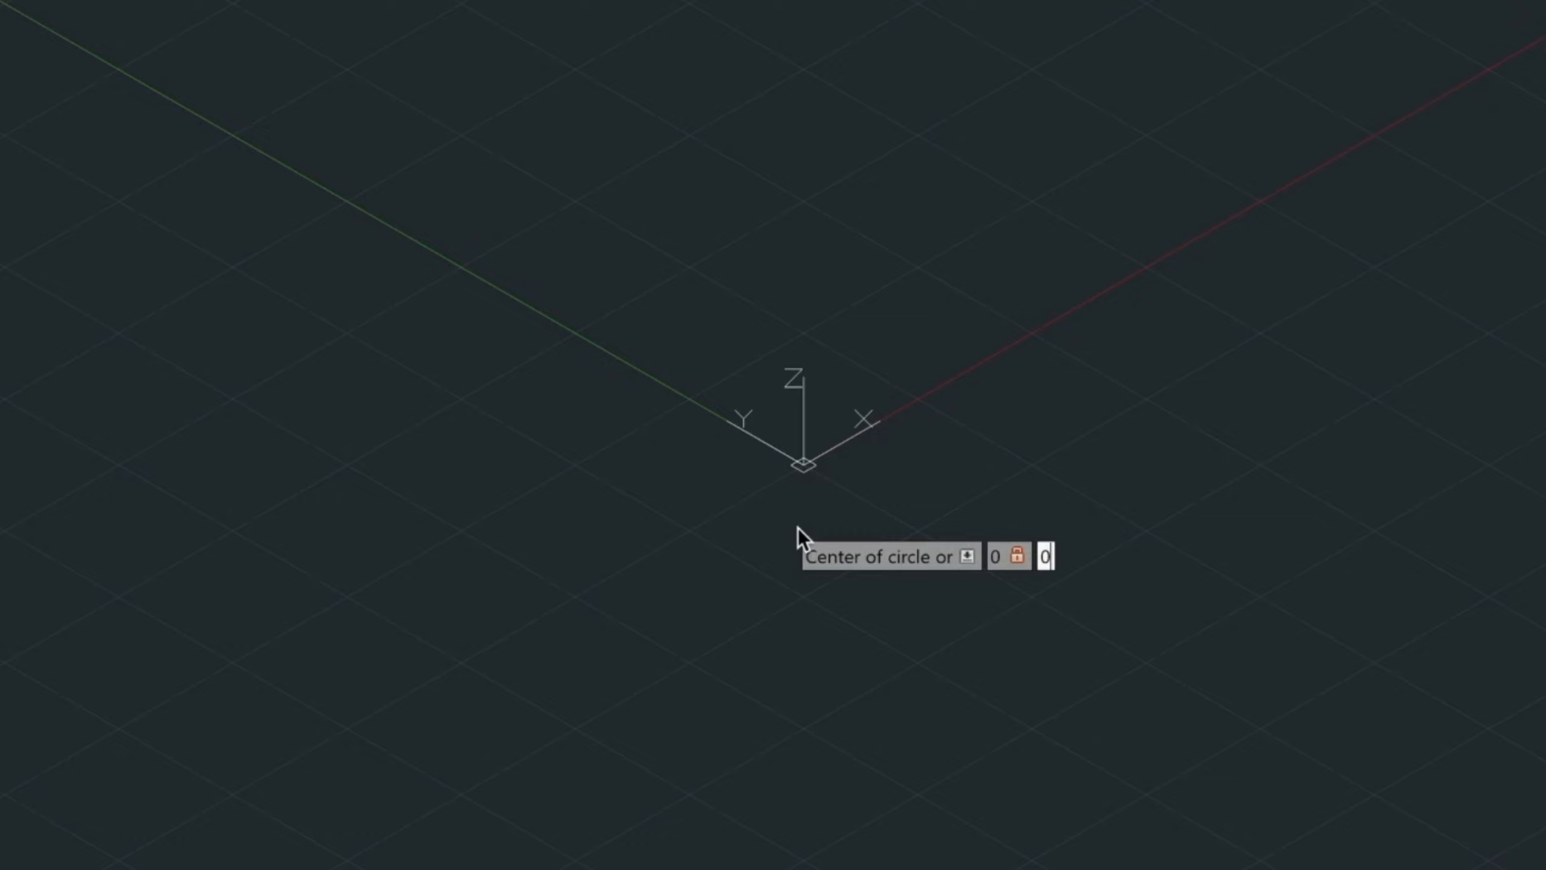
pyautogui.click(802, 463)
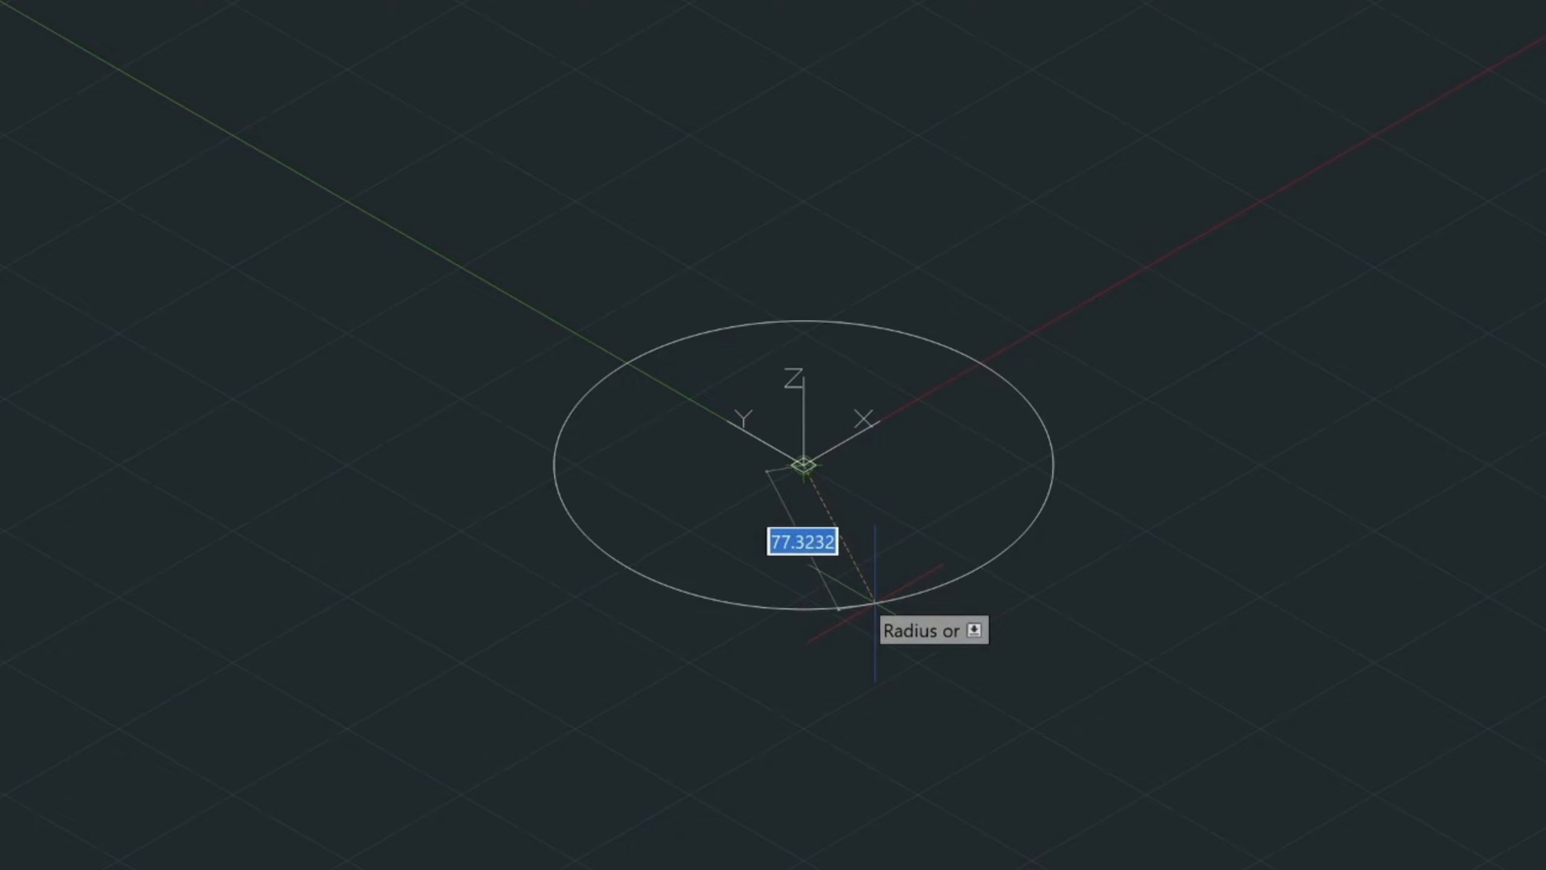
pyautogui.write('50')
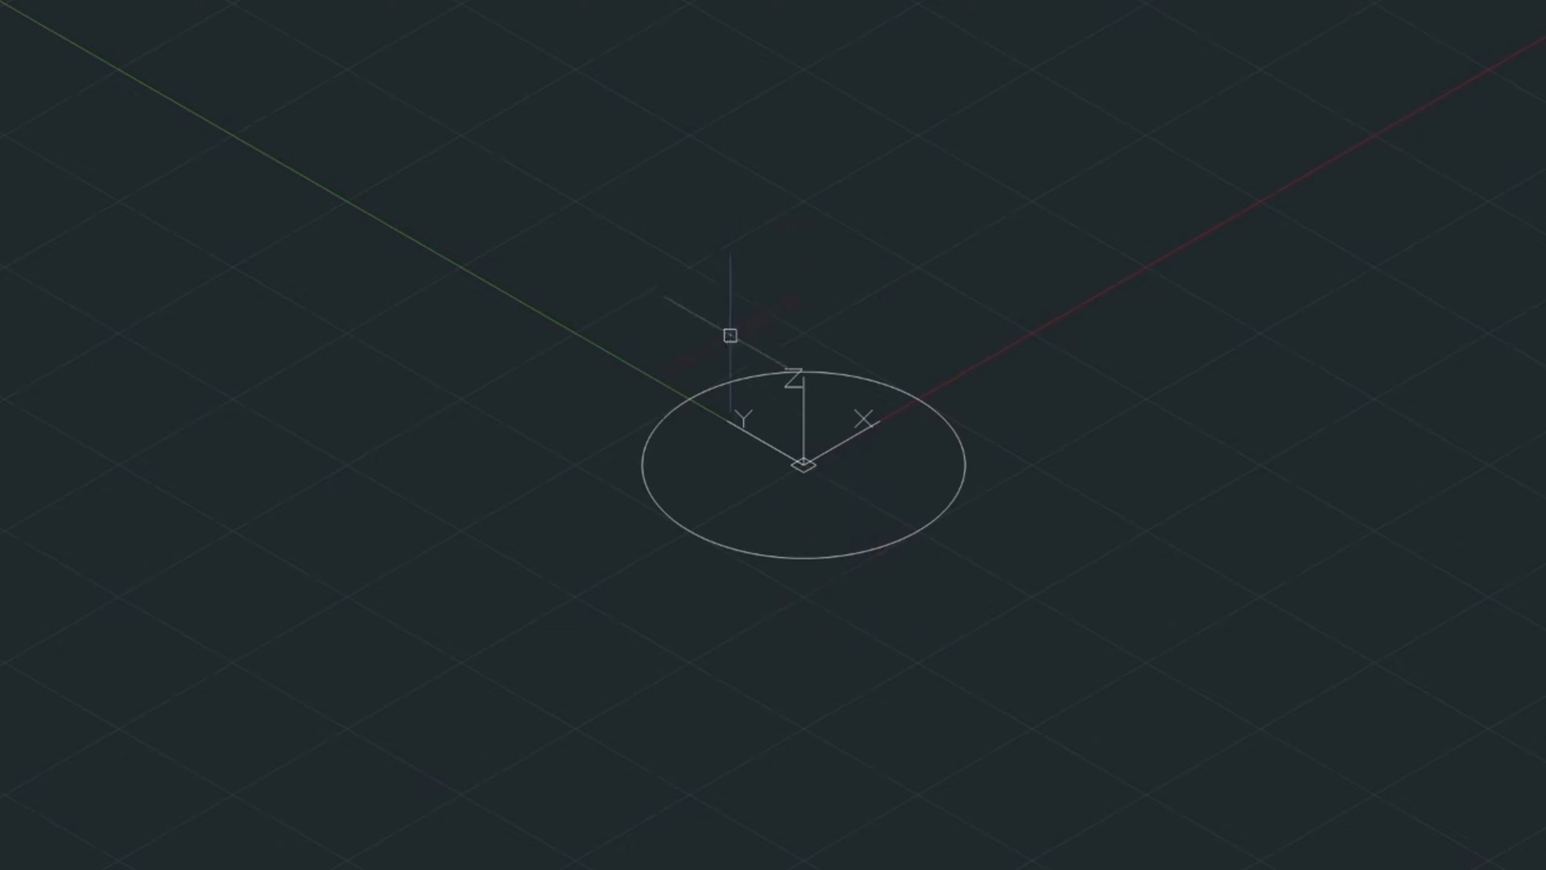
# - Copy the circle 50 units straight up with Ortho on
pyautogui.click(805, 464)
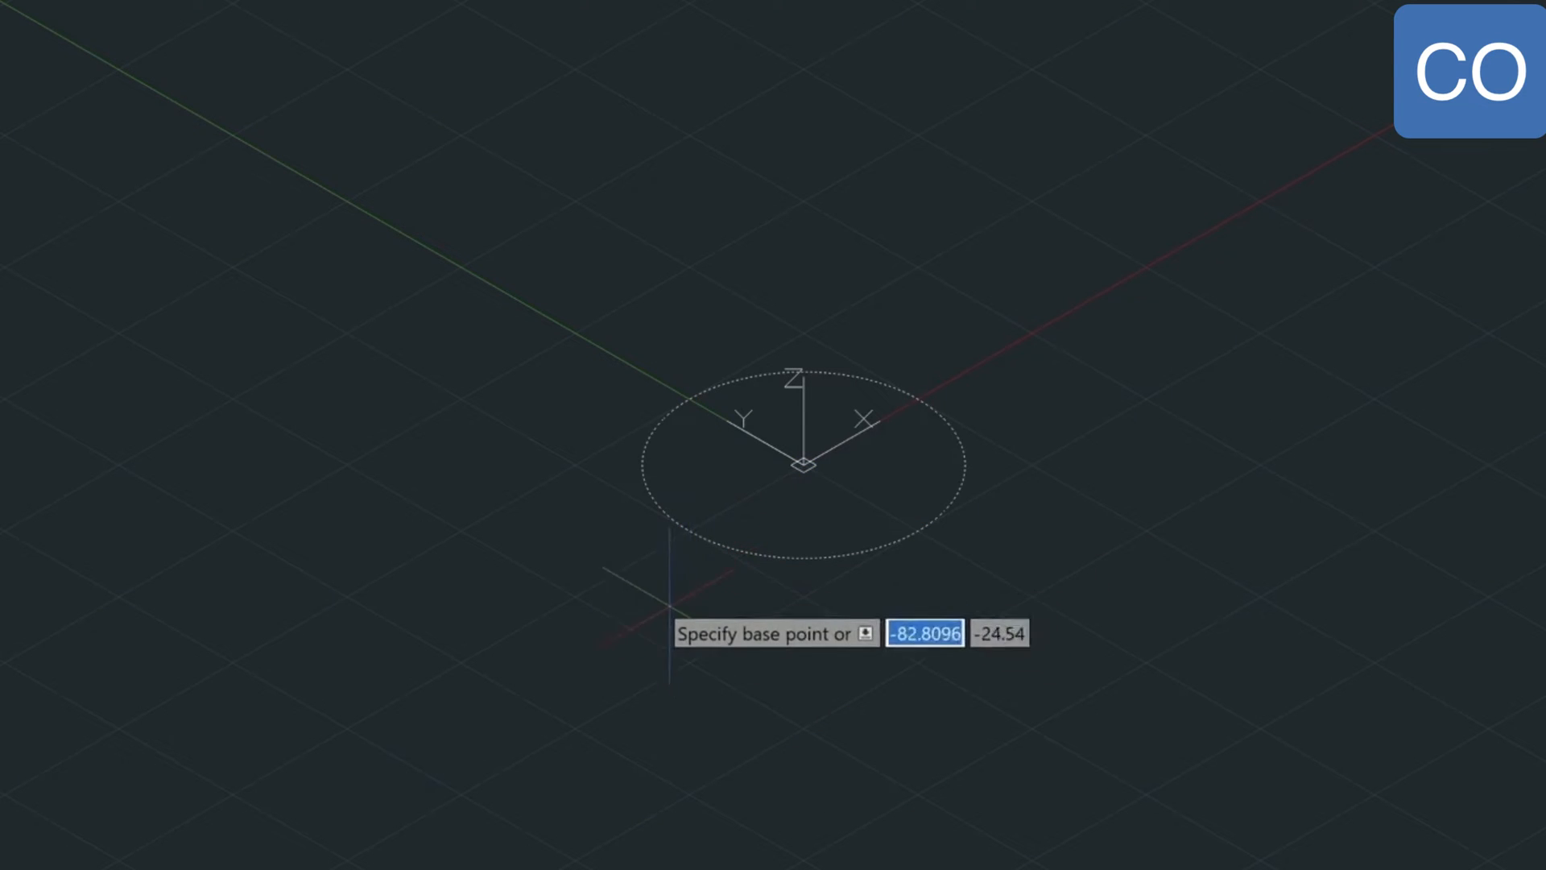
pyautogui.click(557, 576)
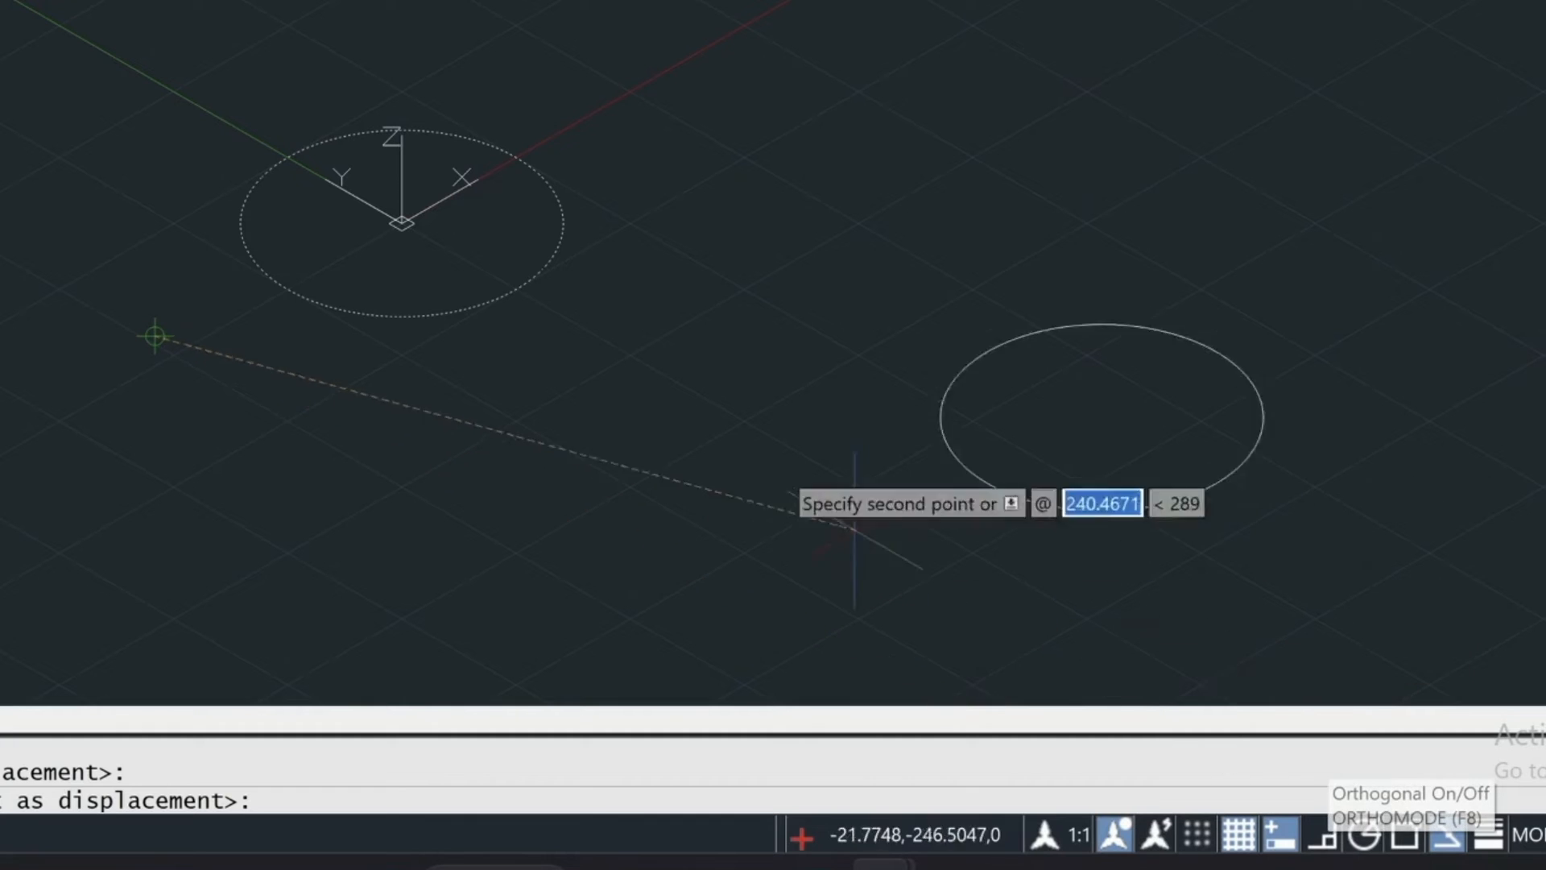
pyautogui.press('f8')
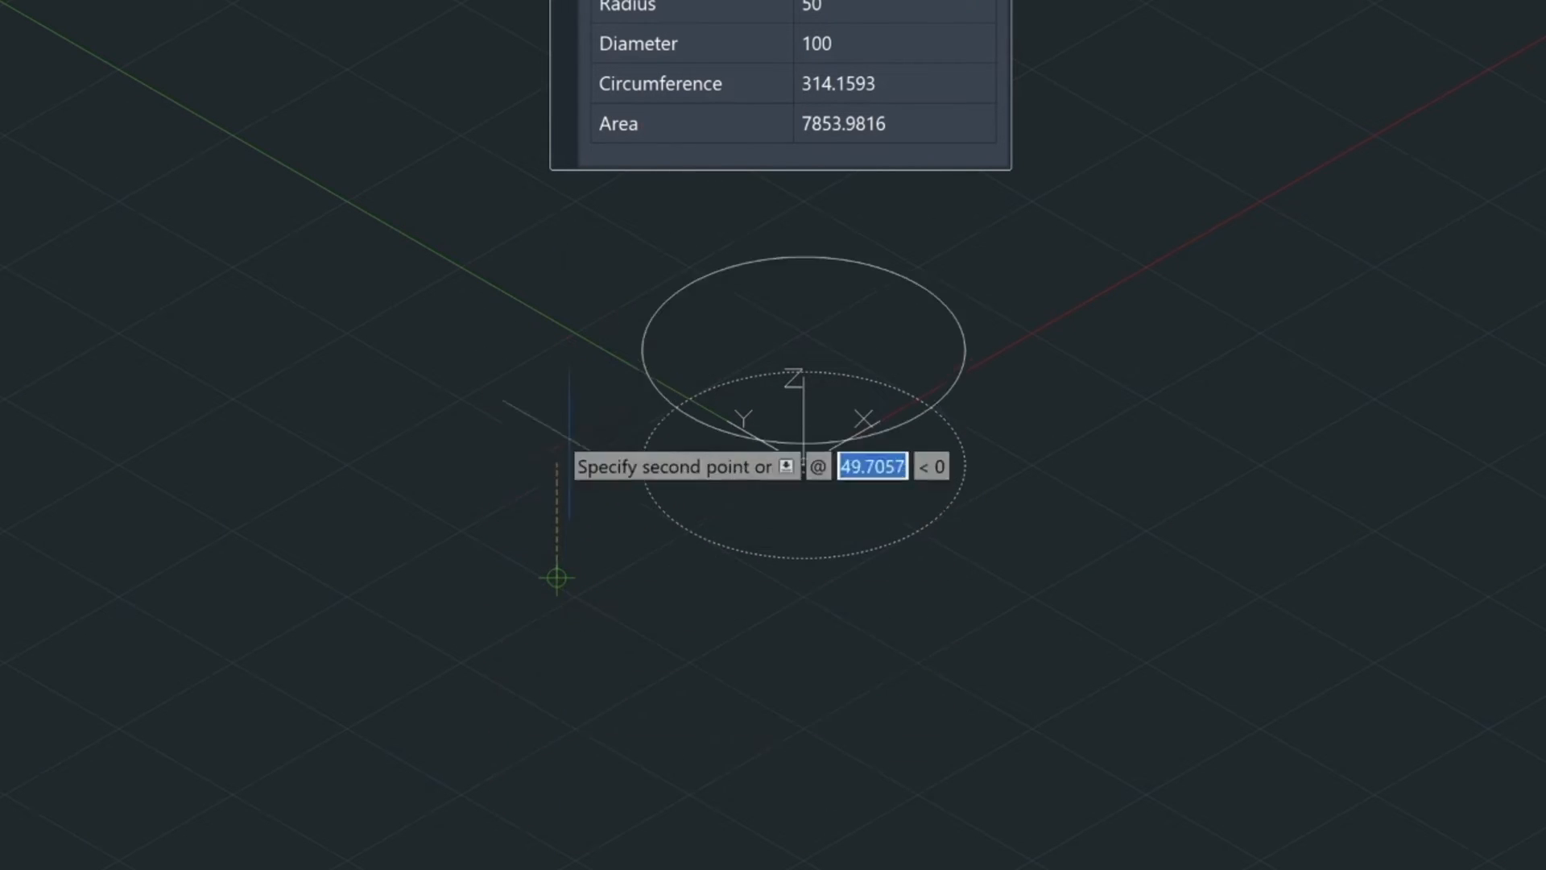
pyautogui.moveTo(799, 464)
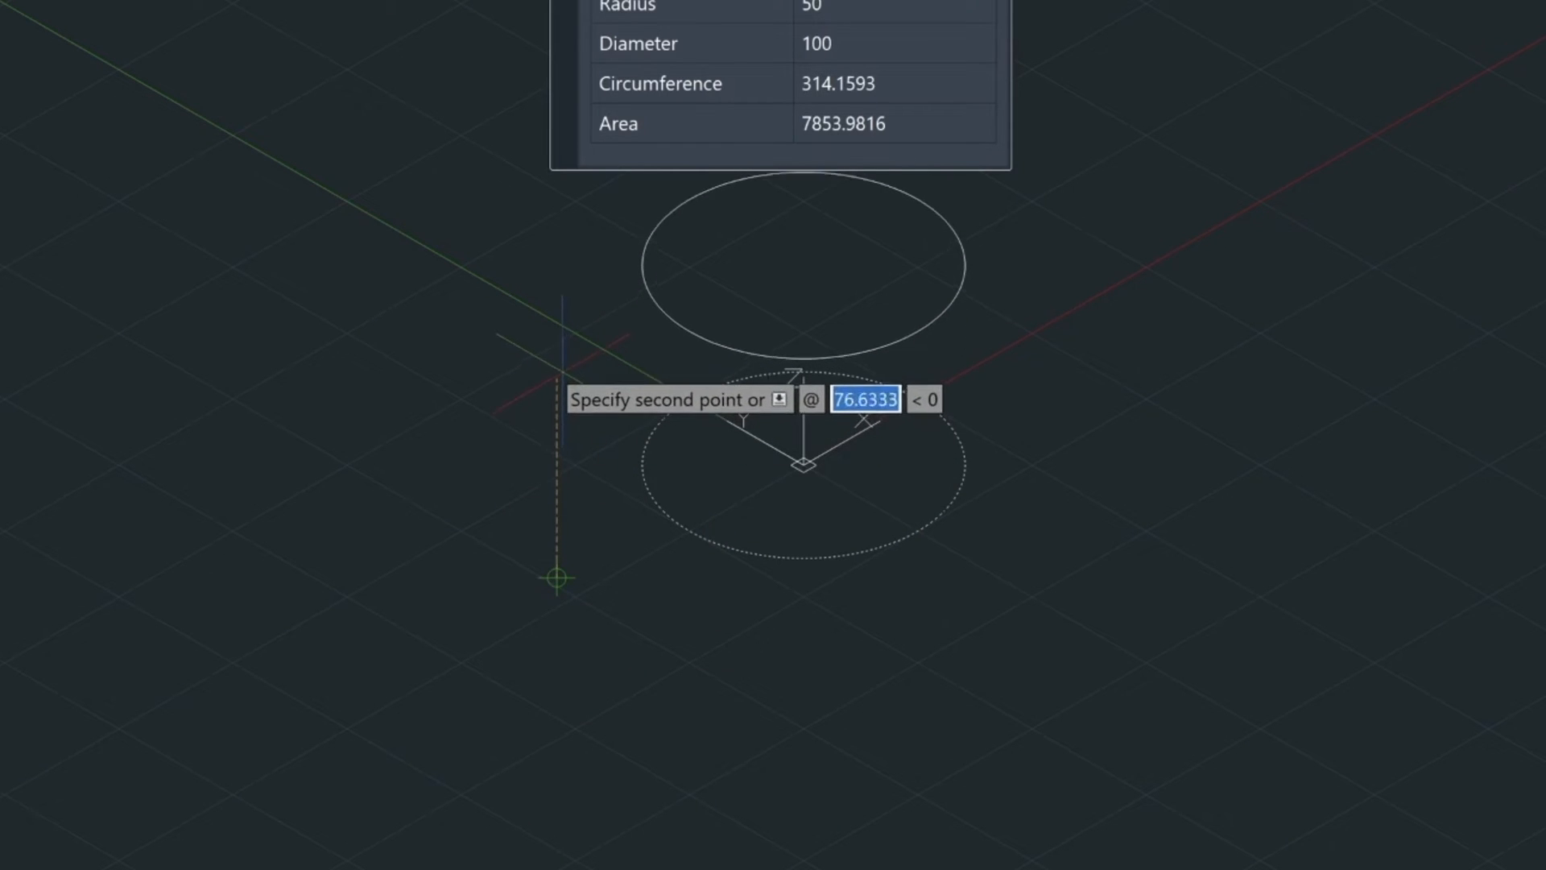
pyautogui.write('5')
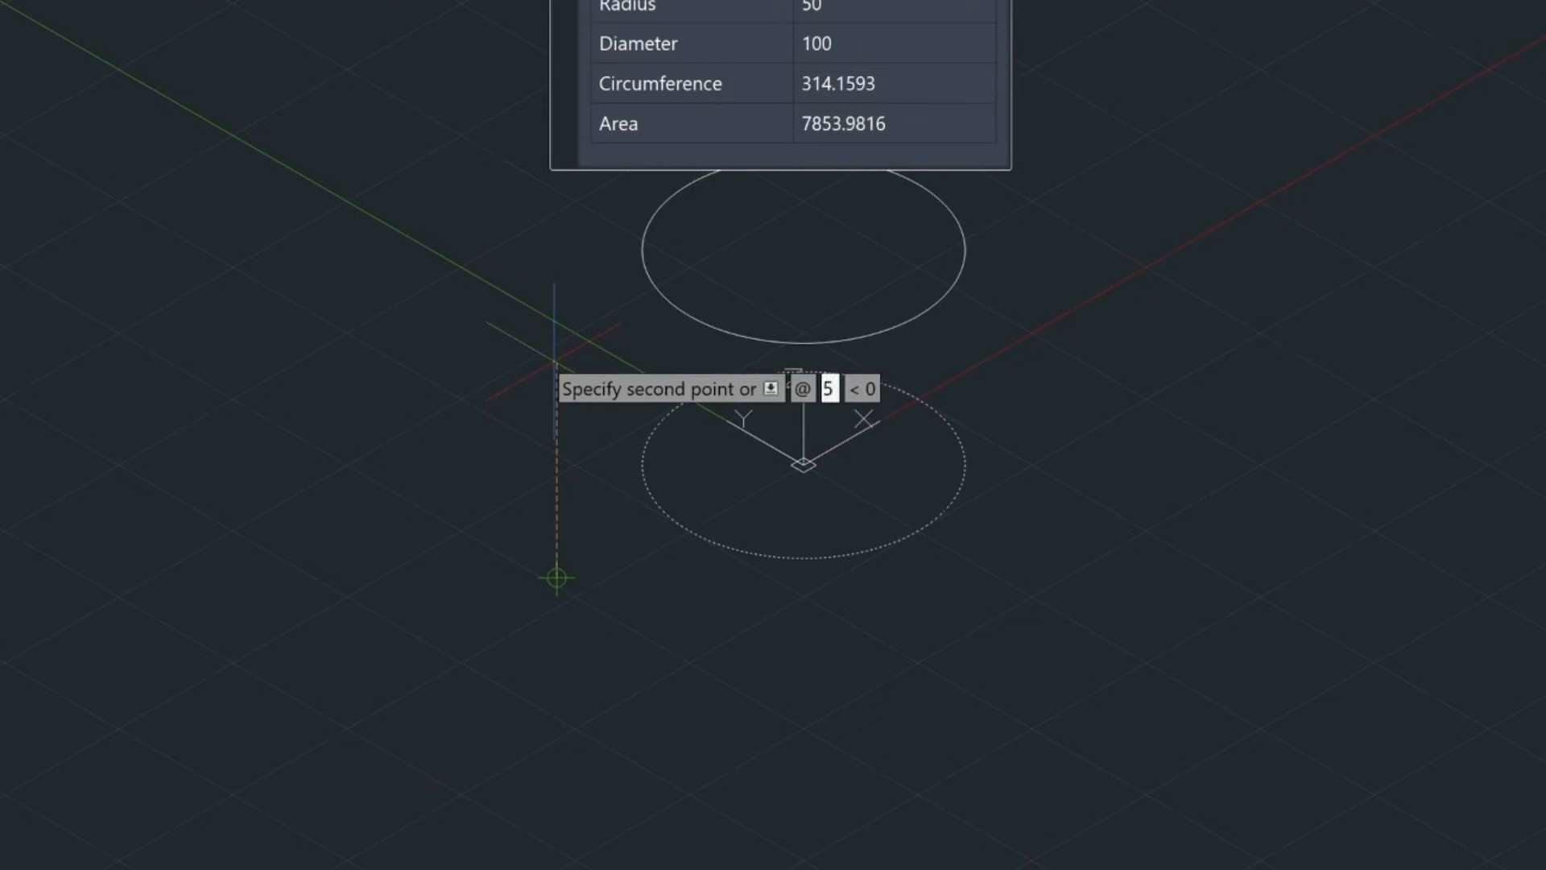
pyautogui.write('0')
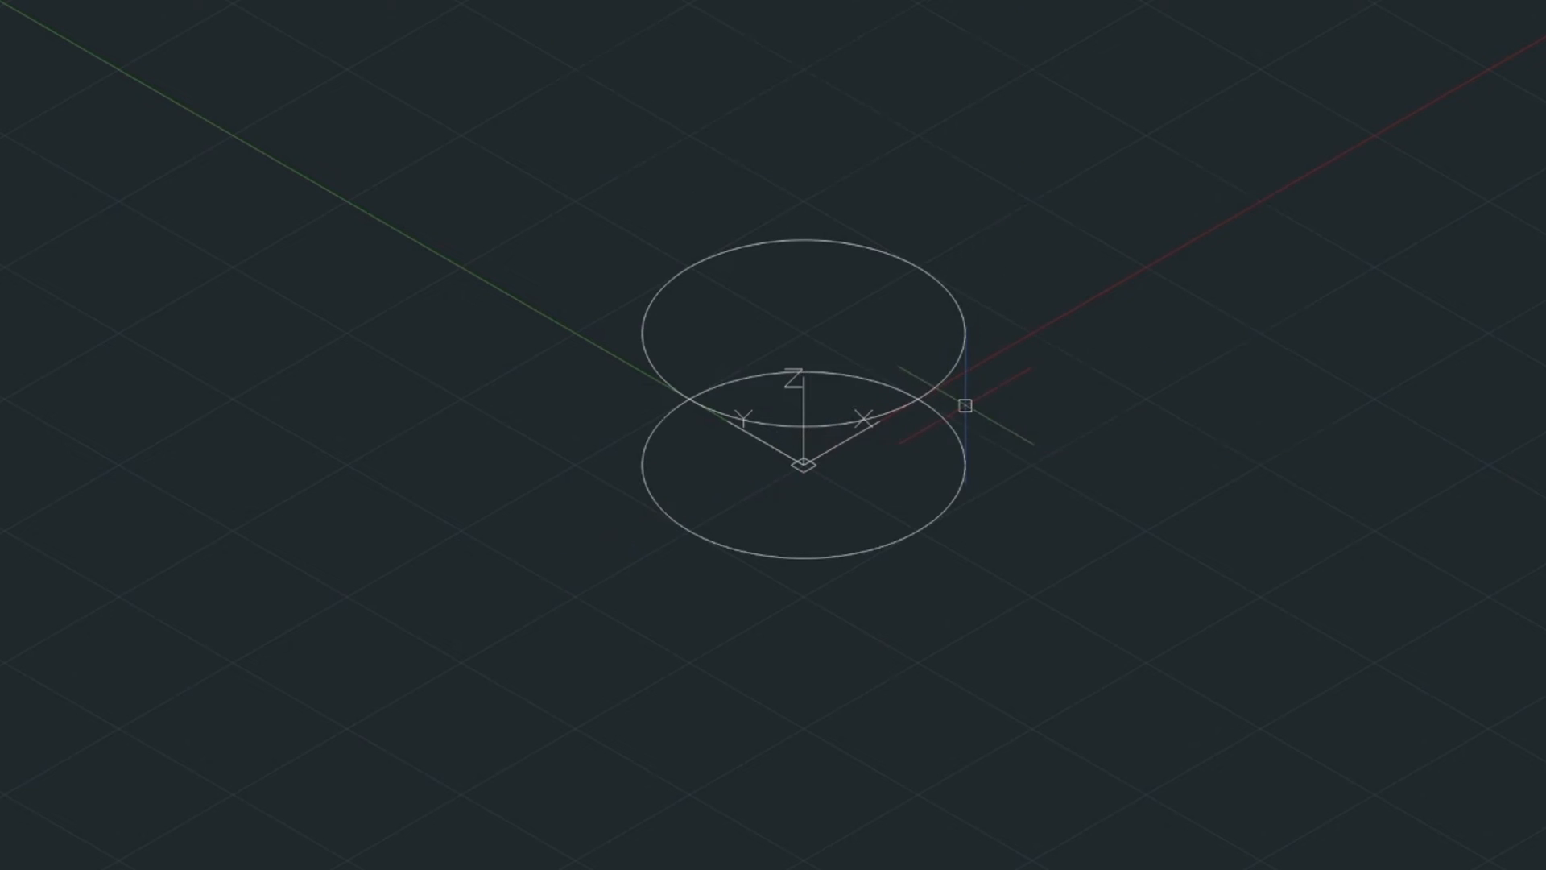
pyautogui.moveTo(884, 275)
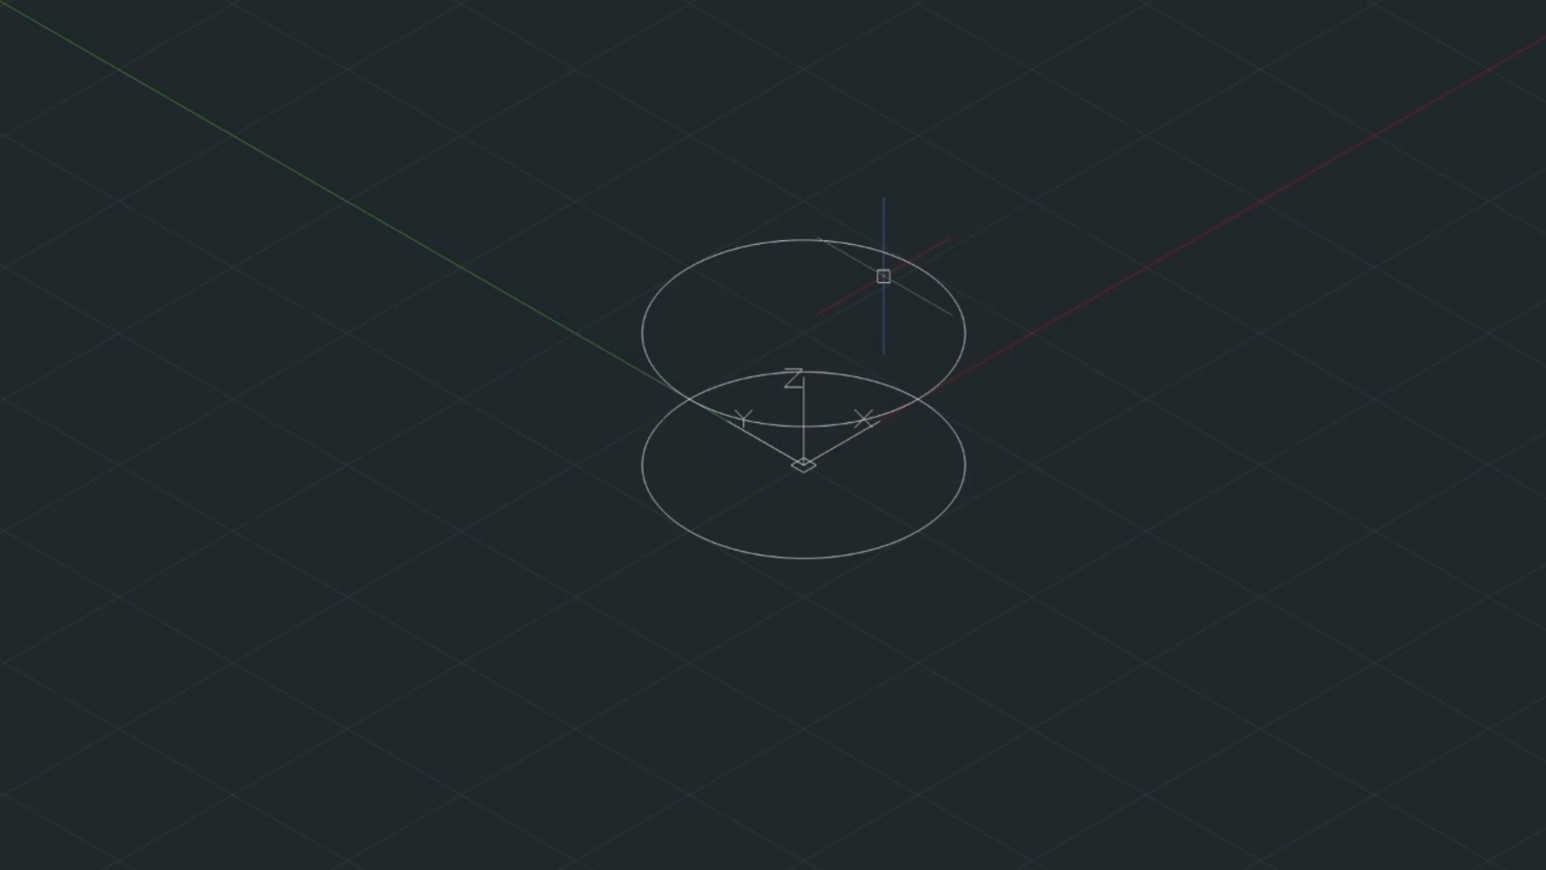
# - Set the Quick Properties palette distance from cursor to 200
pyautogui.click(803, 464)
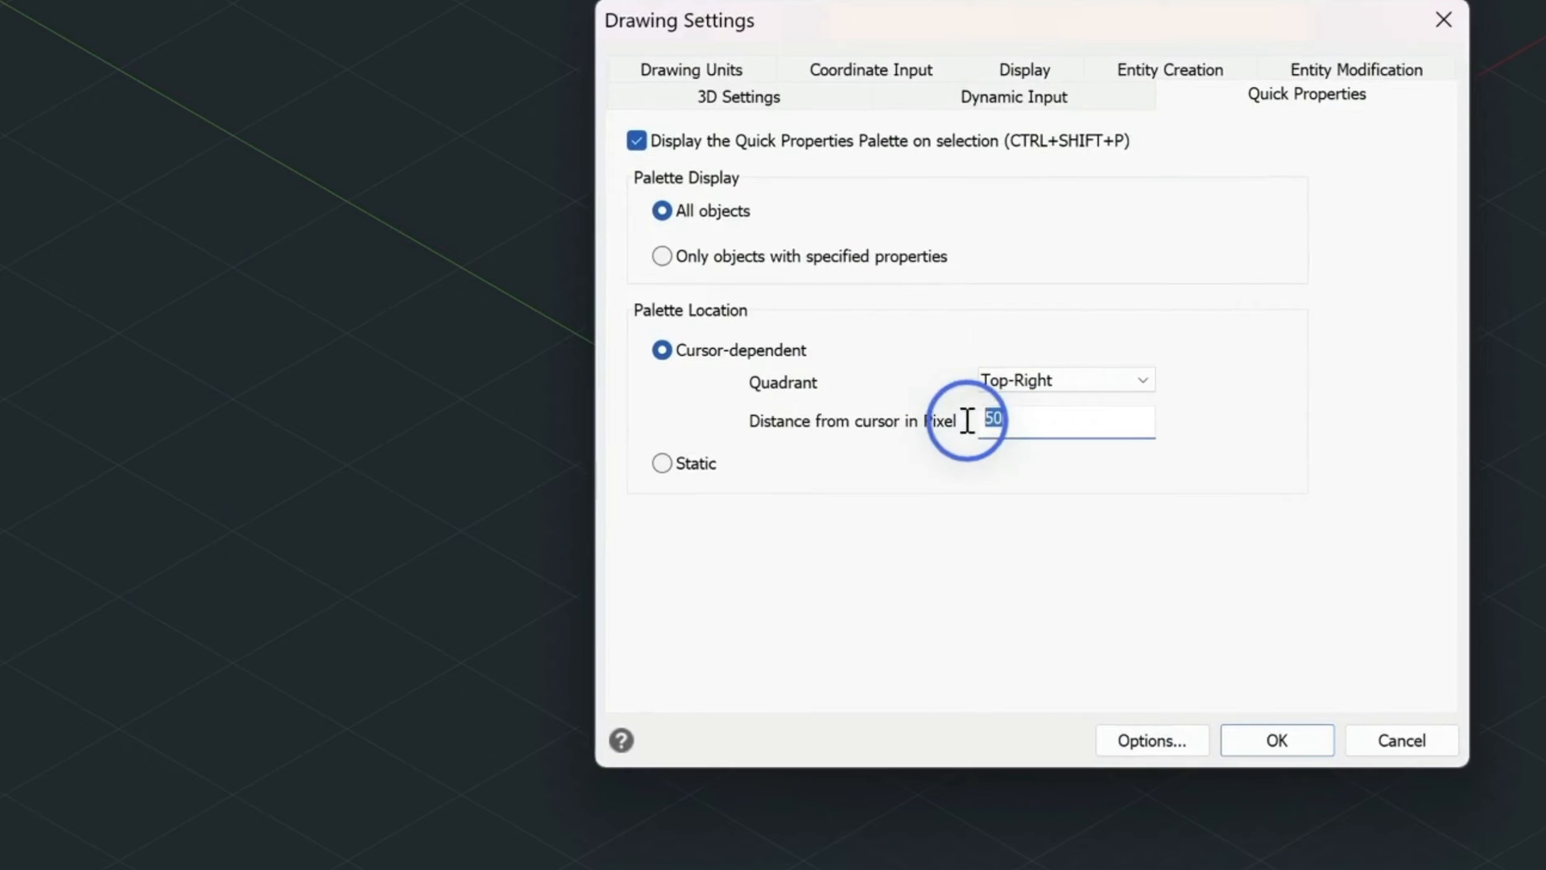
pyautogui.write('200')
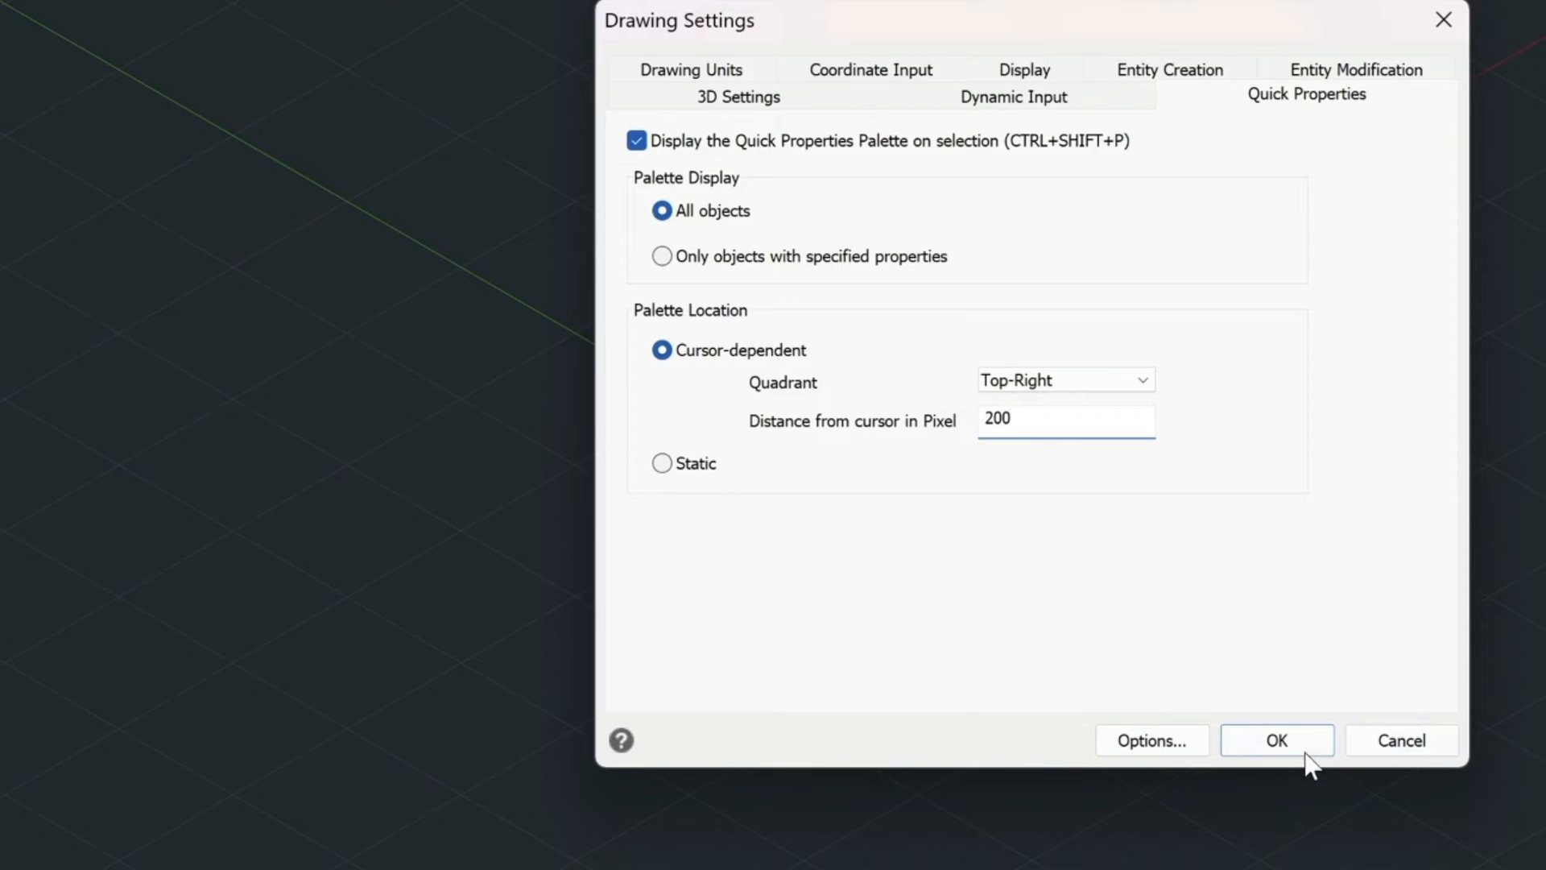
pyautogui.click(1276, 741)
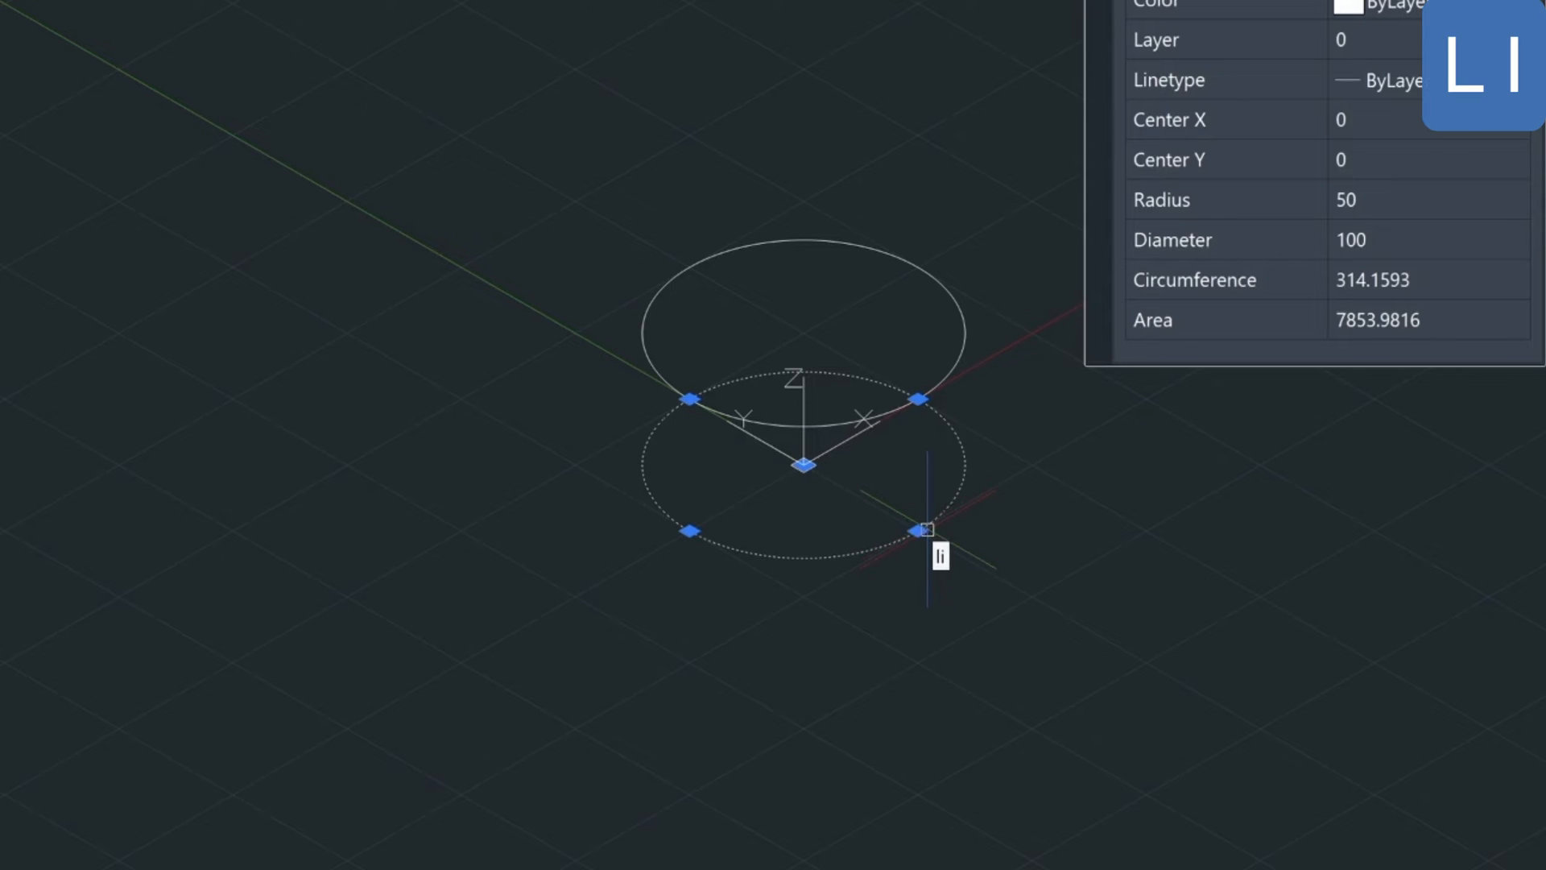
# - List the lower circle's properties, confirming centre 0,0,0 and radius 50
pyautogui.write('LI')
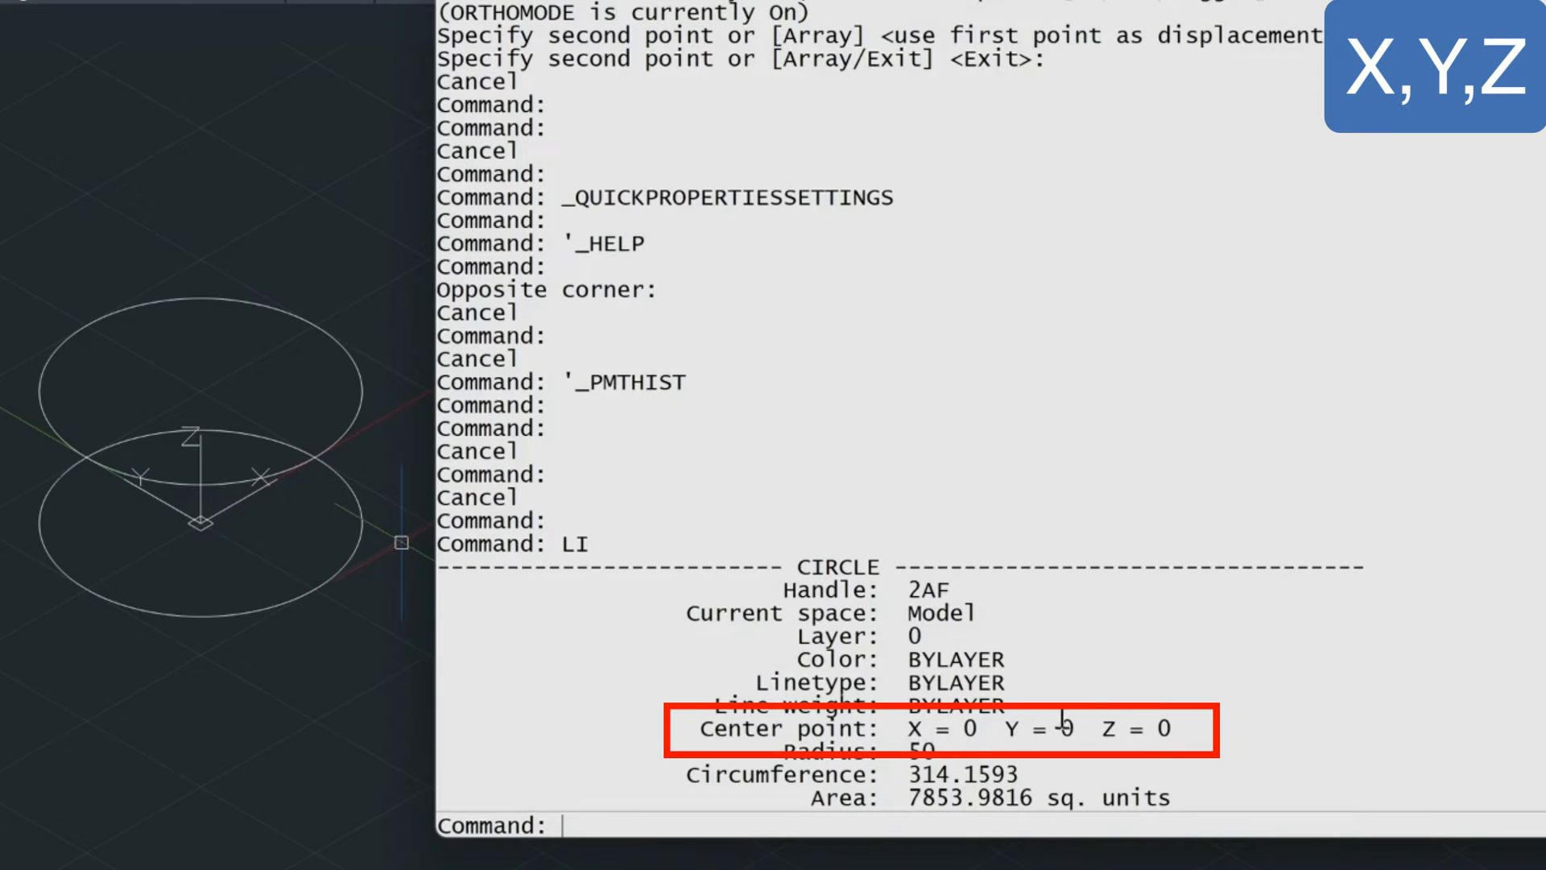
pyautogui.write('50')
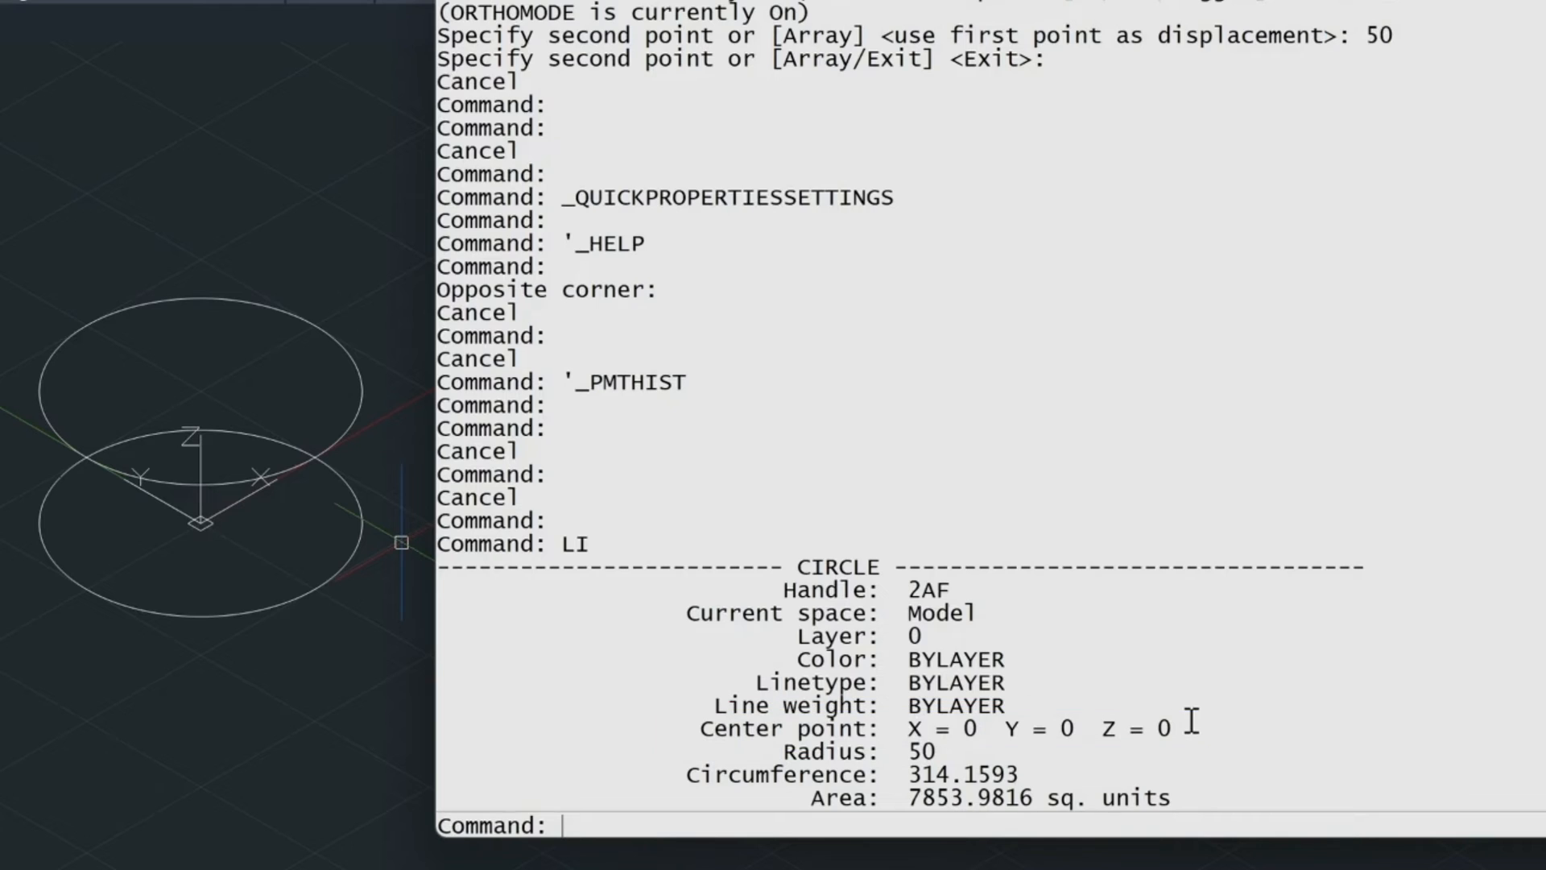
pyautogui.doubleClick(1124, 728)
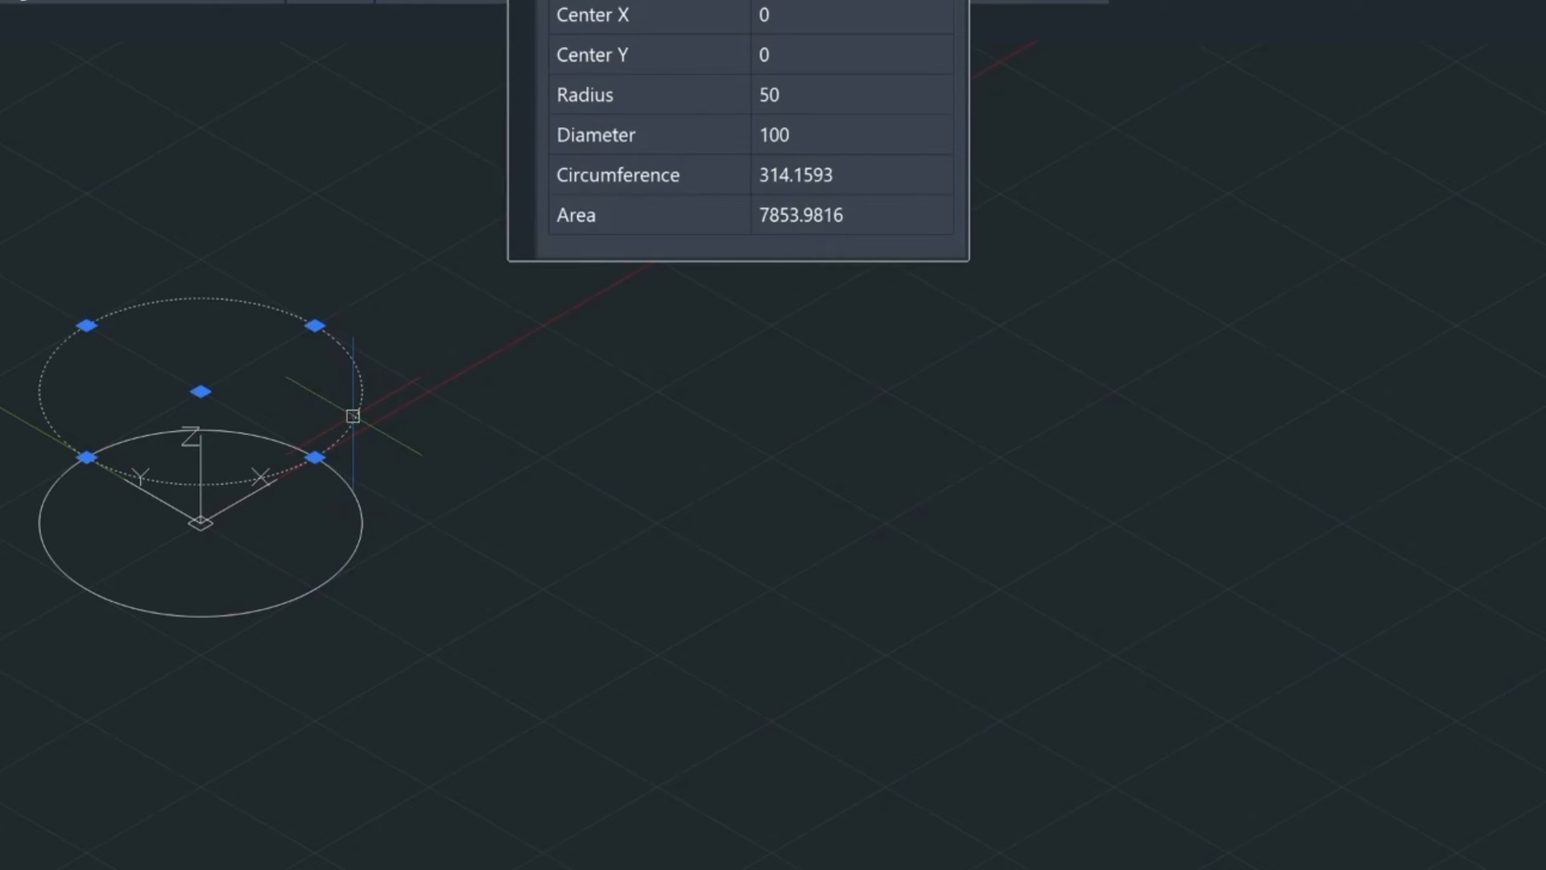
pyautogui.press('f2')
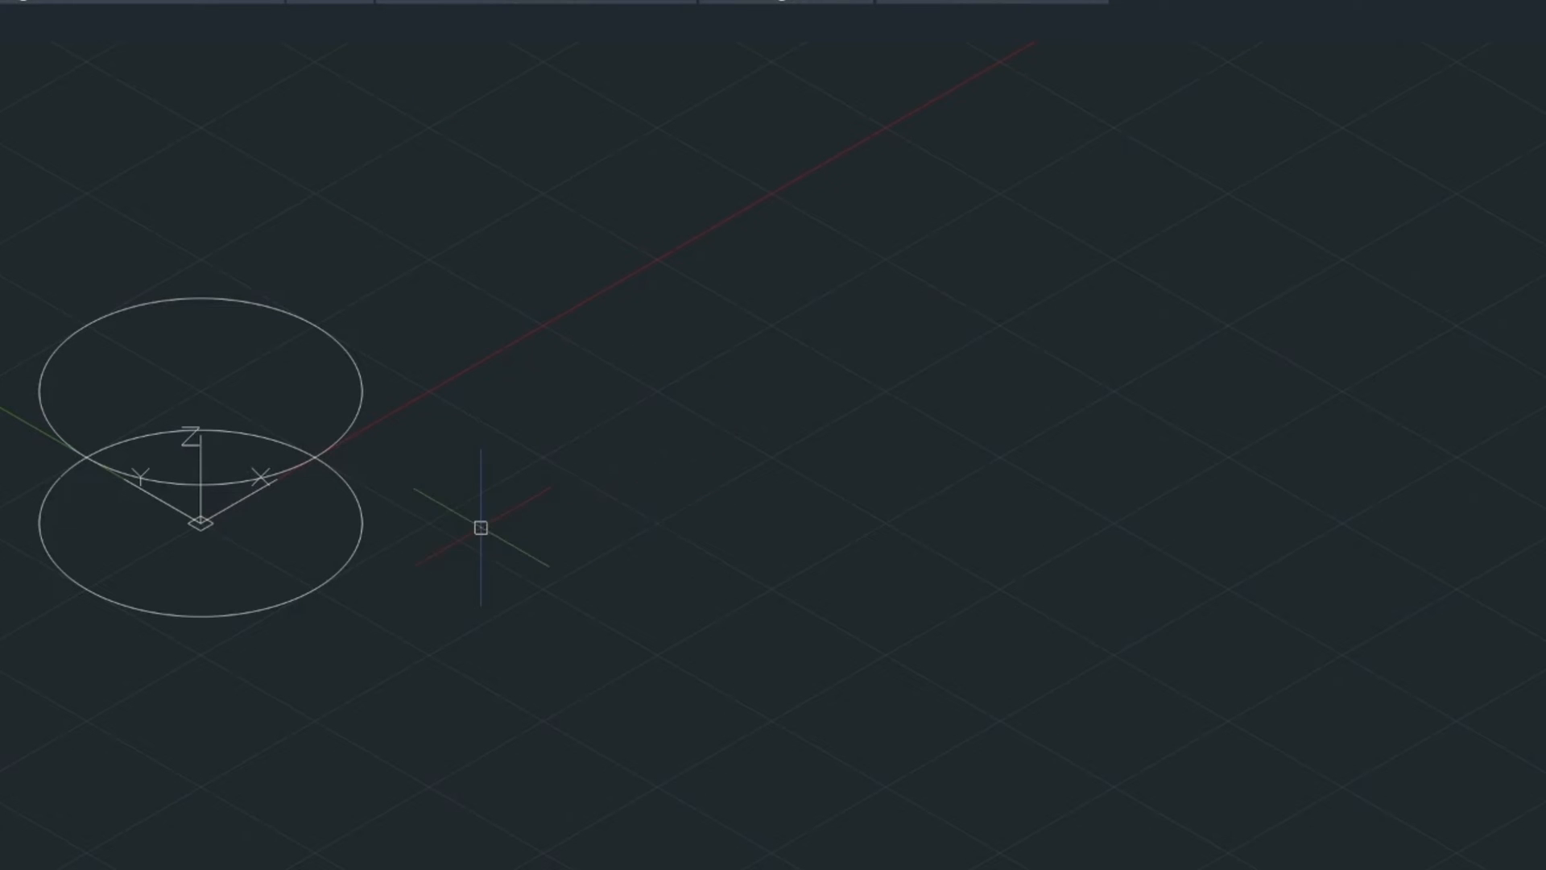
pyautogui.moveTo(339, 520)
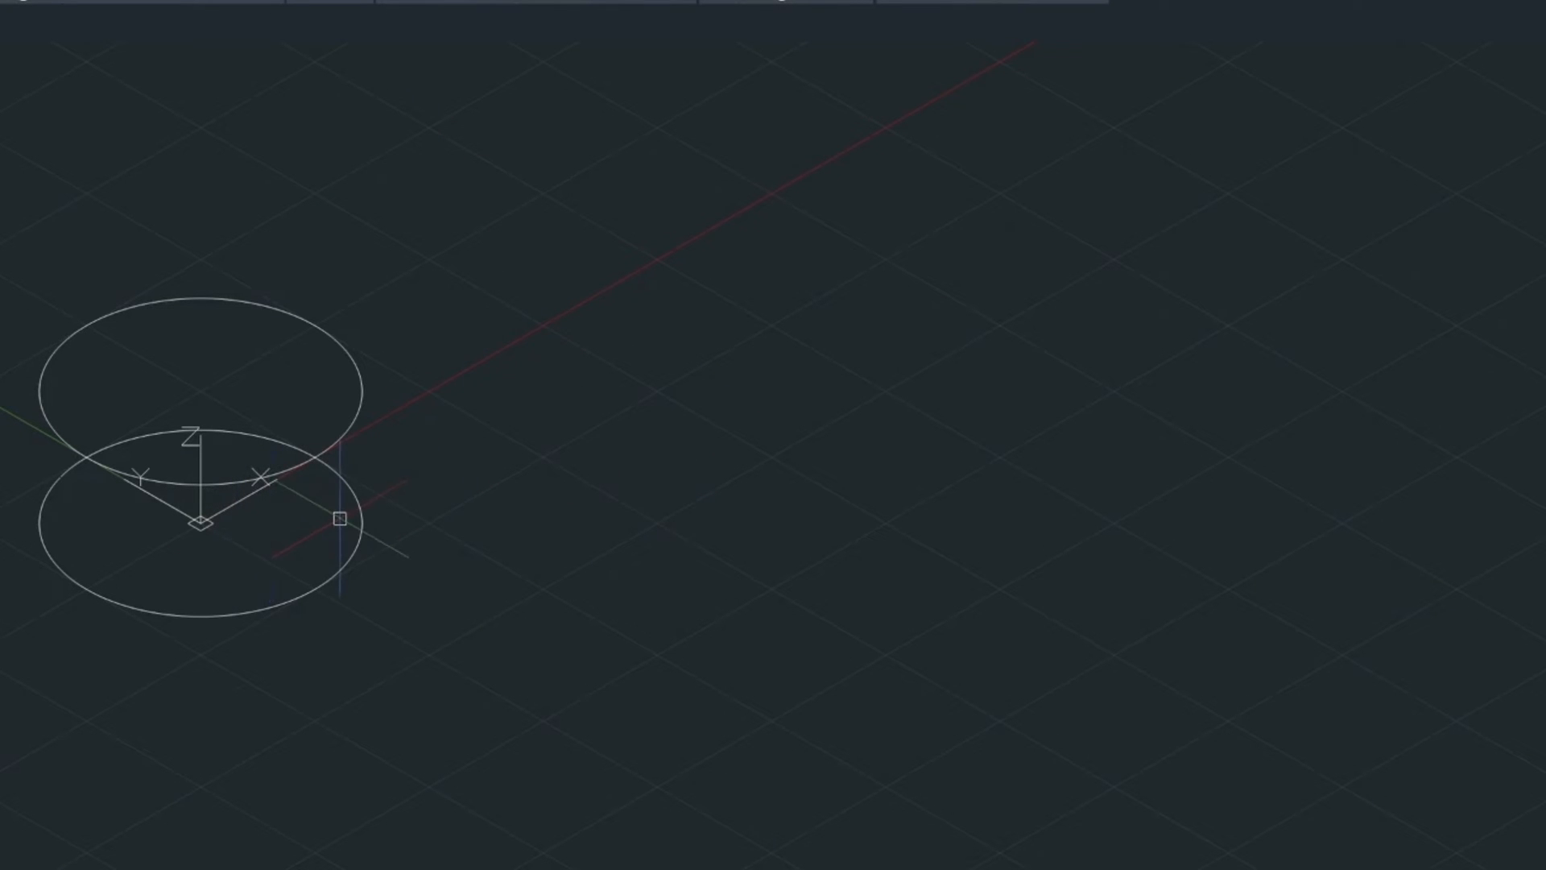
# - Create a 100-unit box and move it to the right of the stacked circles
pyautogui.write('bo')
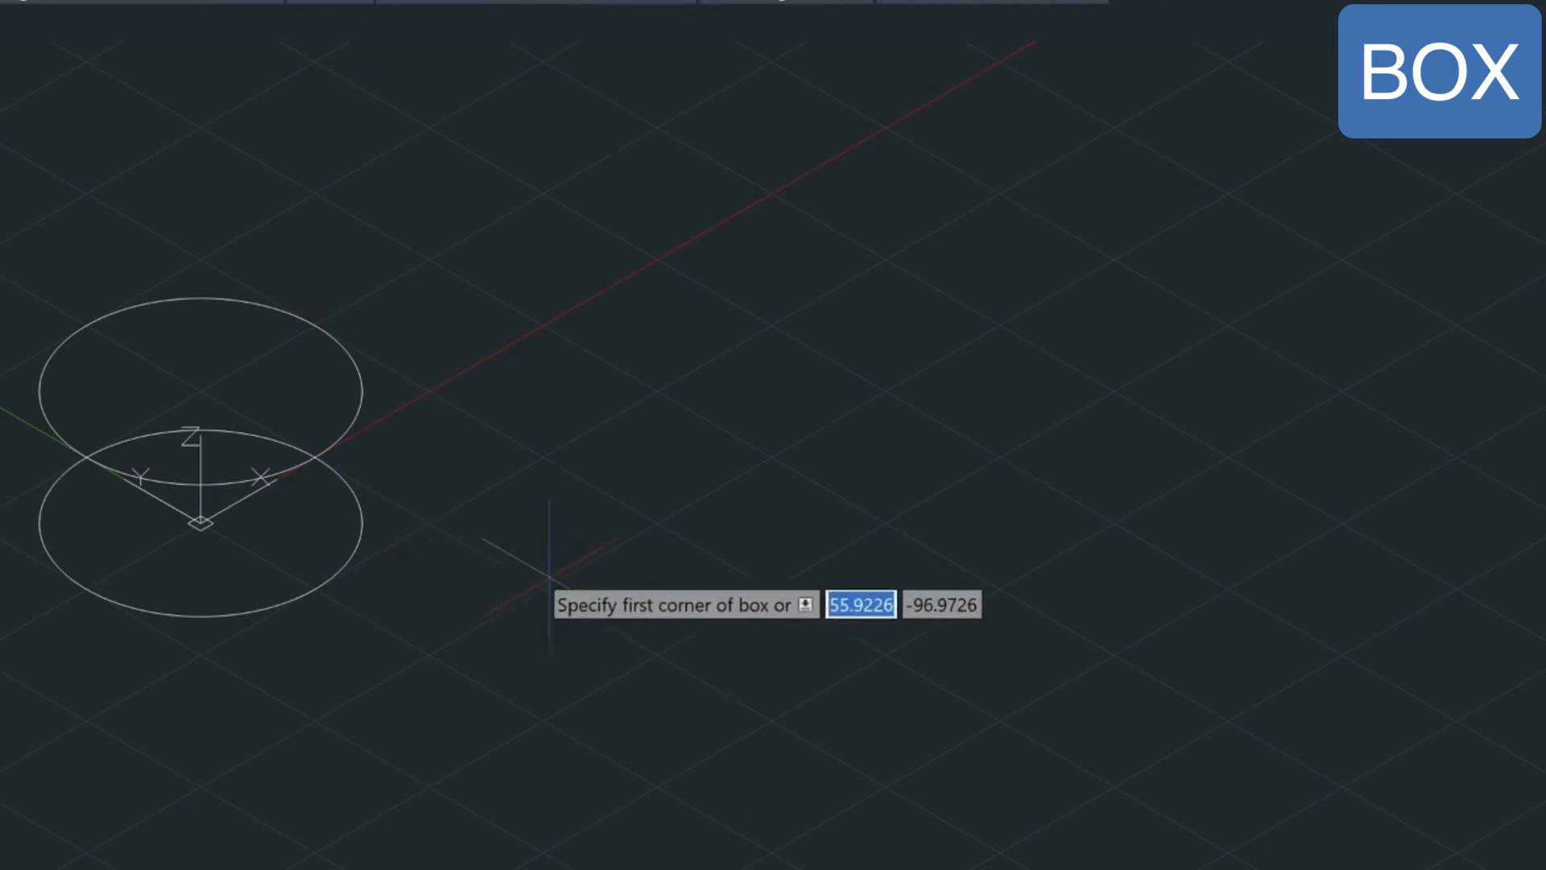
pyautogui.click(550, 604)
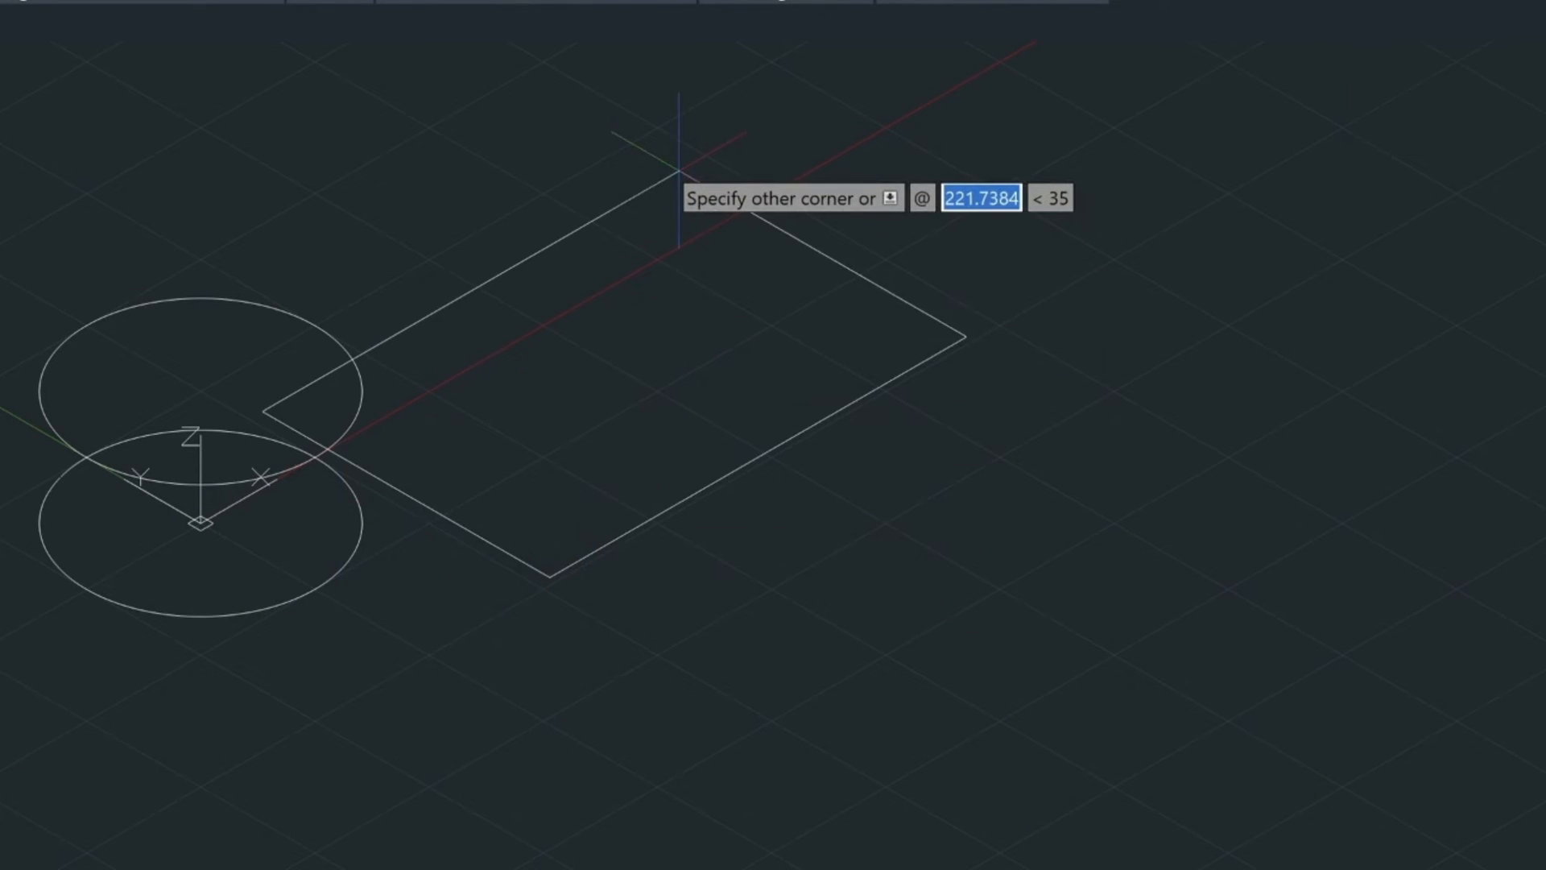
pyautogui.write('100')
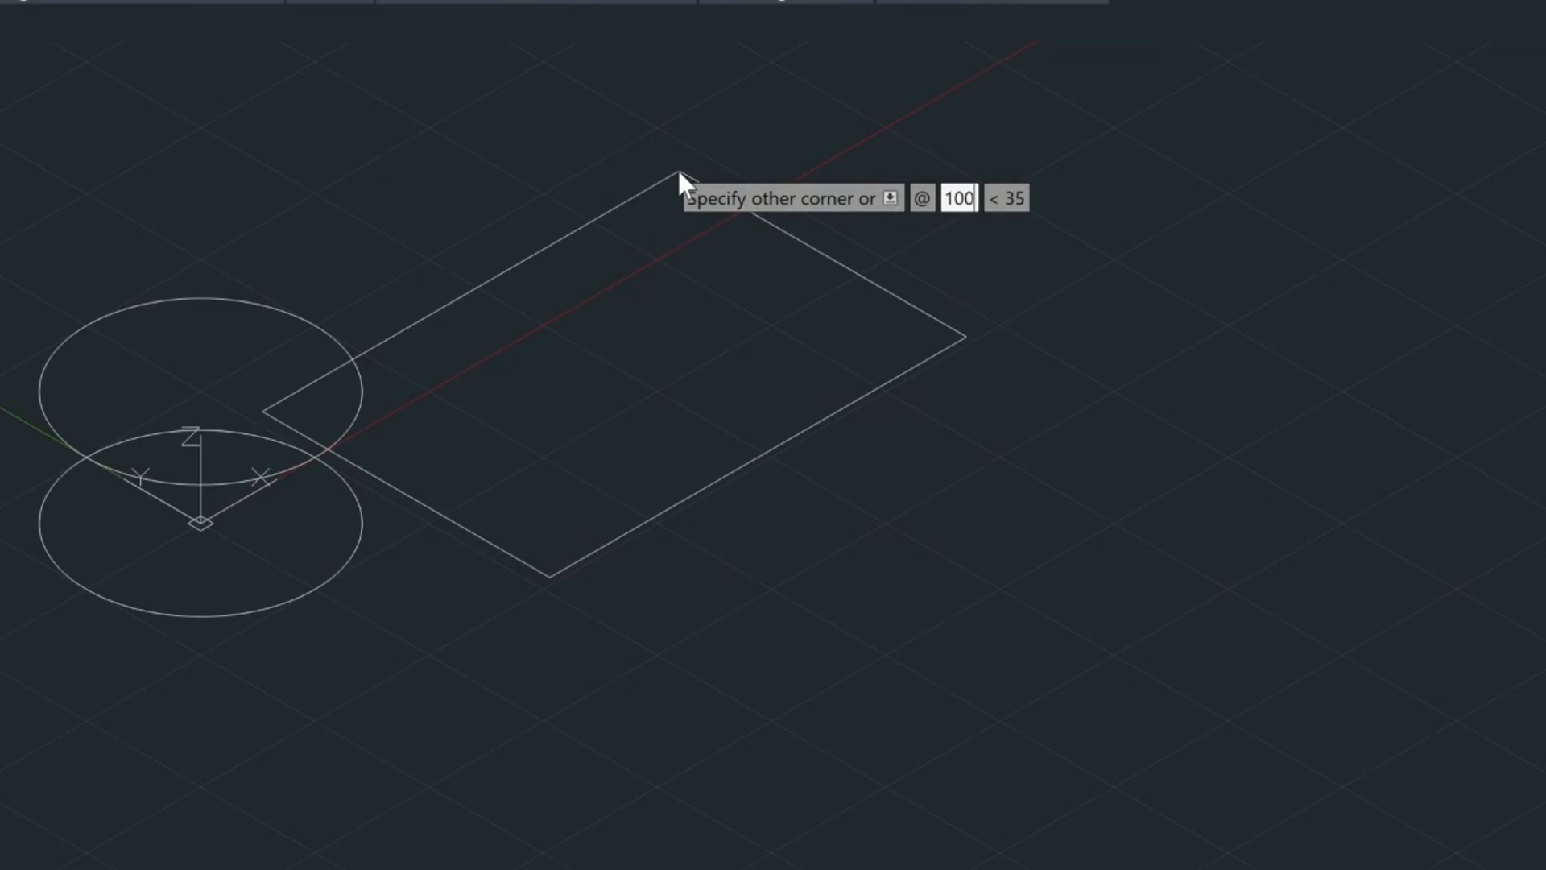
pyautogui.write('10')
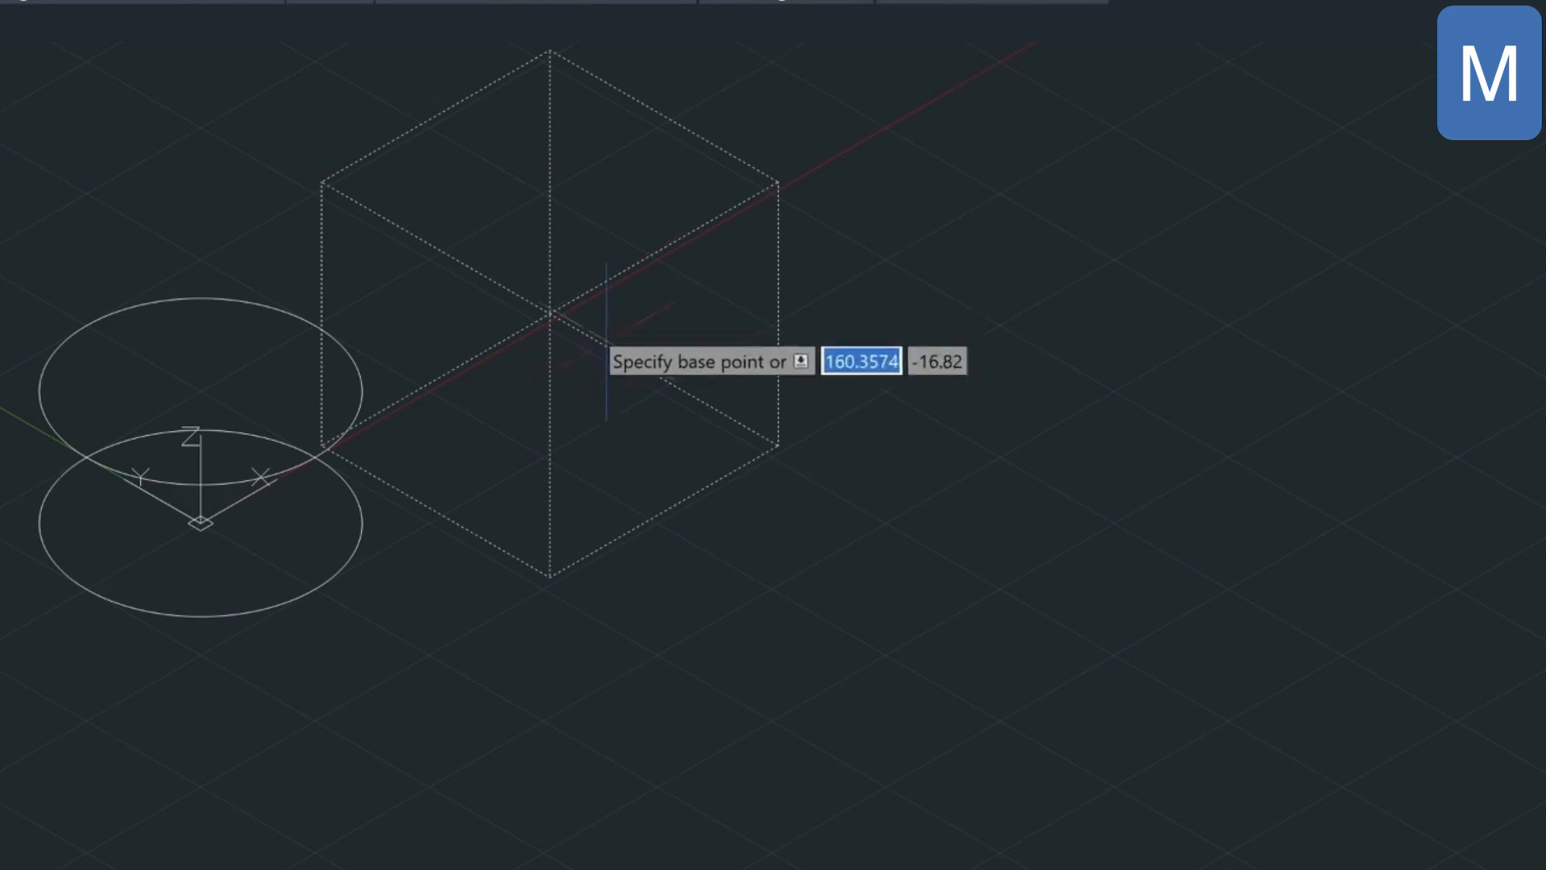
pyautogui.click(843, 423)
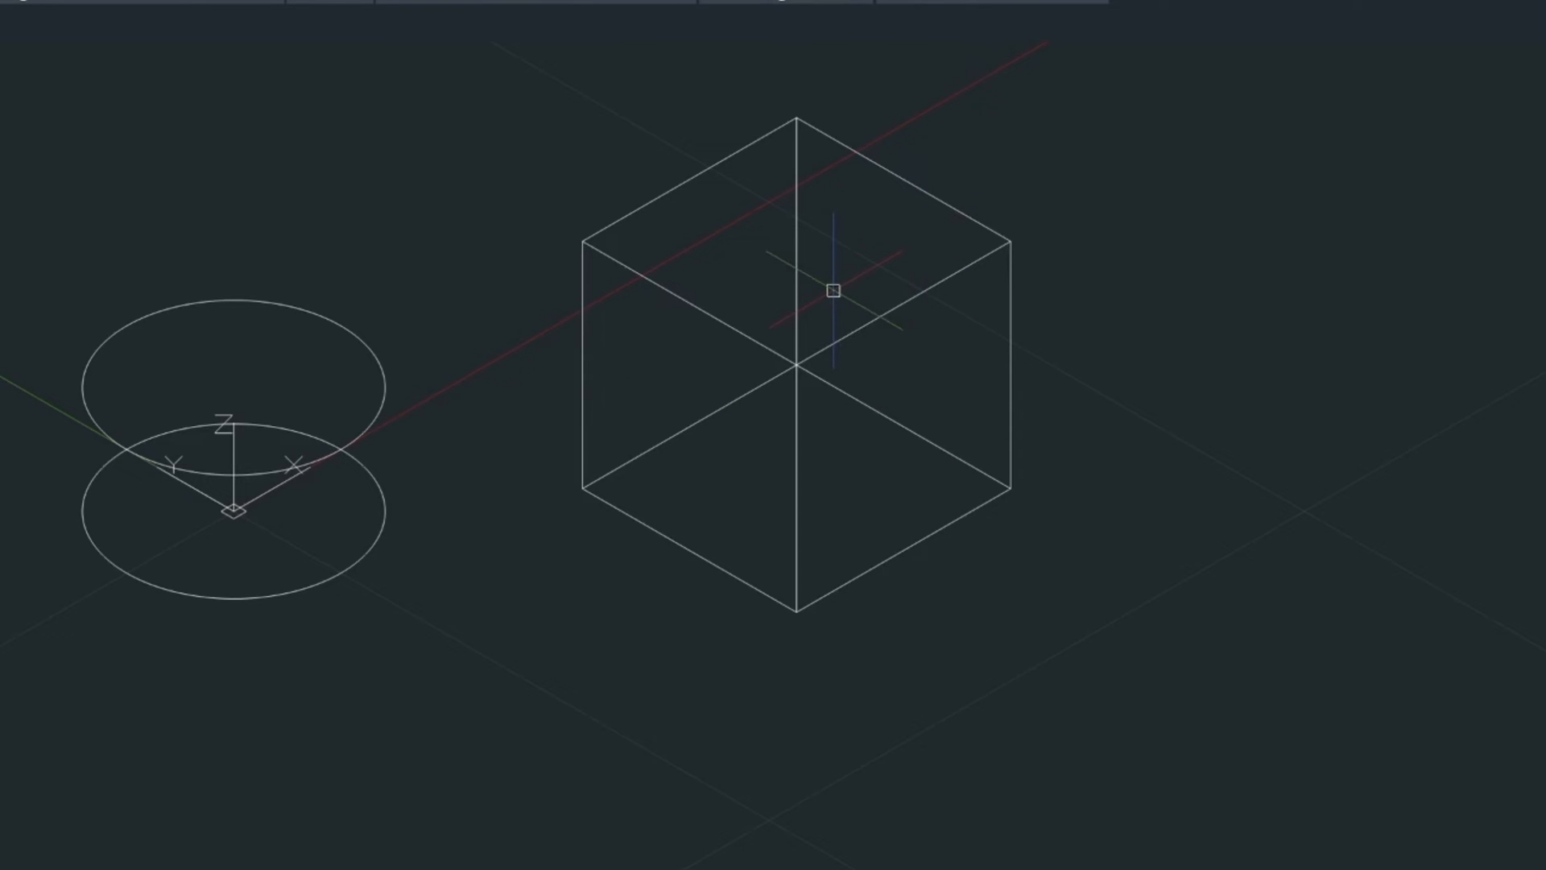
# - Draw a radius-40 circle centred on the box's top face using M2P between opposite corners
pyautogui.write('C')
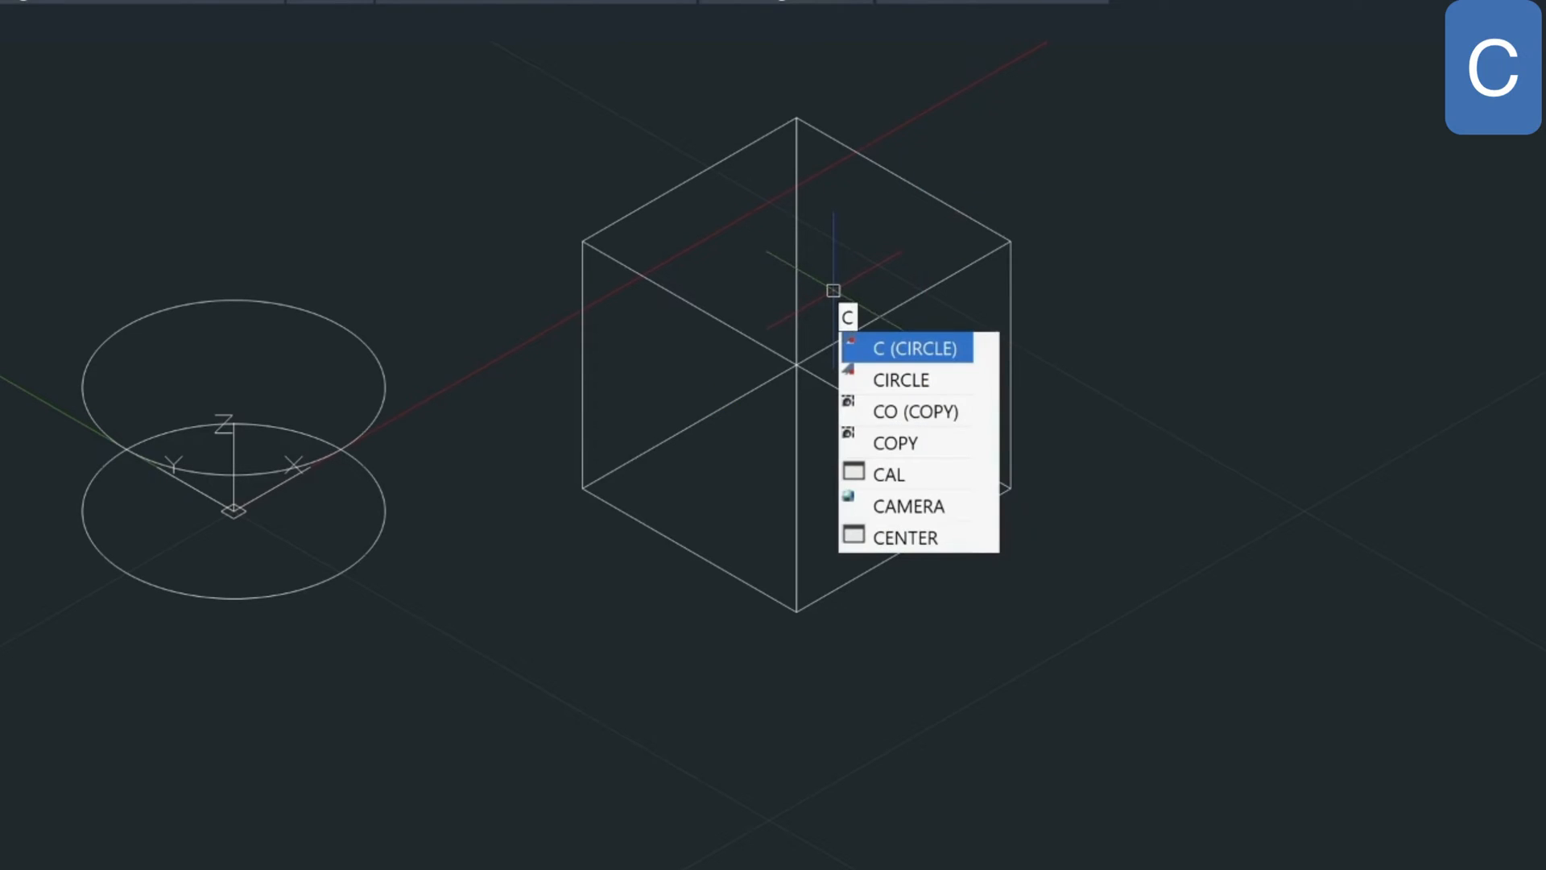
pyautogui.press('Enter')
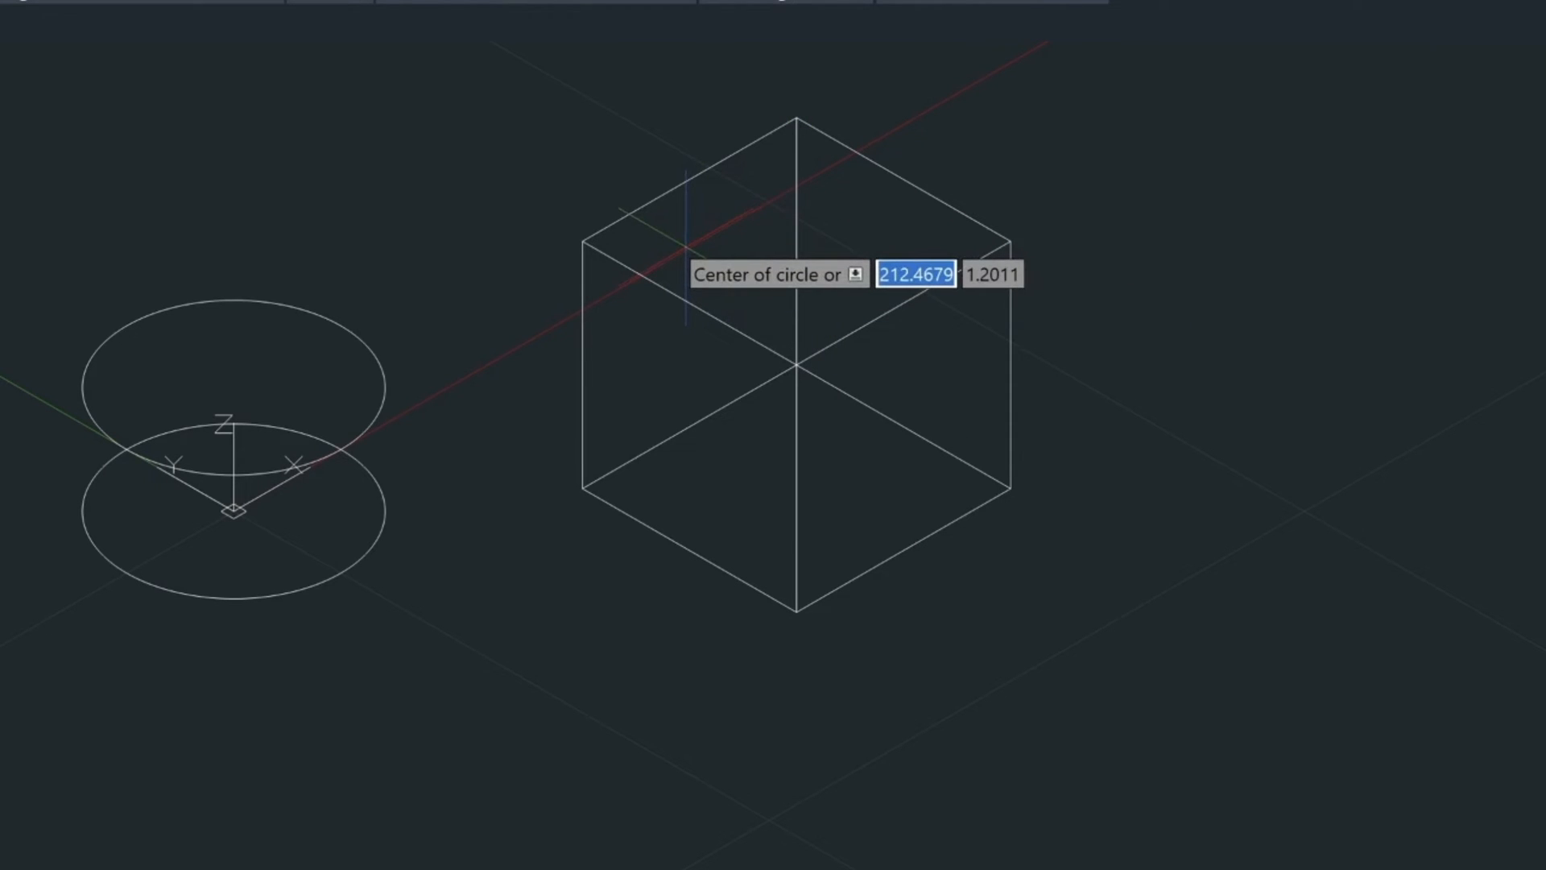
pyautogui.write('M2')
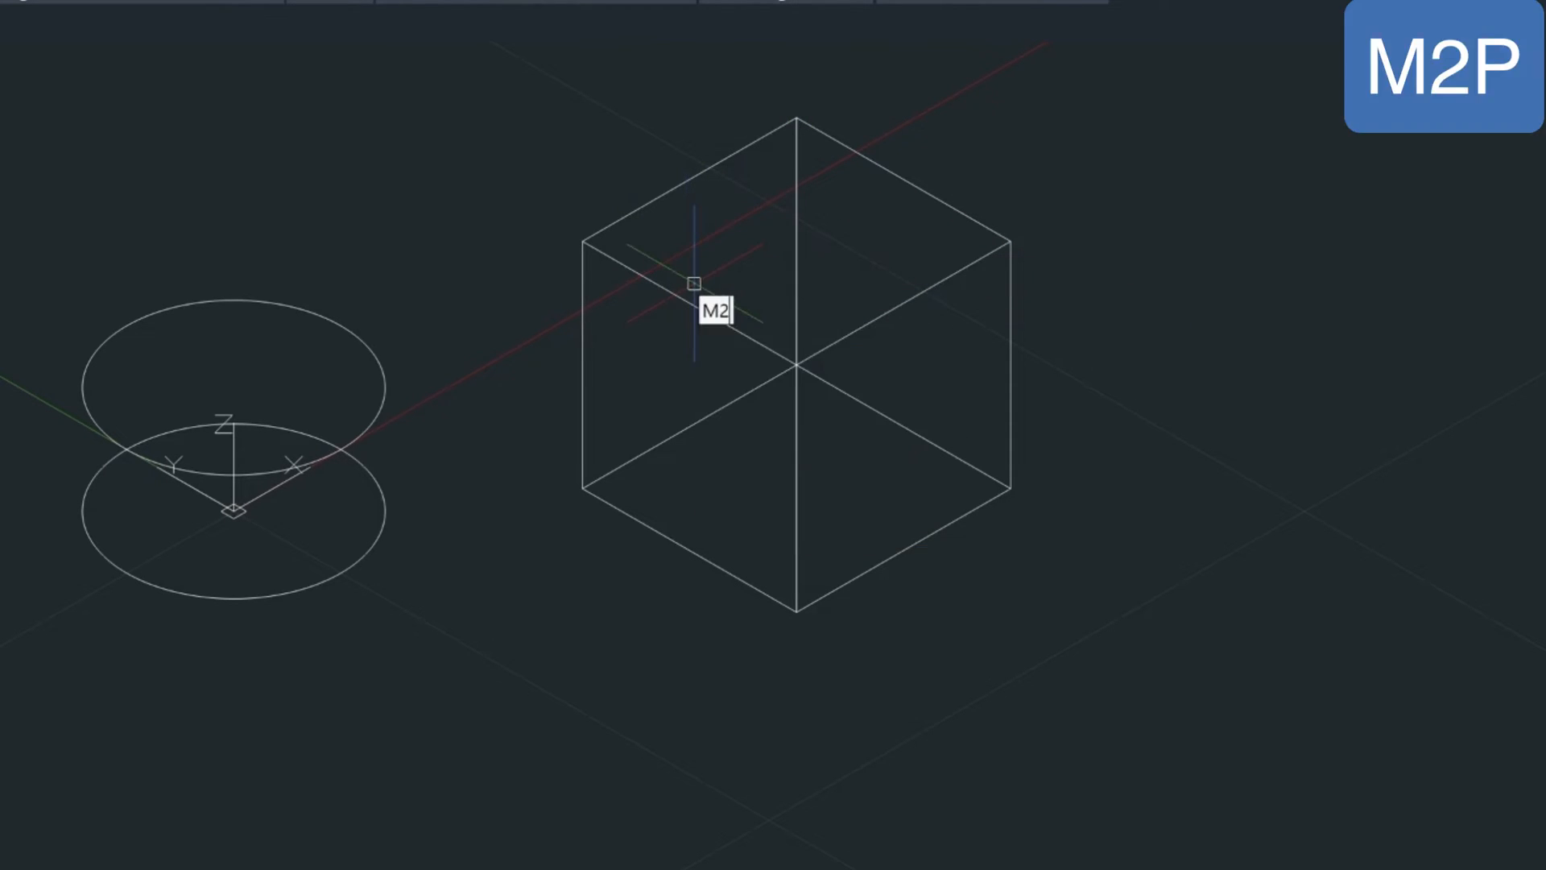
pyautogui.write('p')
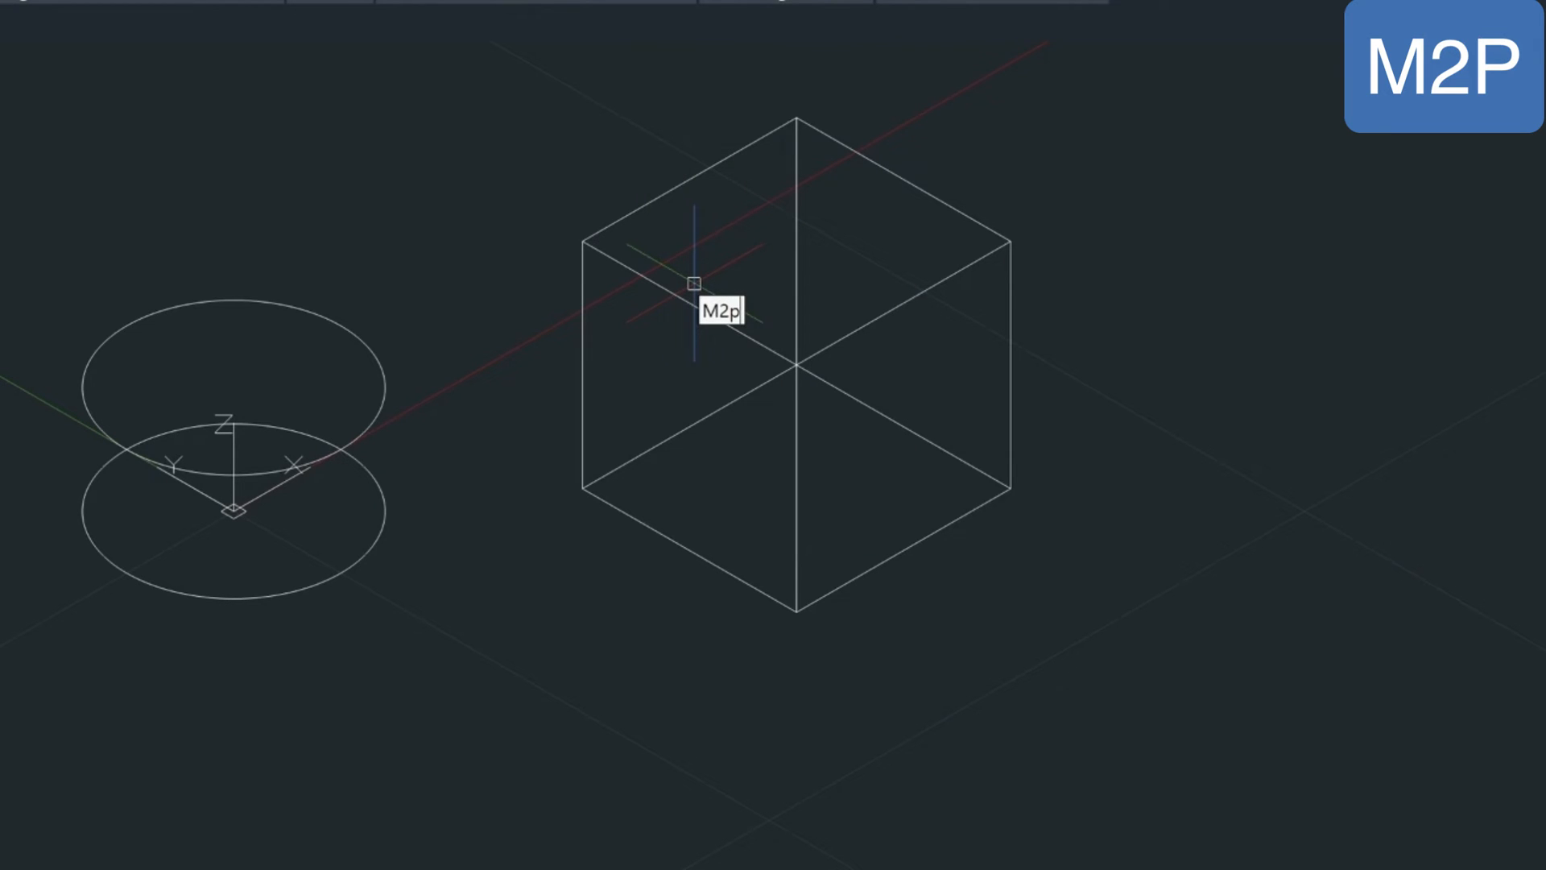
pyautogui.moveTo(583, 237)
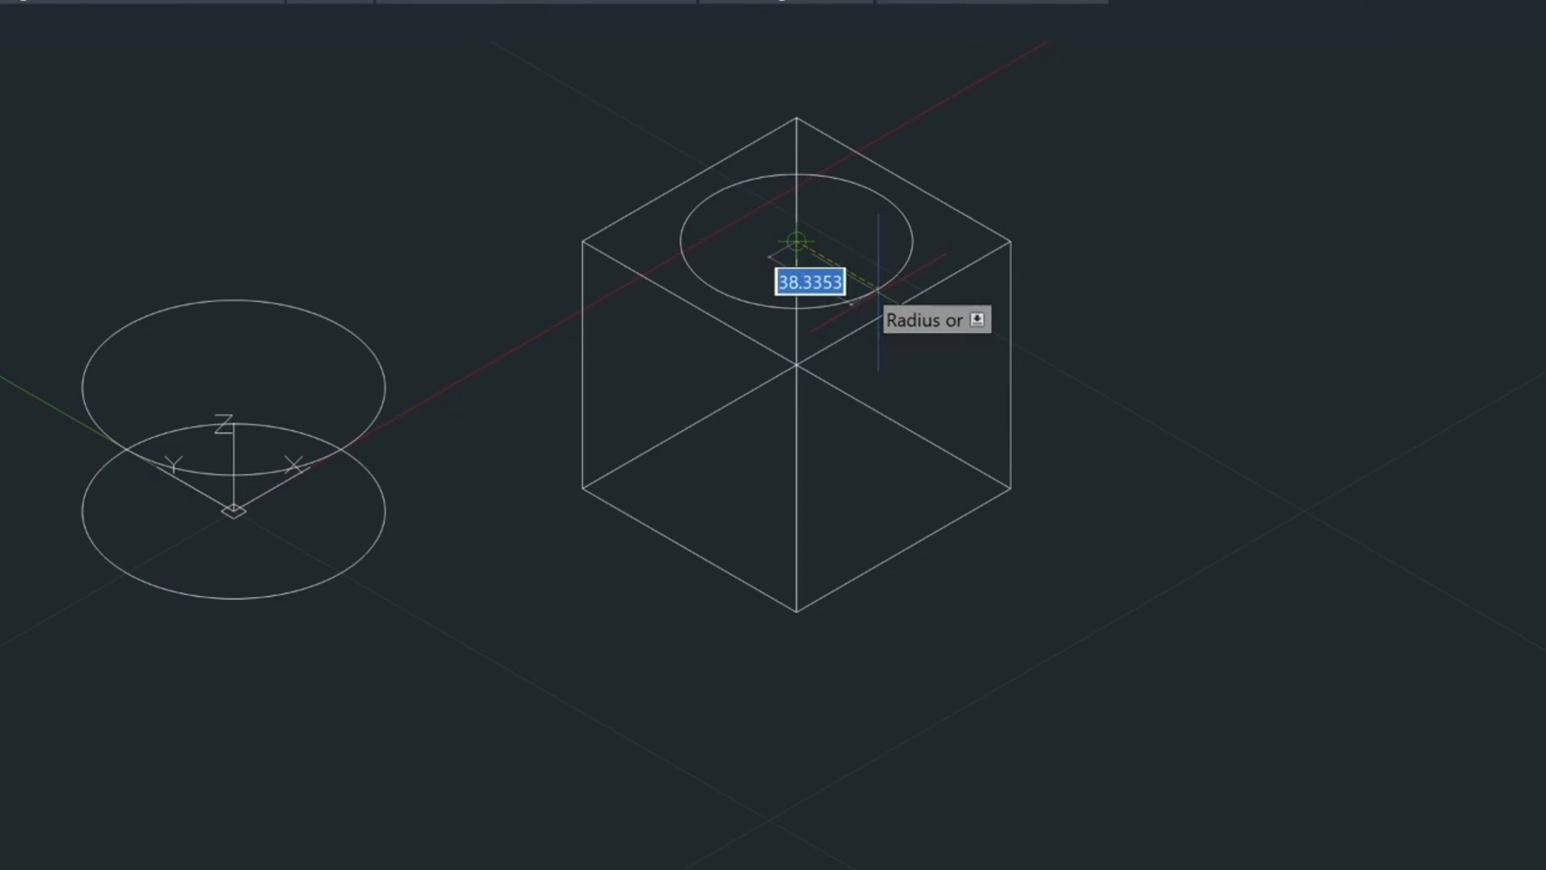
pyautogui.write('40')
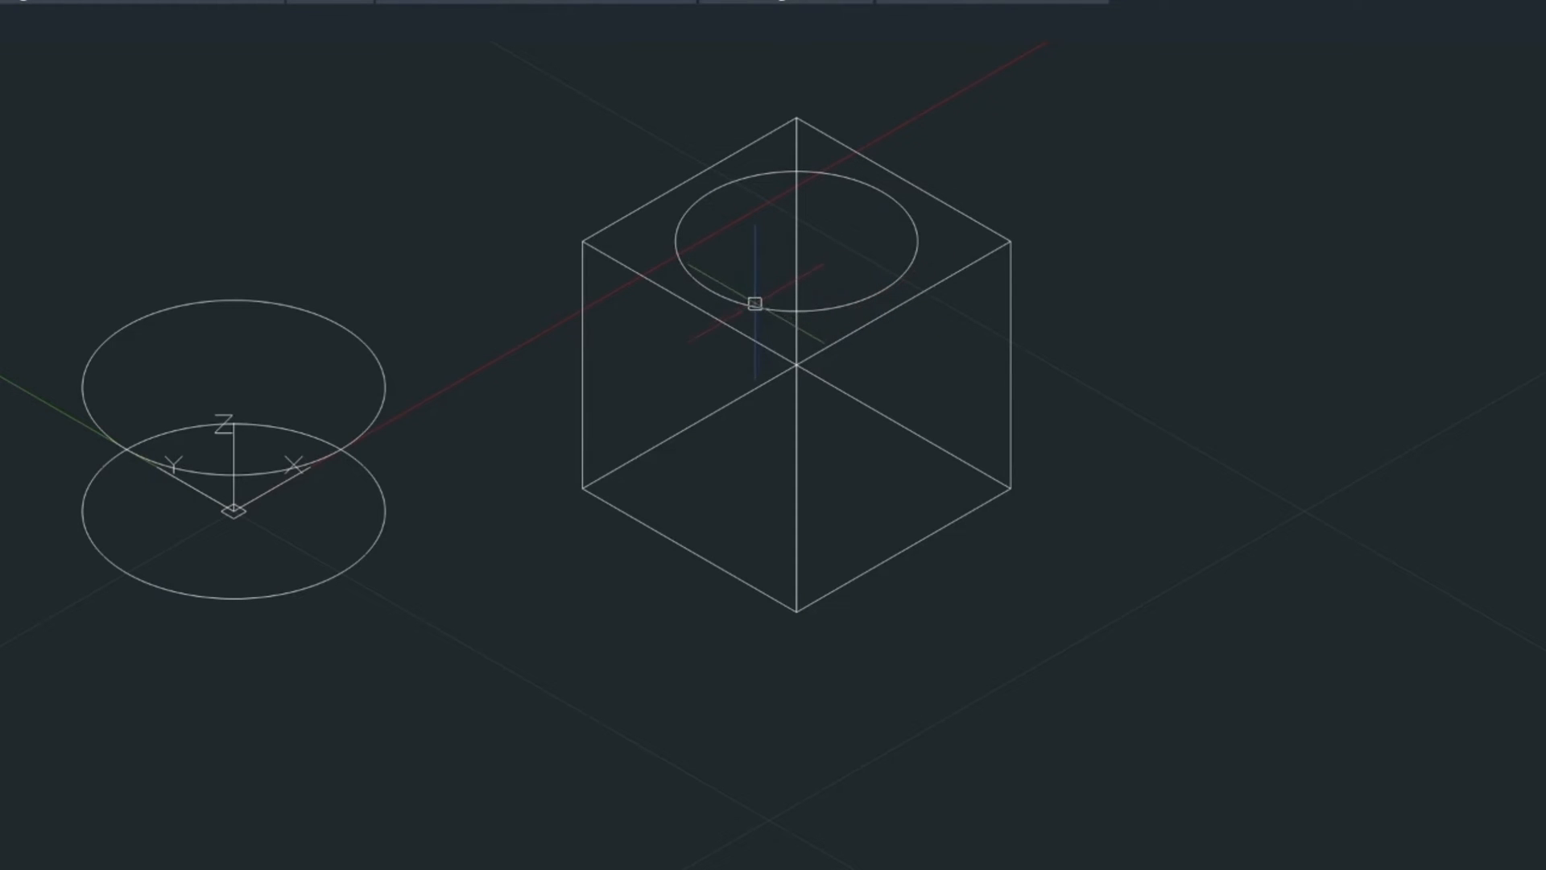
pyautogui.moveTo(623, 486)
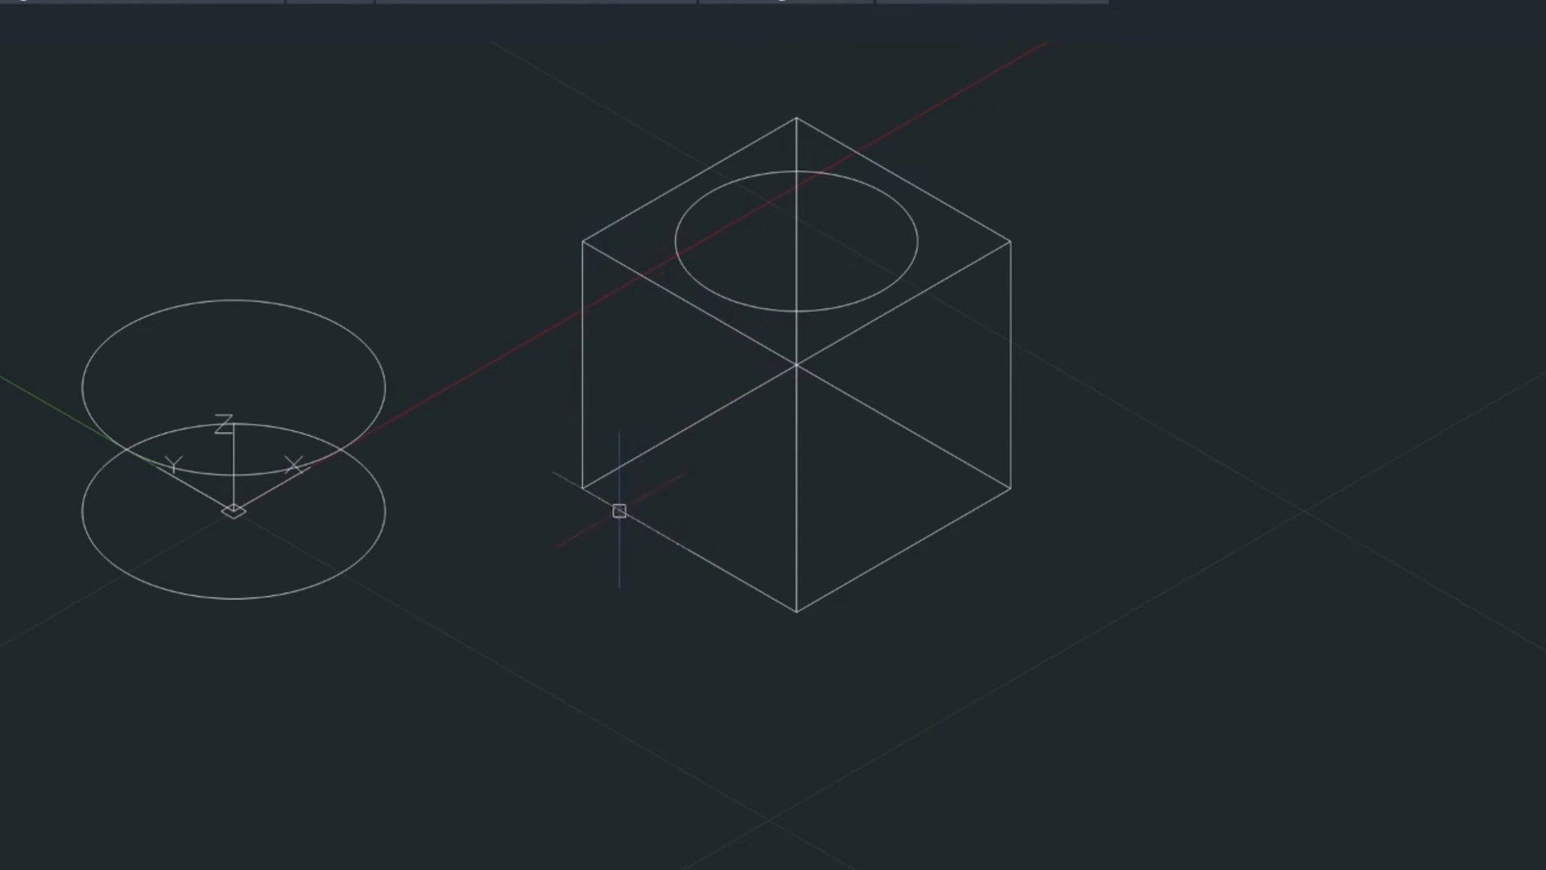
pyautogui.moveTo(810, 599)
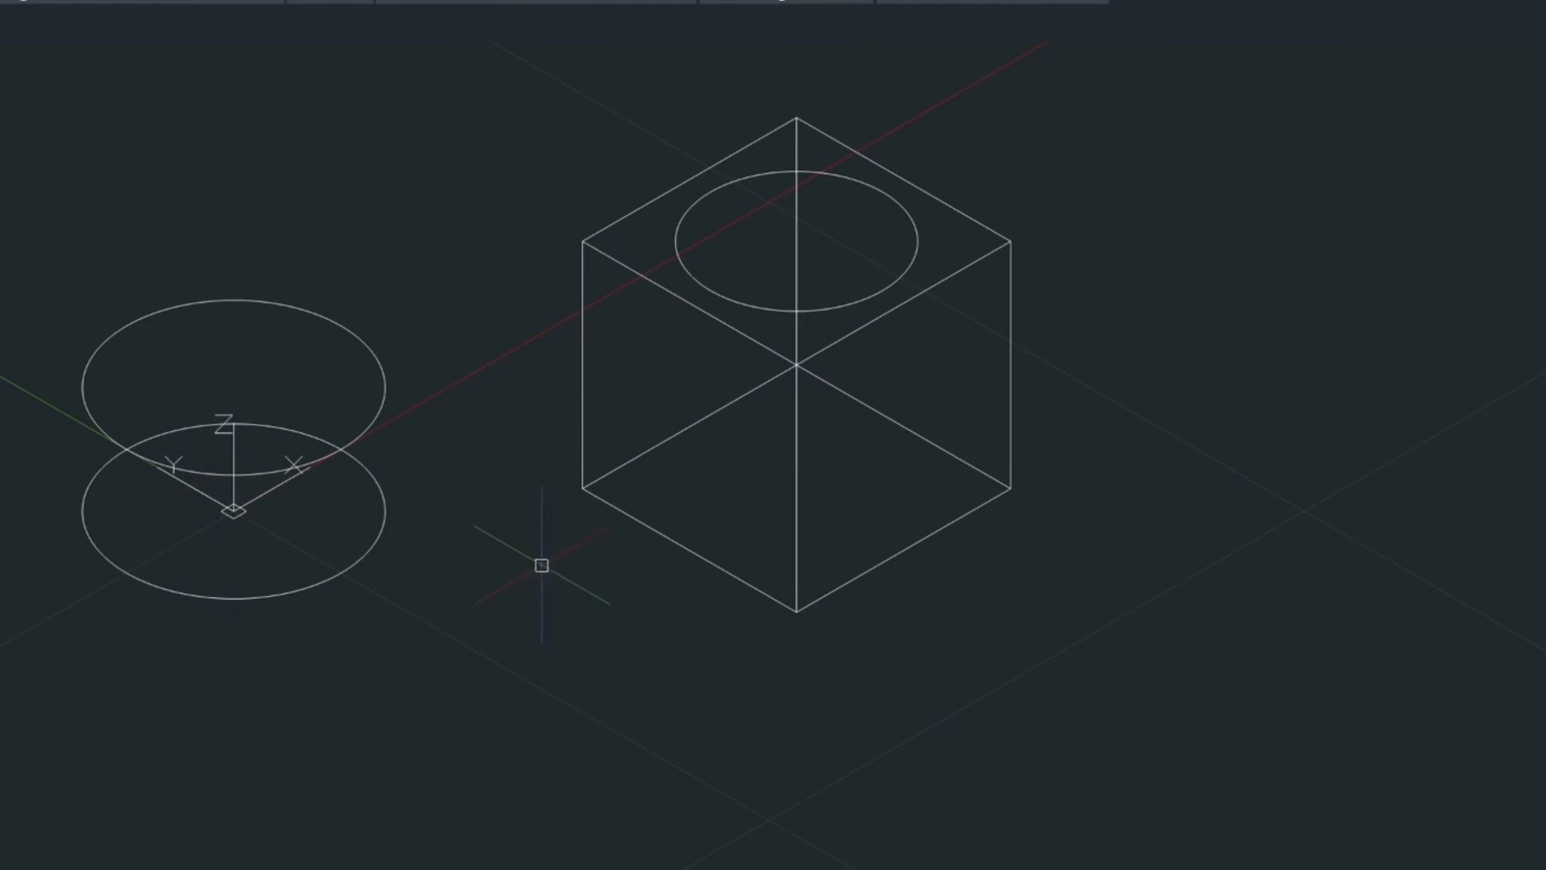
pyautogui.moveTo(633, 591)
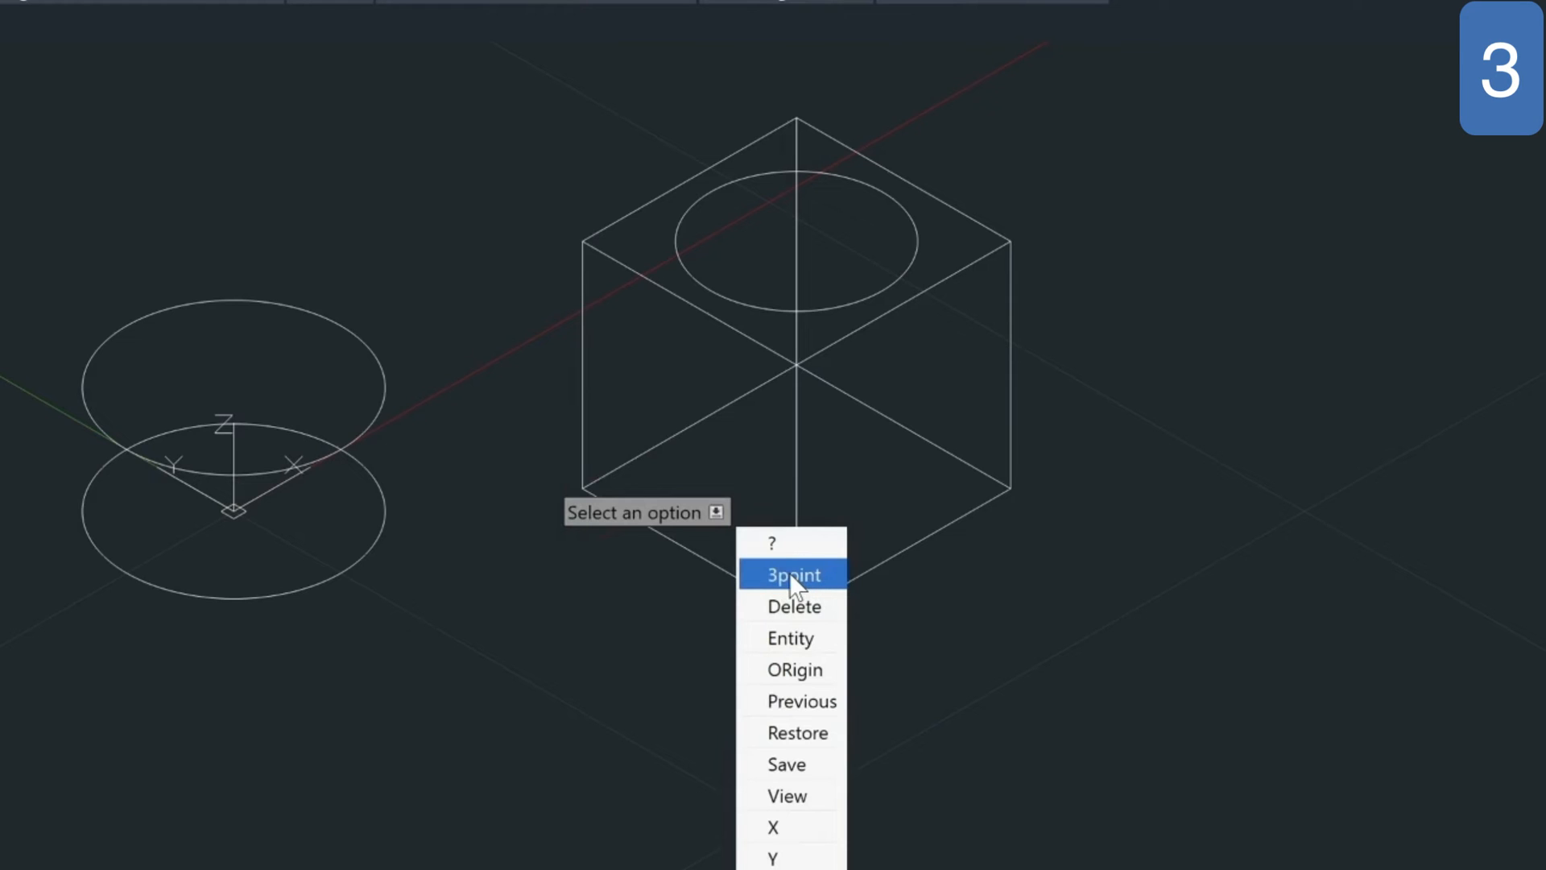
# - Set a 3-point UCS with origin at the left face's lower corner, aligned to that face
pyautogui.click(794, 573)
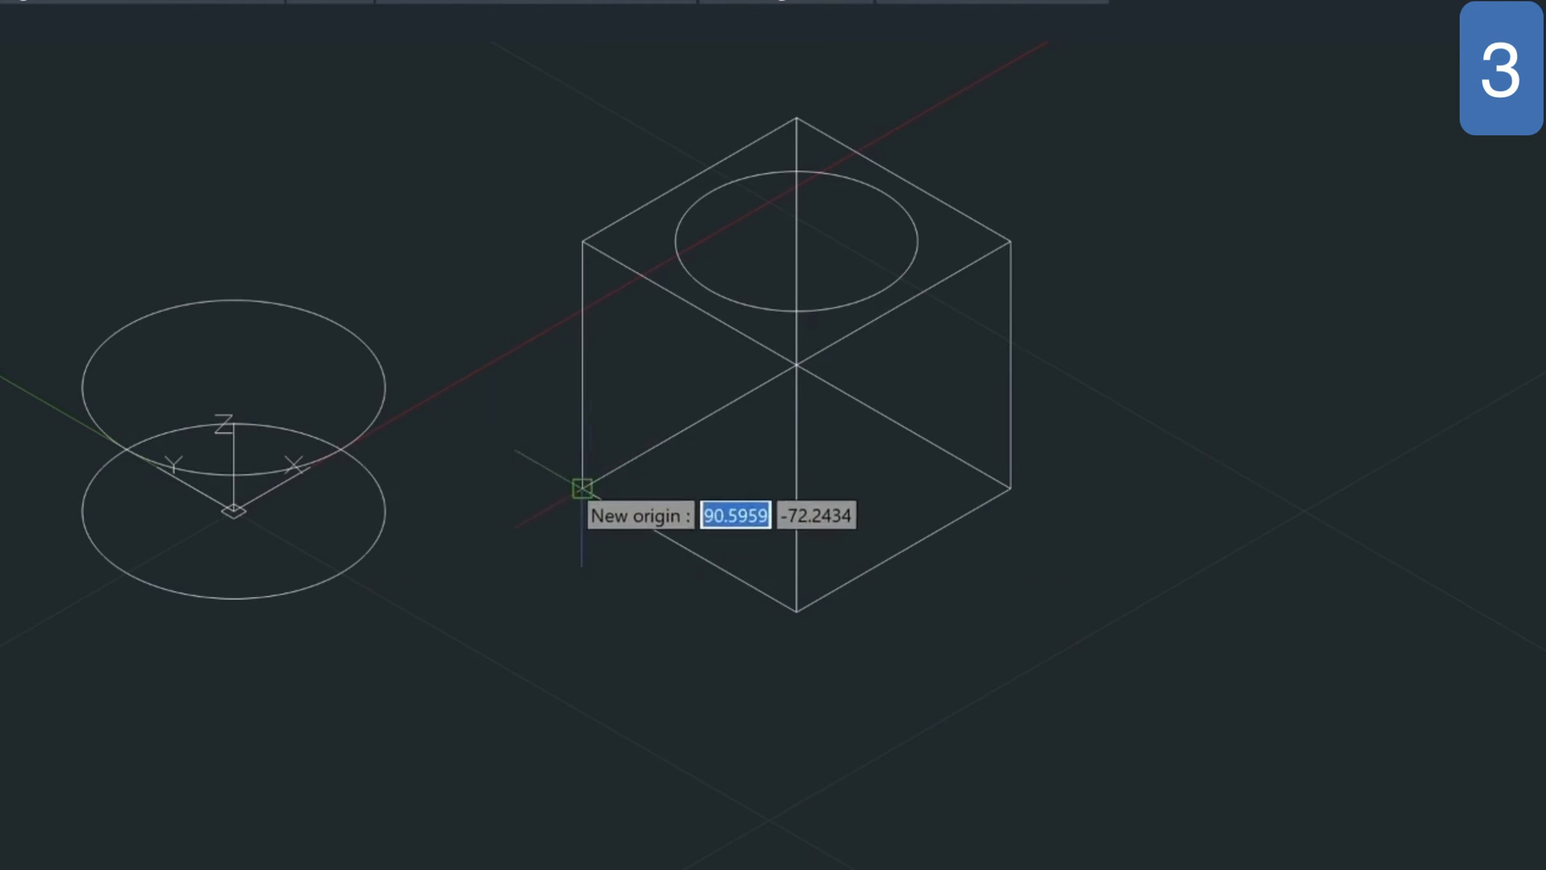
pyautogui.click(583, 490)
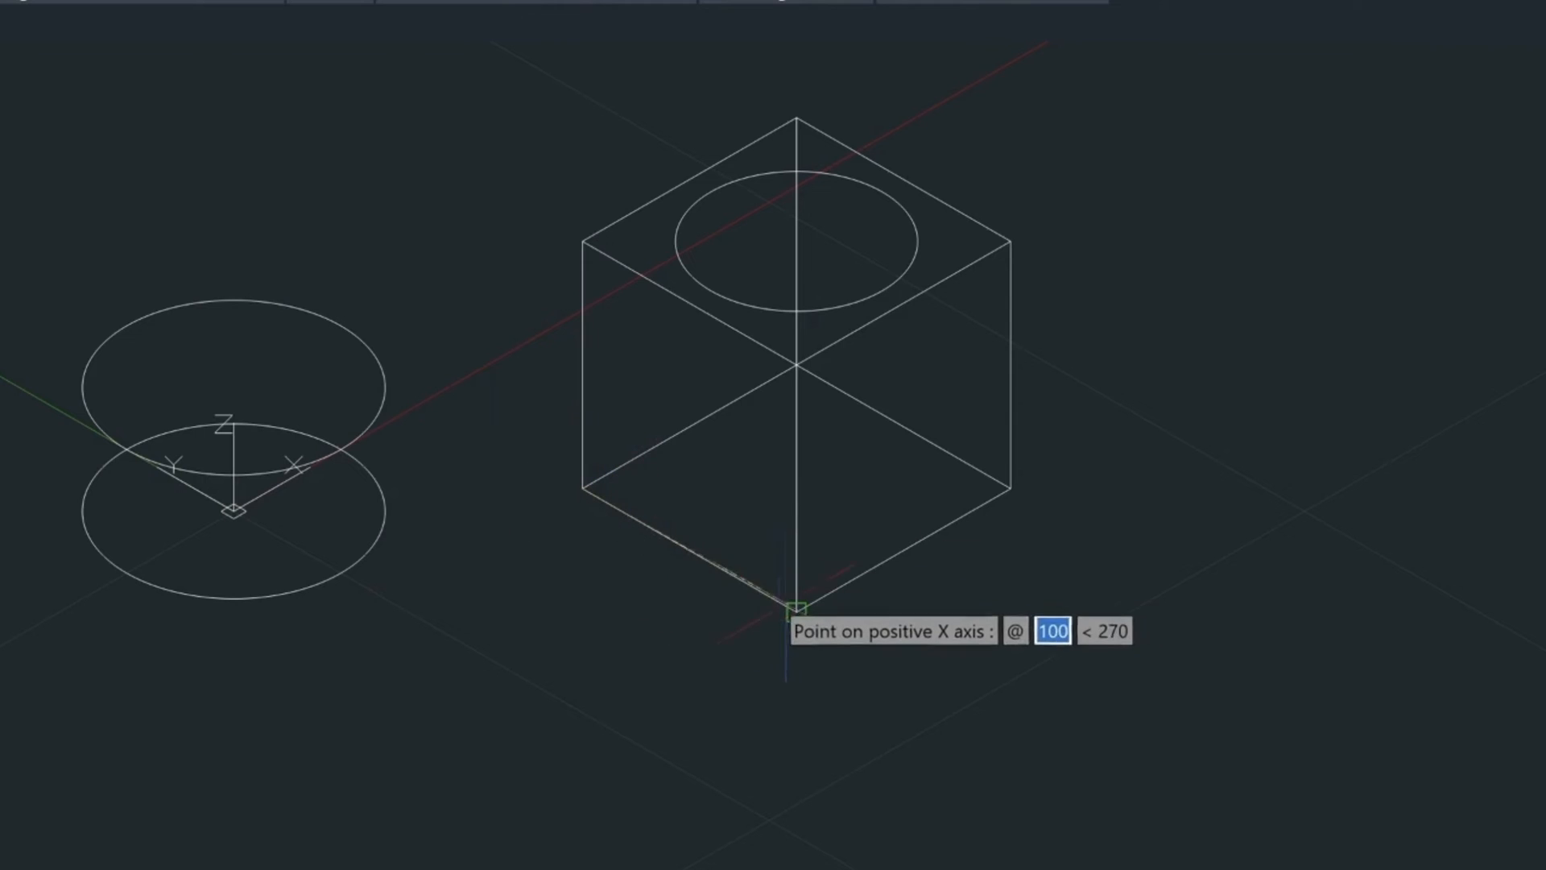
pyautogui.press('enter')
pyautogui.write('m')
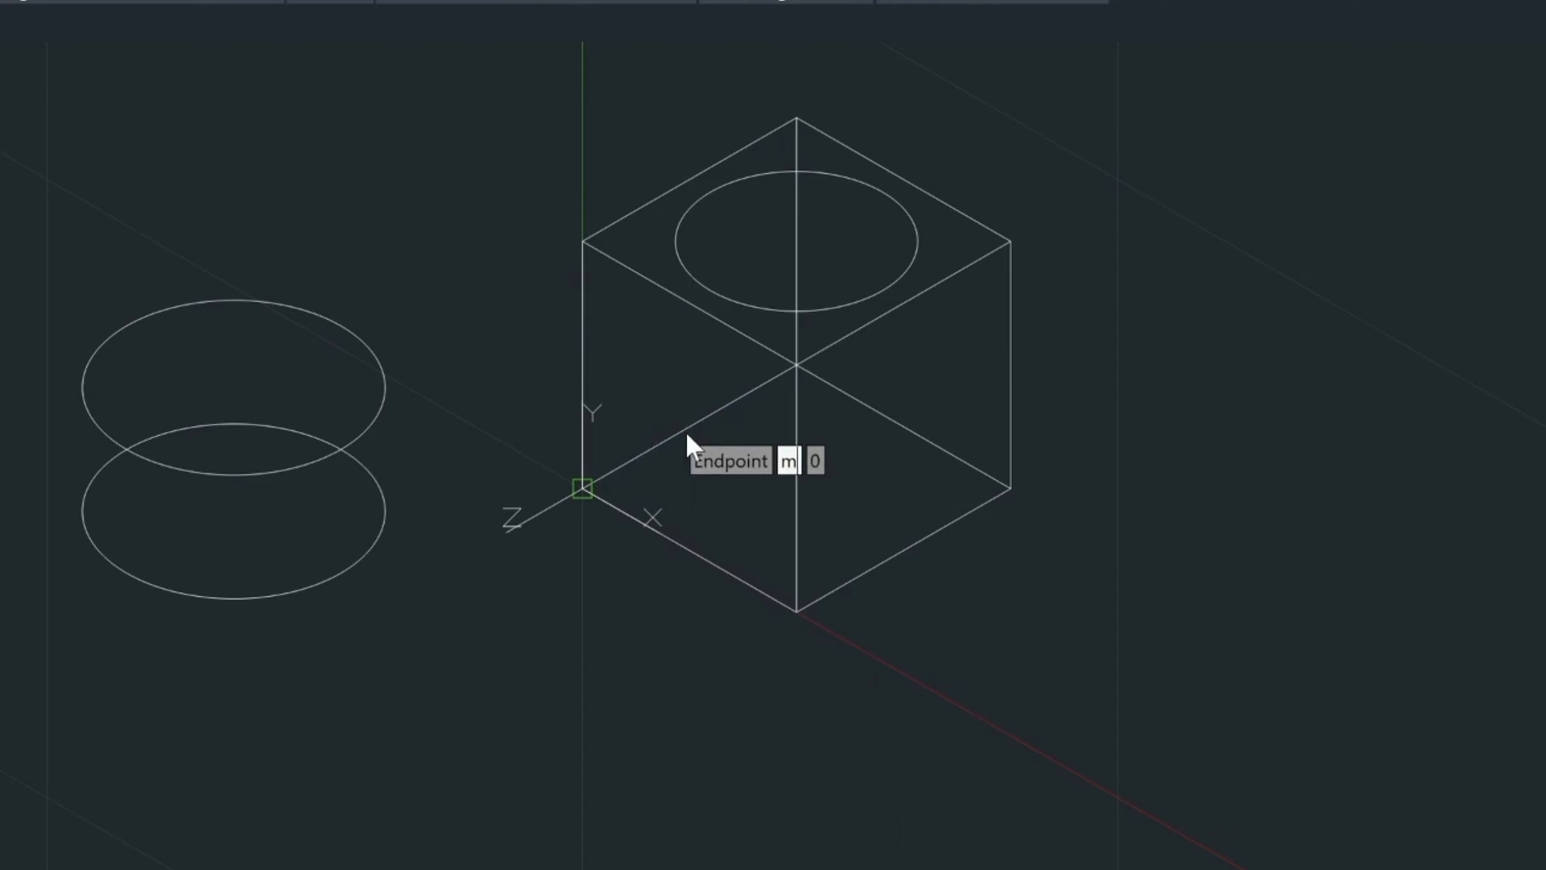
# - Draw a radius-40 circle centred on the box's left face using M2P
pyautogui.write('2p')
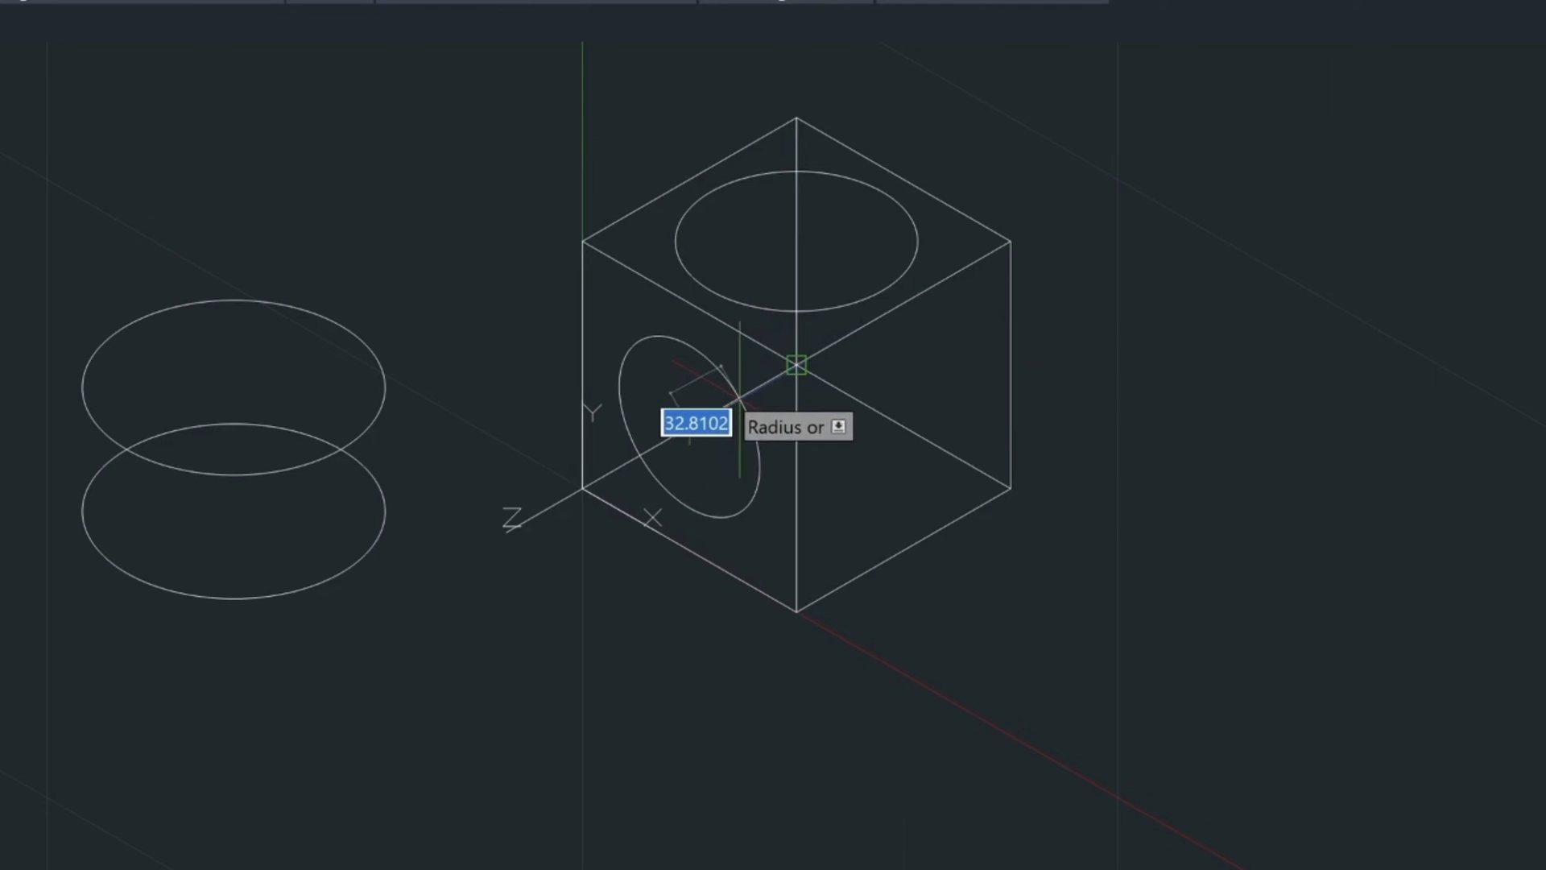
pyautogui.write('40')
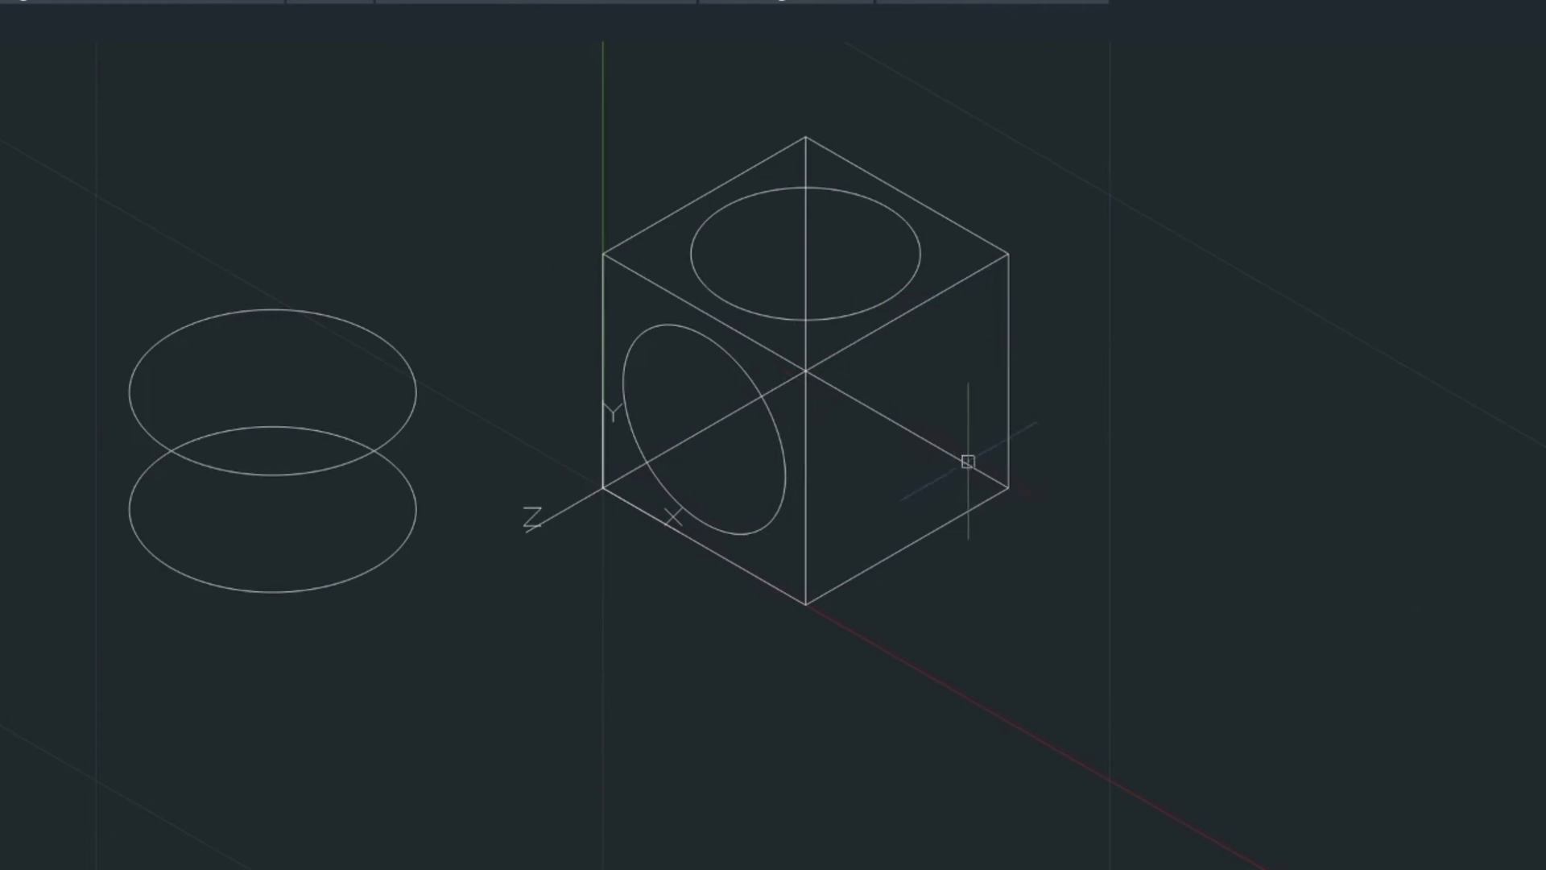
pyautogui.moveTo(891, 504)
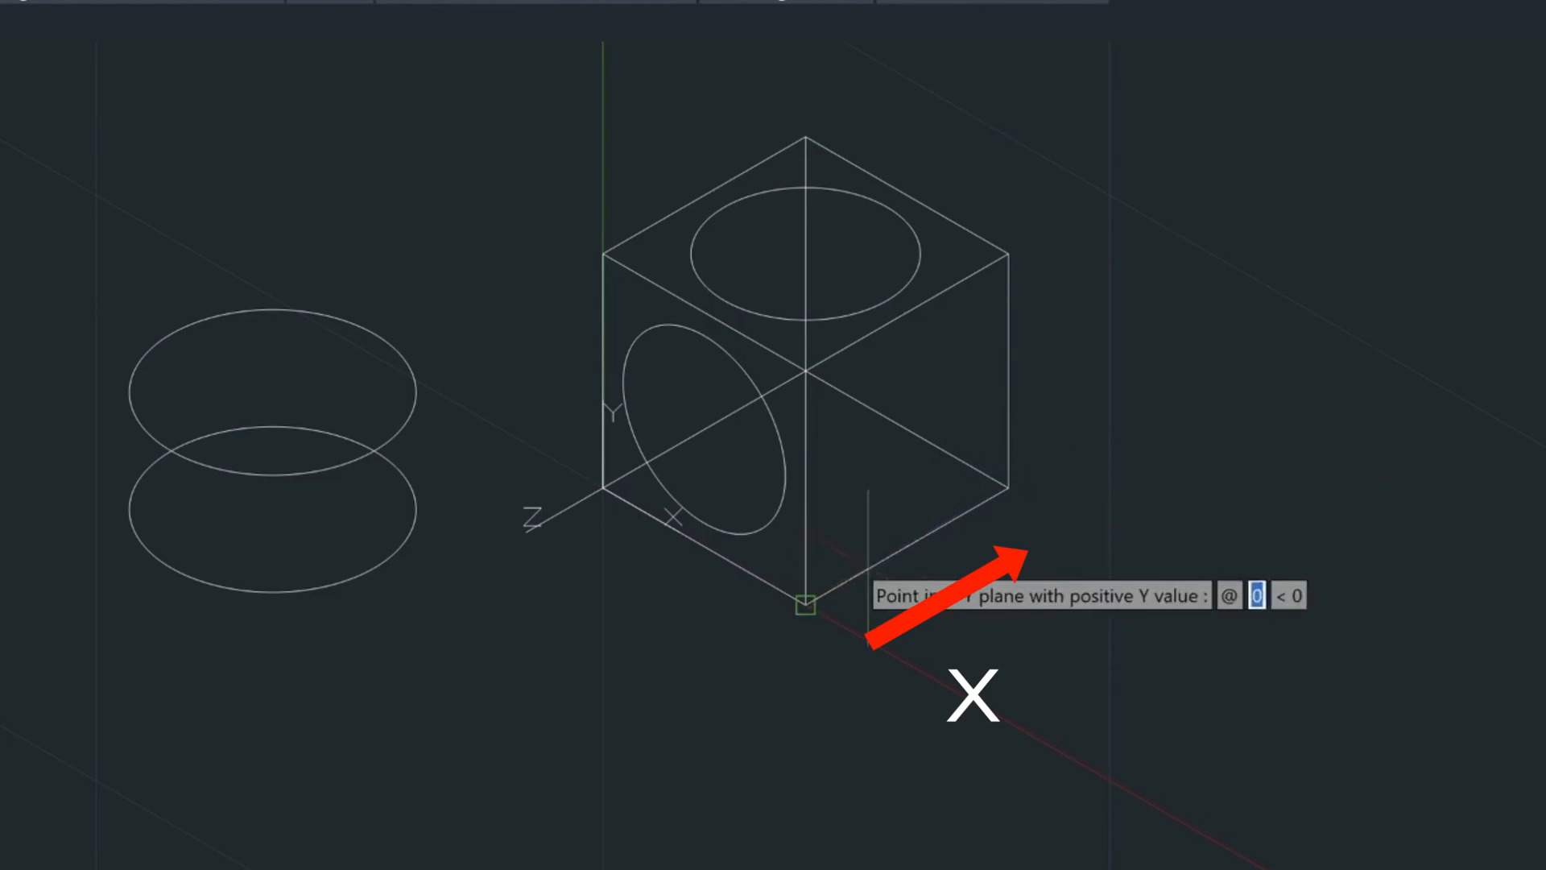
pyautogui.moveTo(1004, 253)
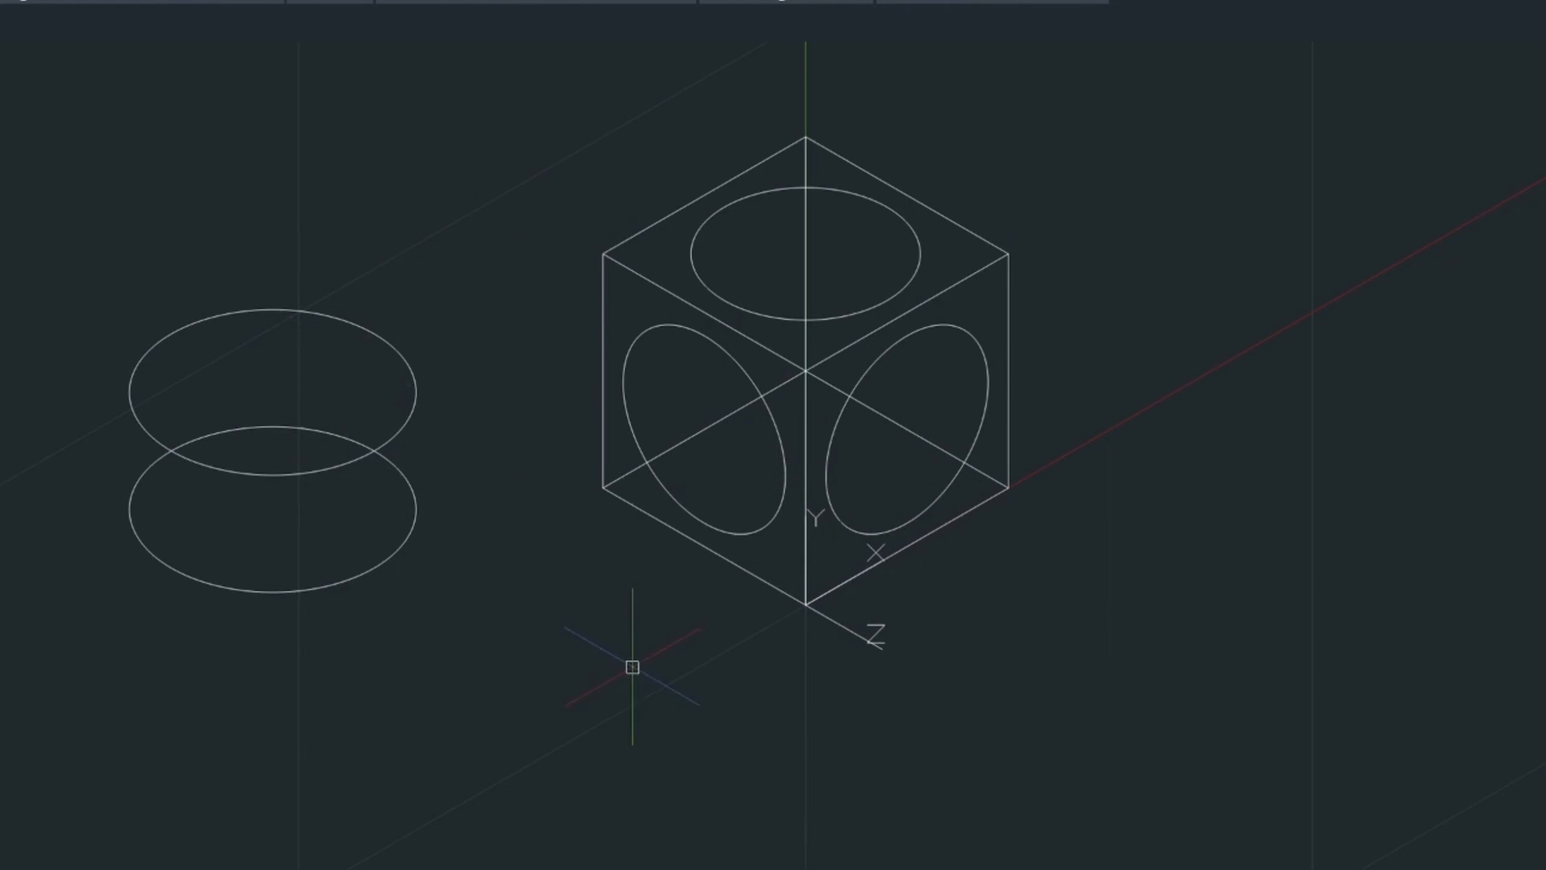
pyautogui.moveTo(622, 664)
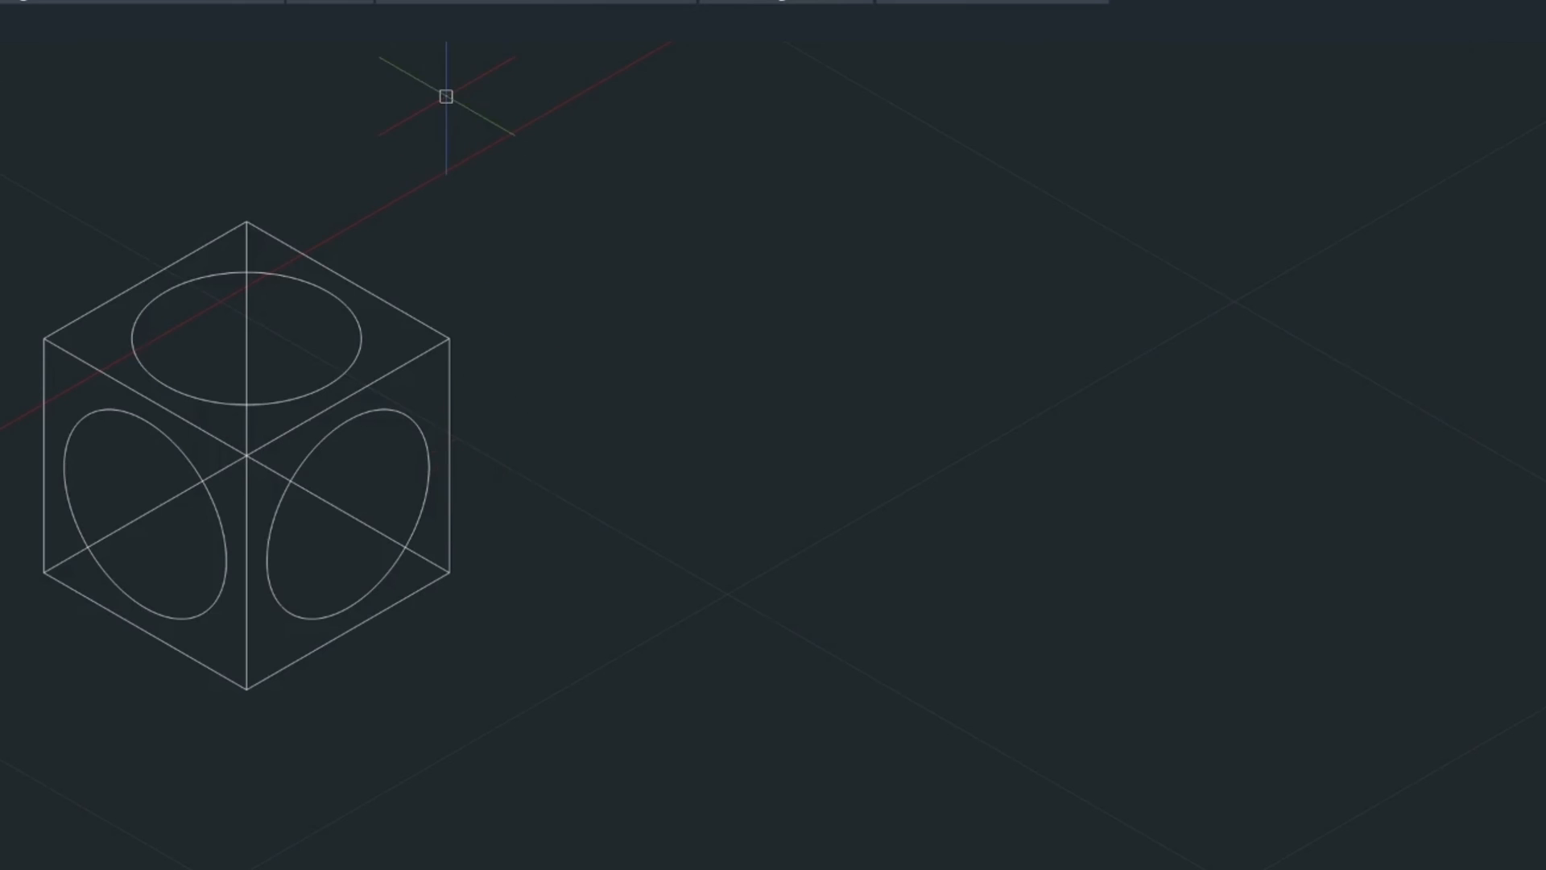
# - Pan to open space right of the box and start the WEDGE command
pyautogui.write('WE')
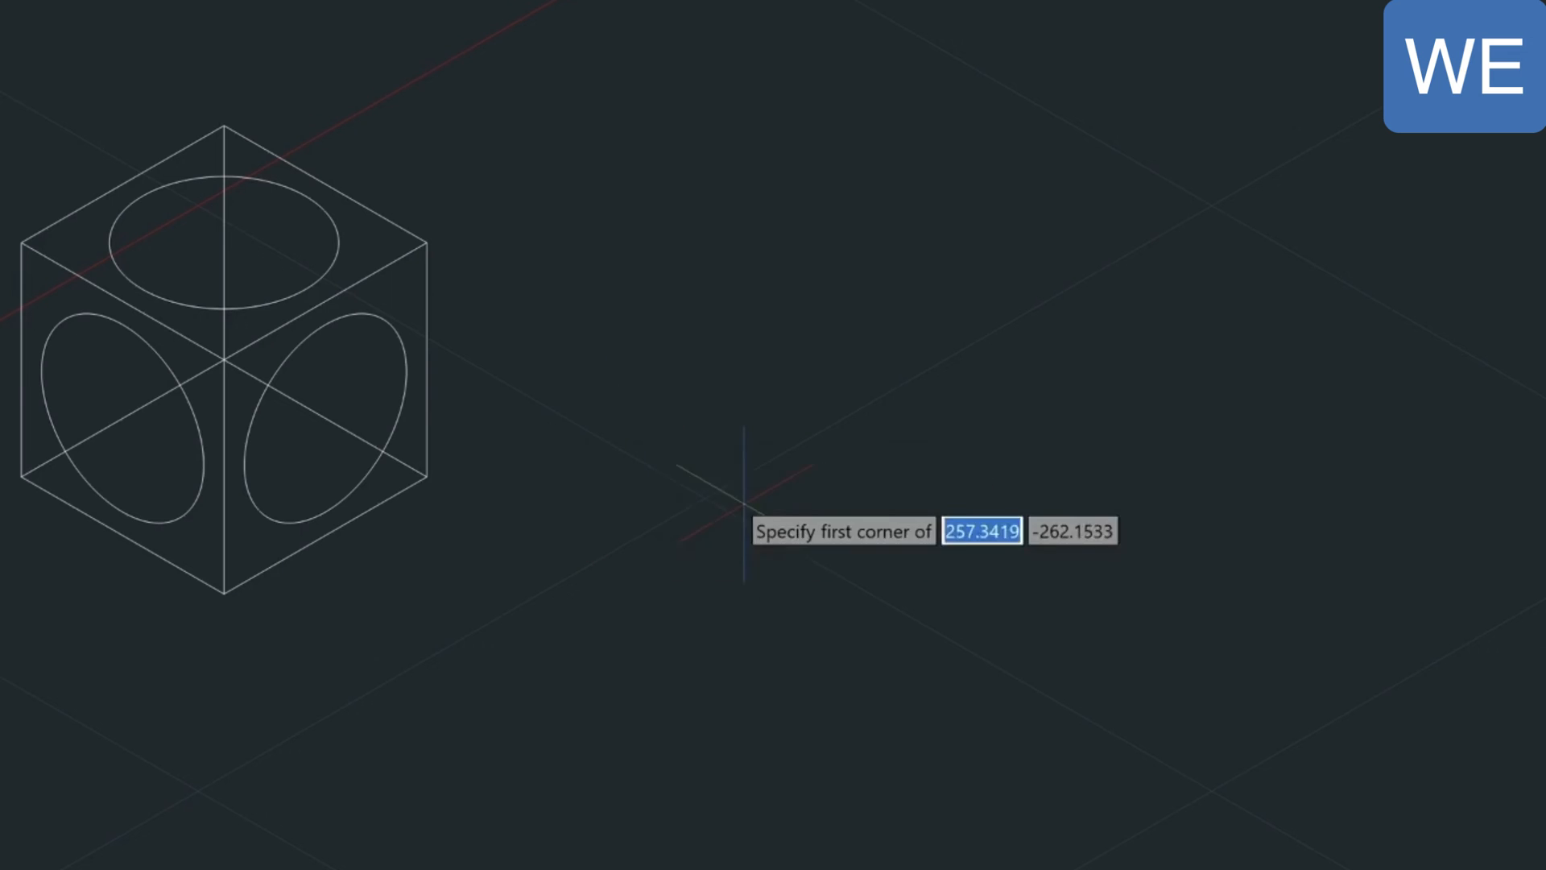
pyautogui.moveTo(706, 563)
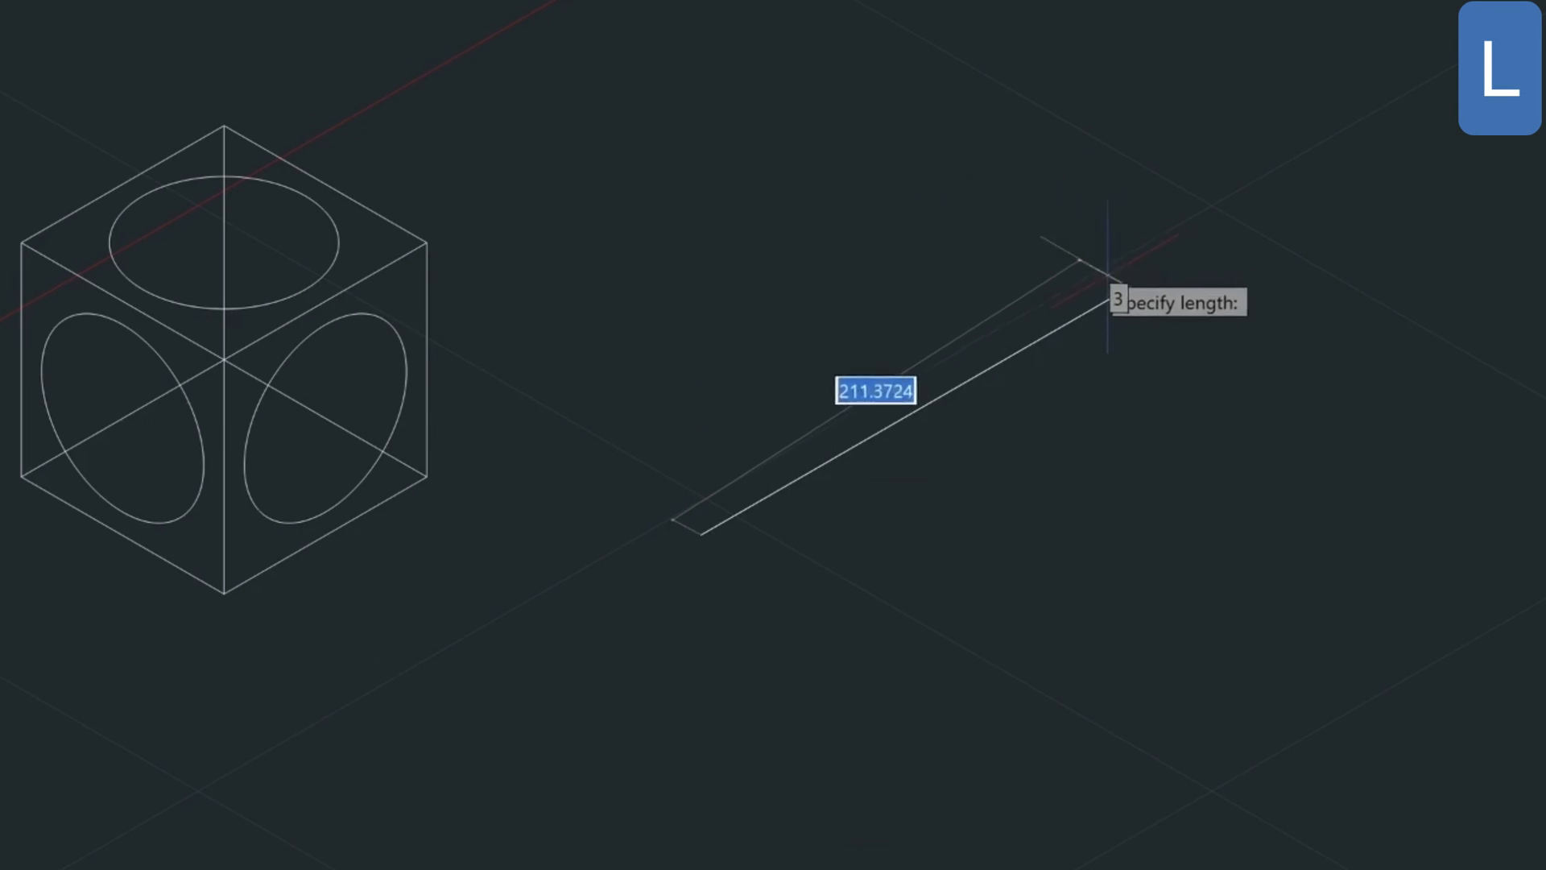
# - Create a wedge 100 units long in the open space beside the box
pyautogui.write('100')
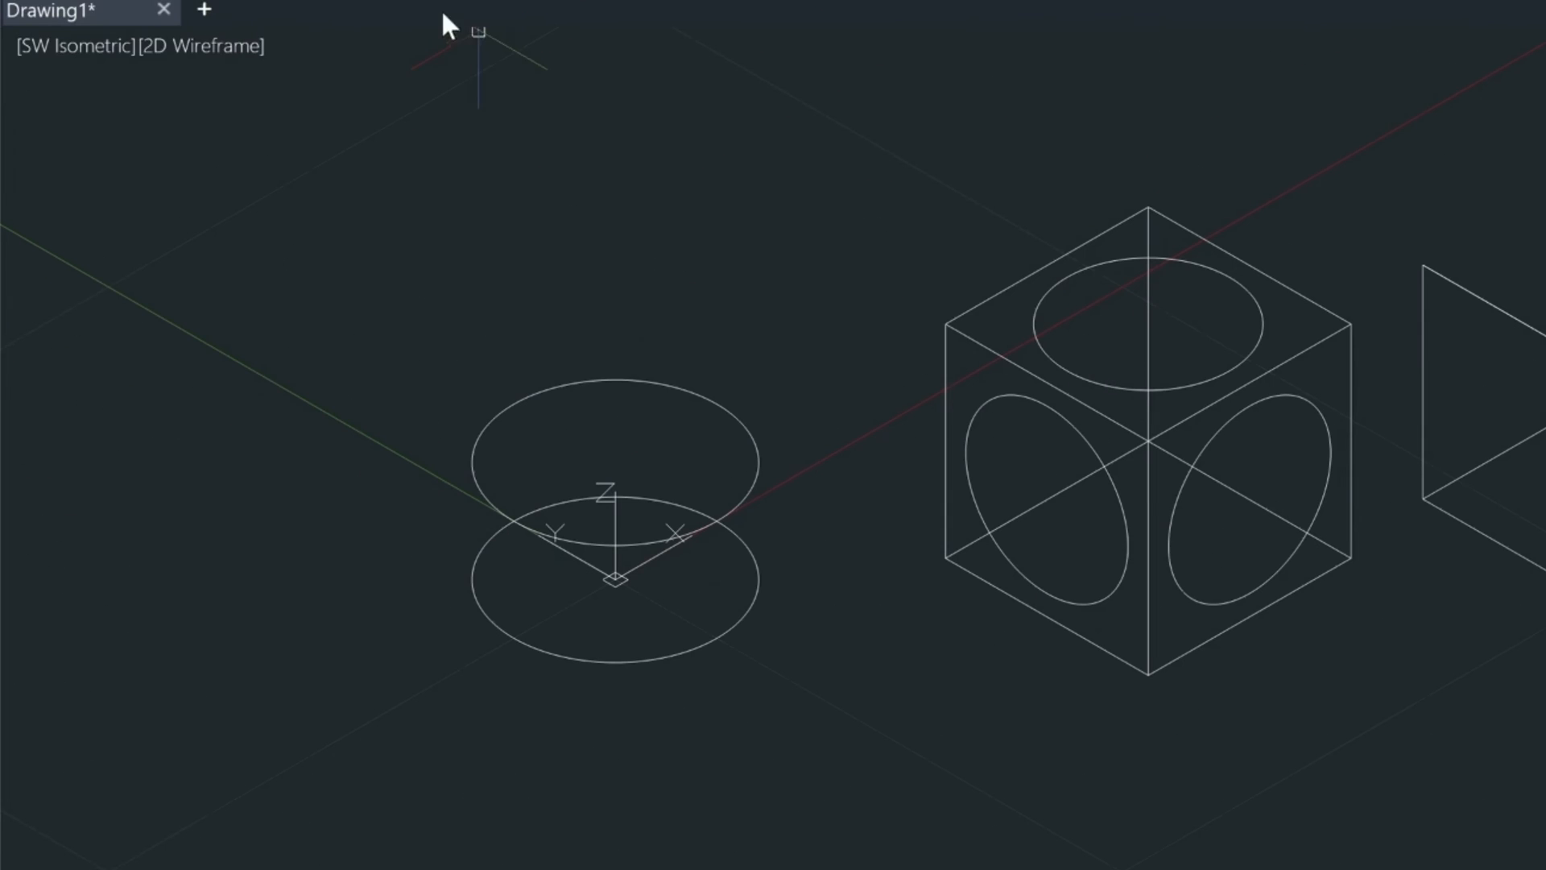
# - Orbit the view so the wedge's sloped face shows clearly beside the box
pyautogui.click(74, 45)
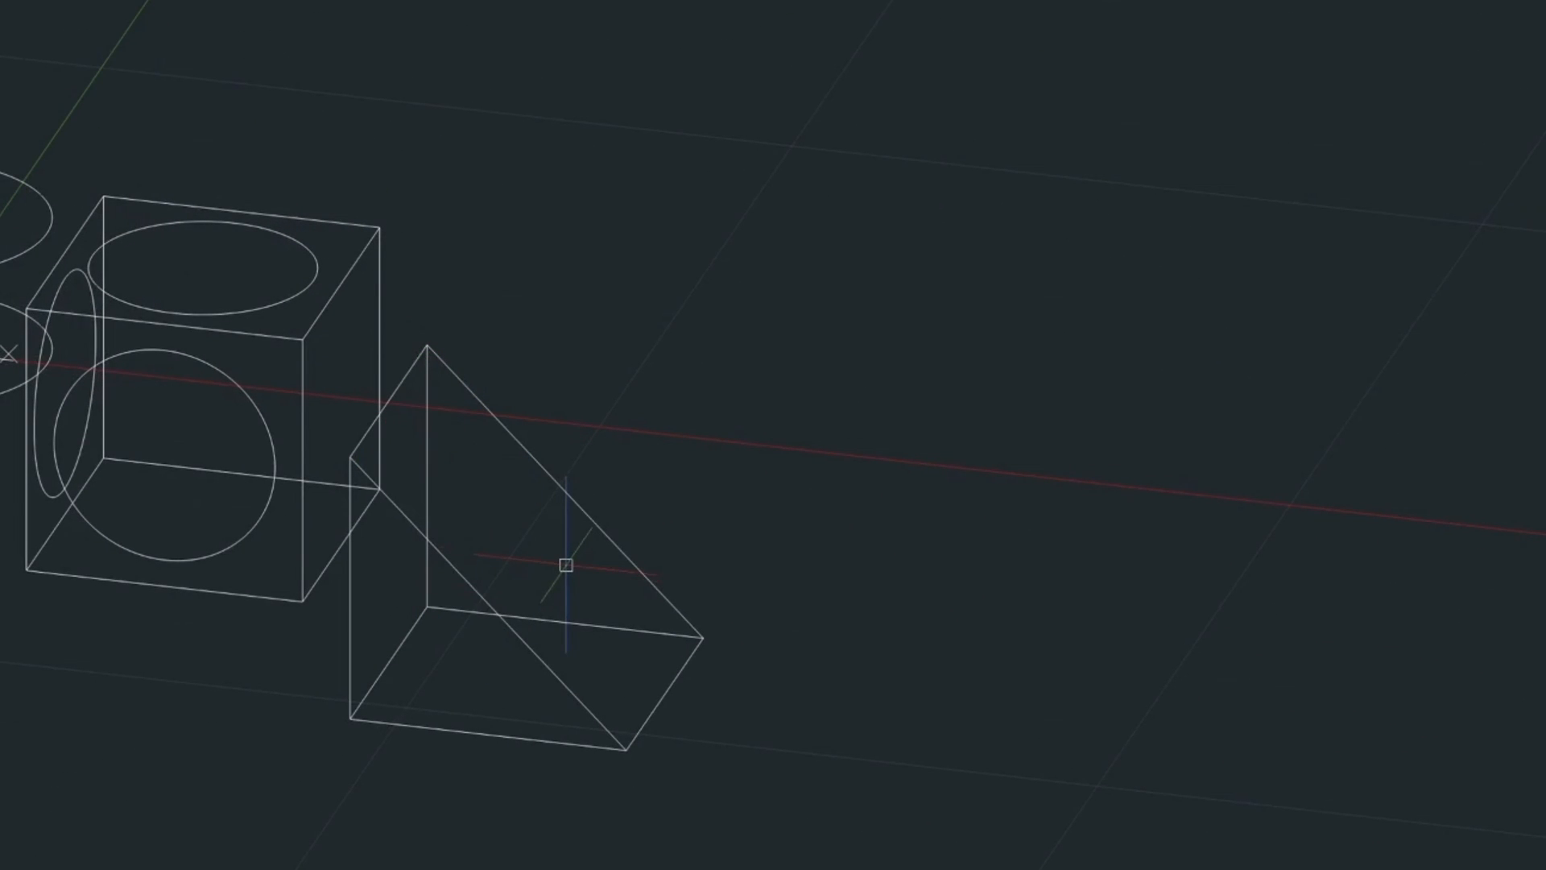
pyautogui.moveTo(567, 567); pyautogui.dragTo(883, 636)
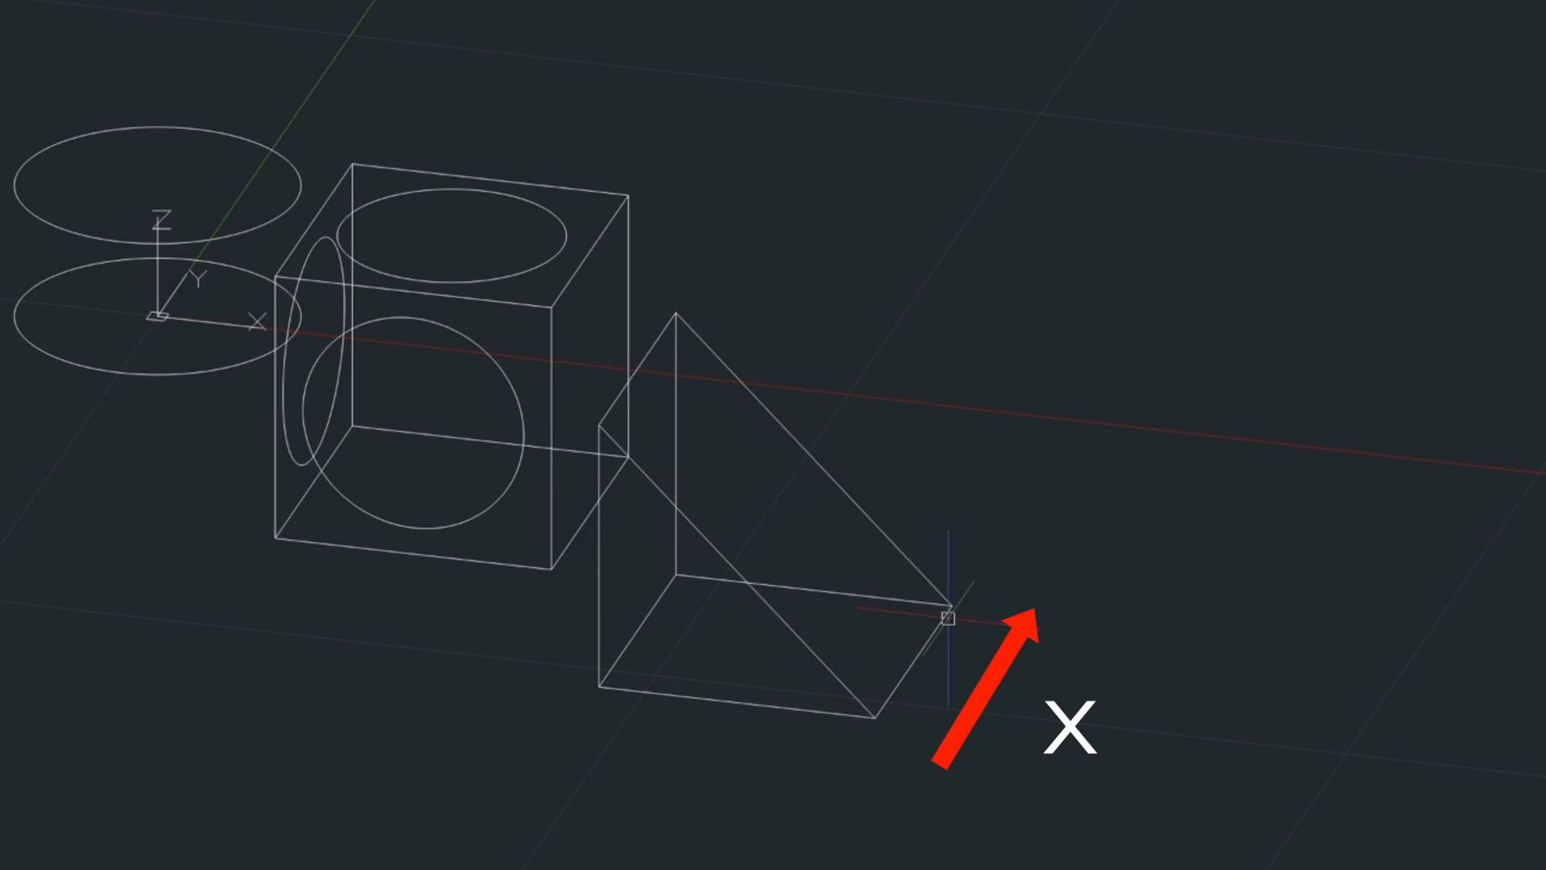
pyautogui.moveTo(758, 406)
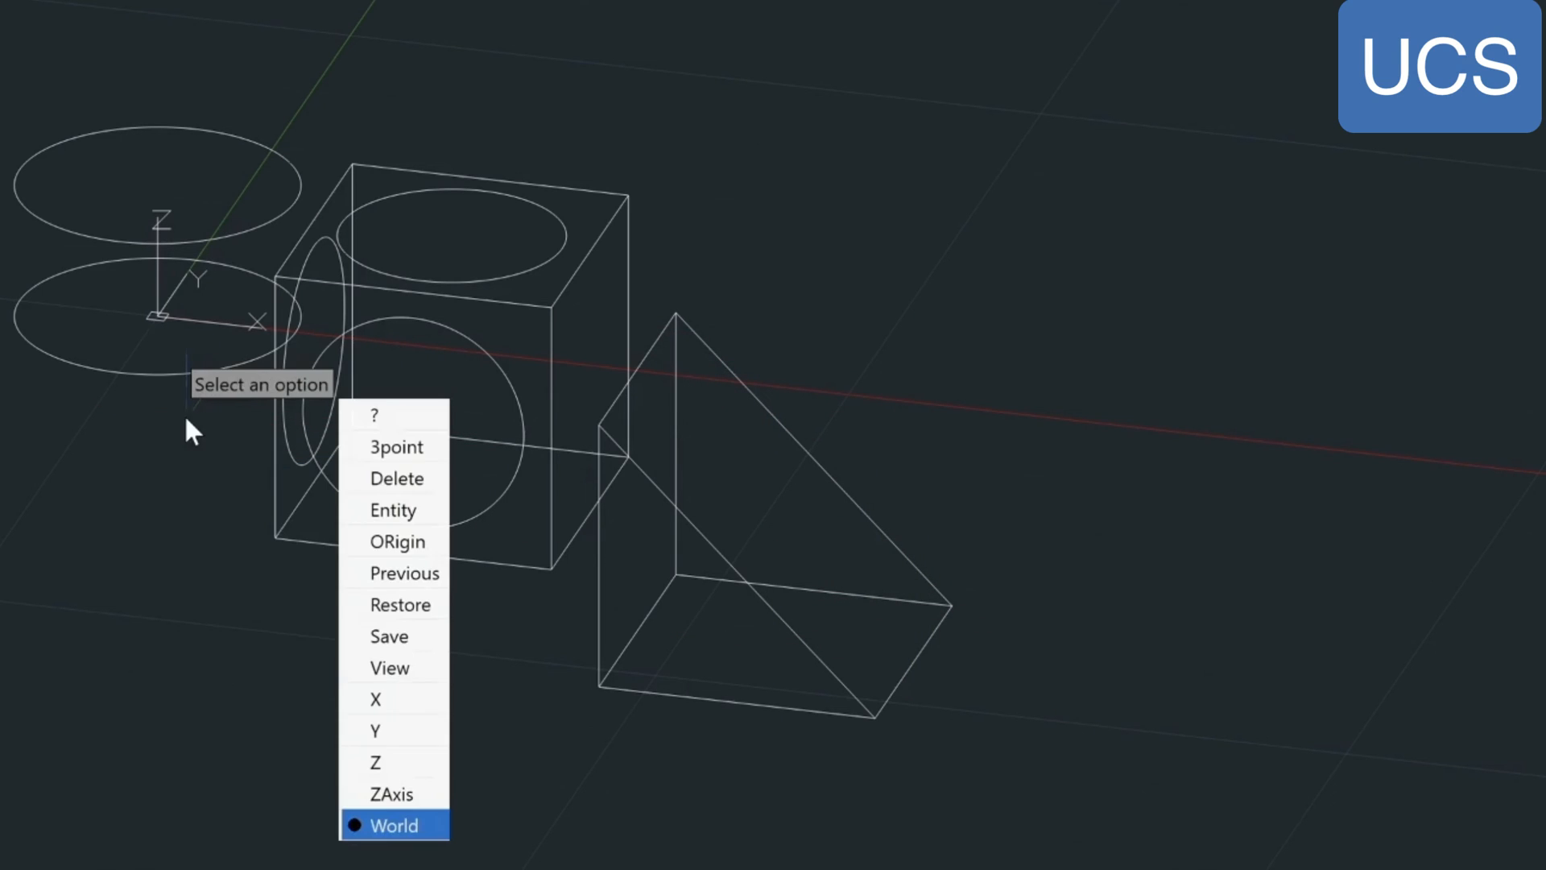
# - Start UCS 3point and set its origin at the wedge's lower slope corner
pyautogui.write('3')
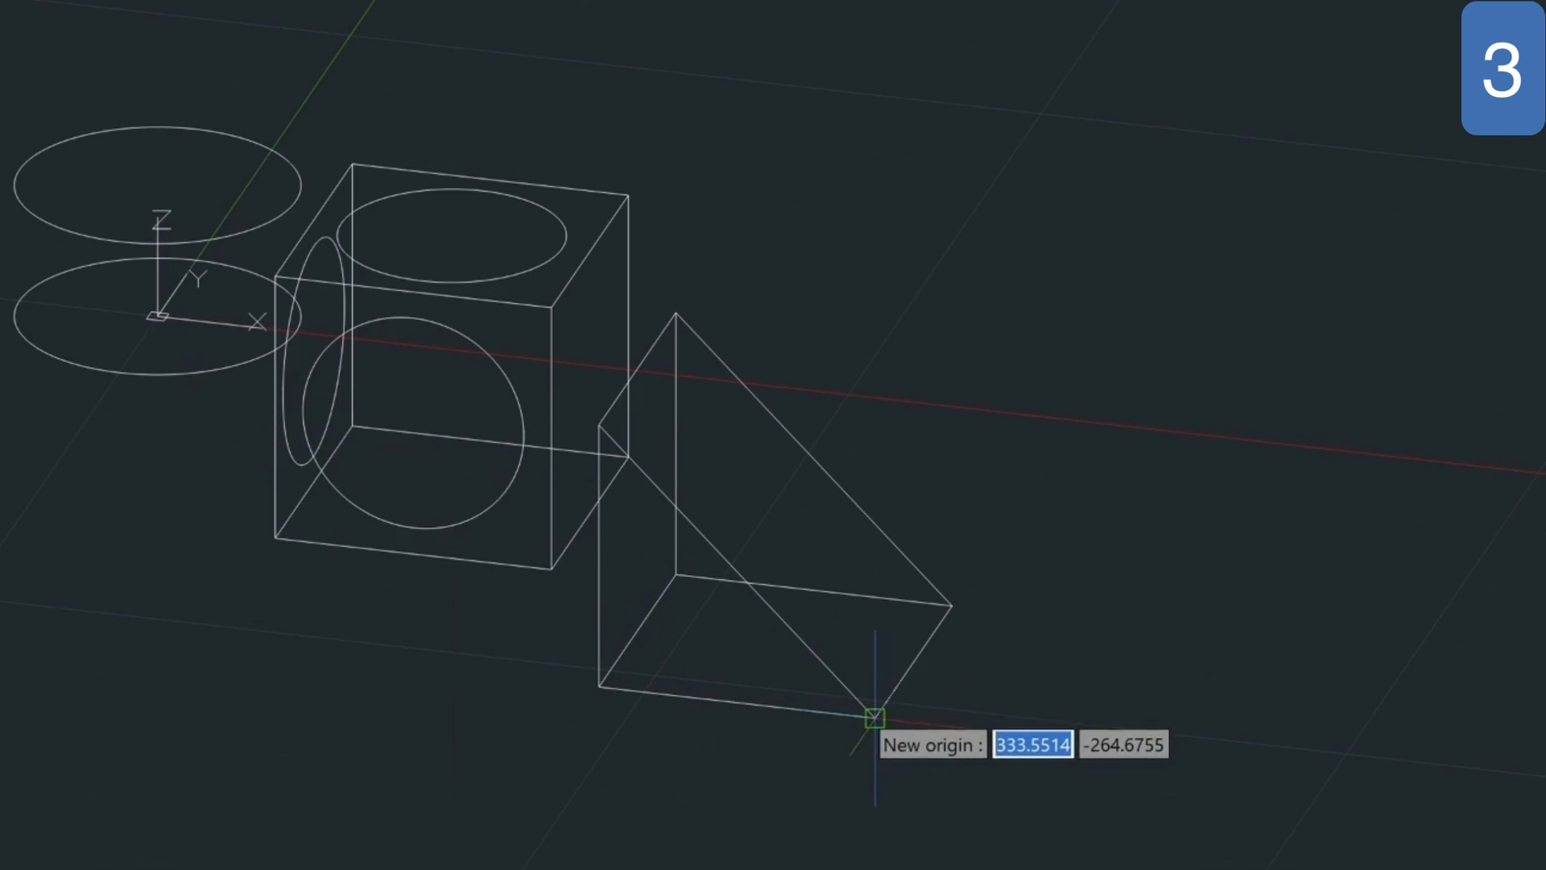
pyautogui.click(873, 717)
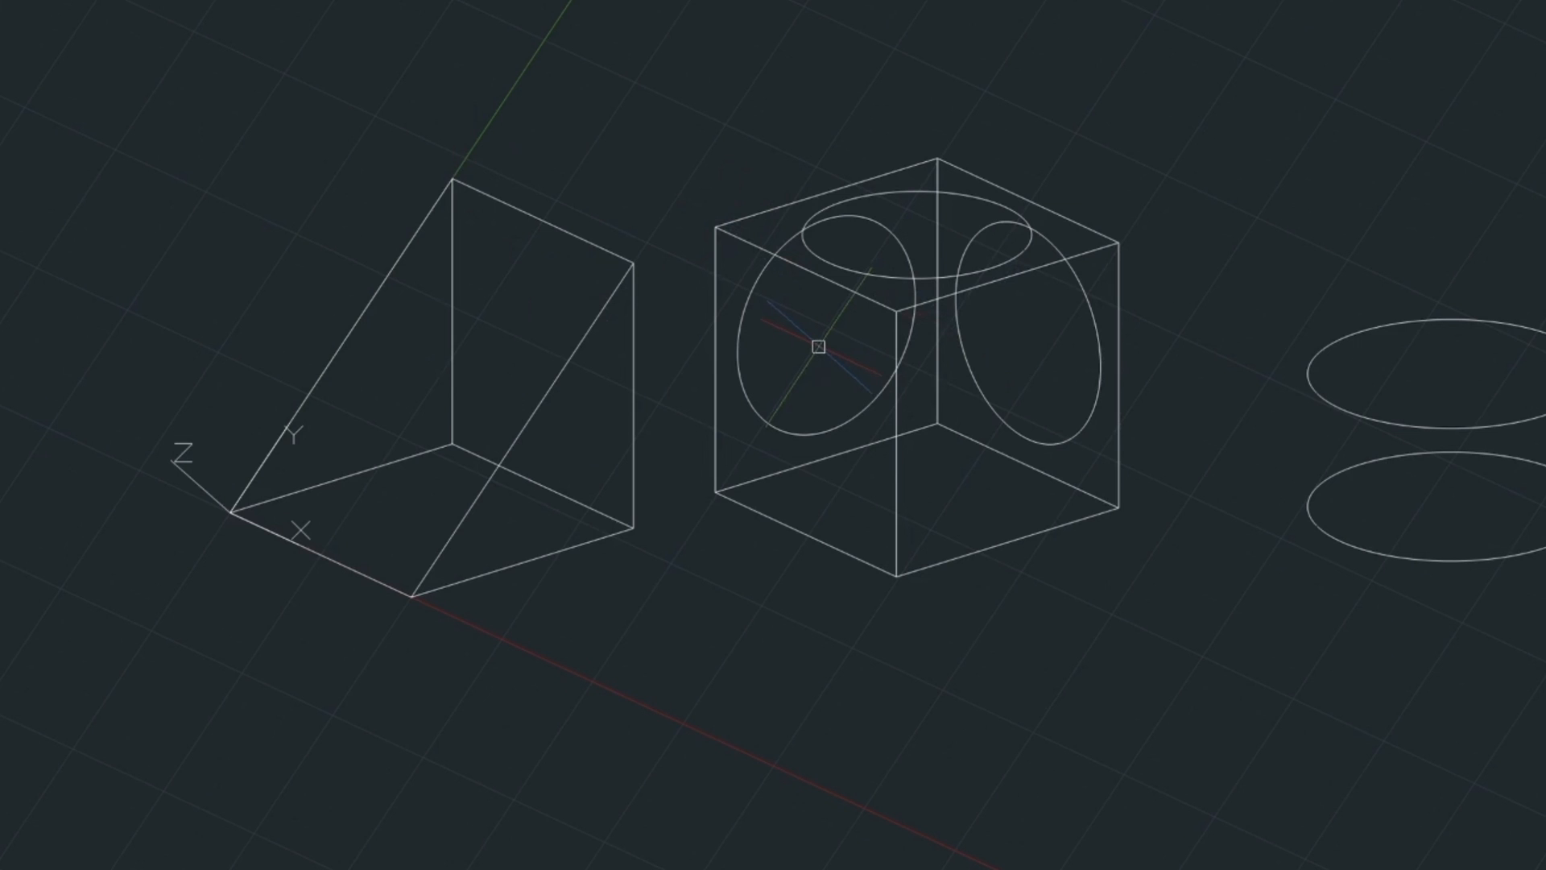
# - Start a circle (C) with its centre found by m2p between two points
pyautogui.write('C')
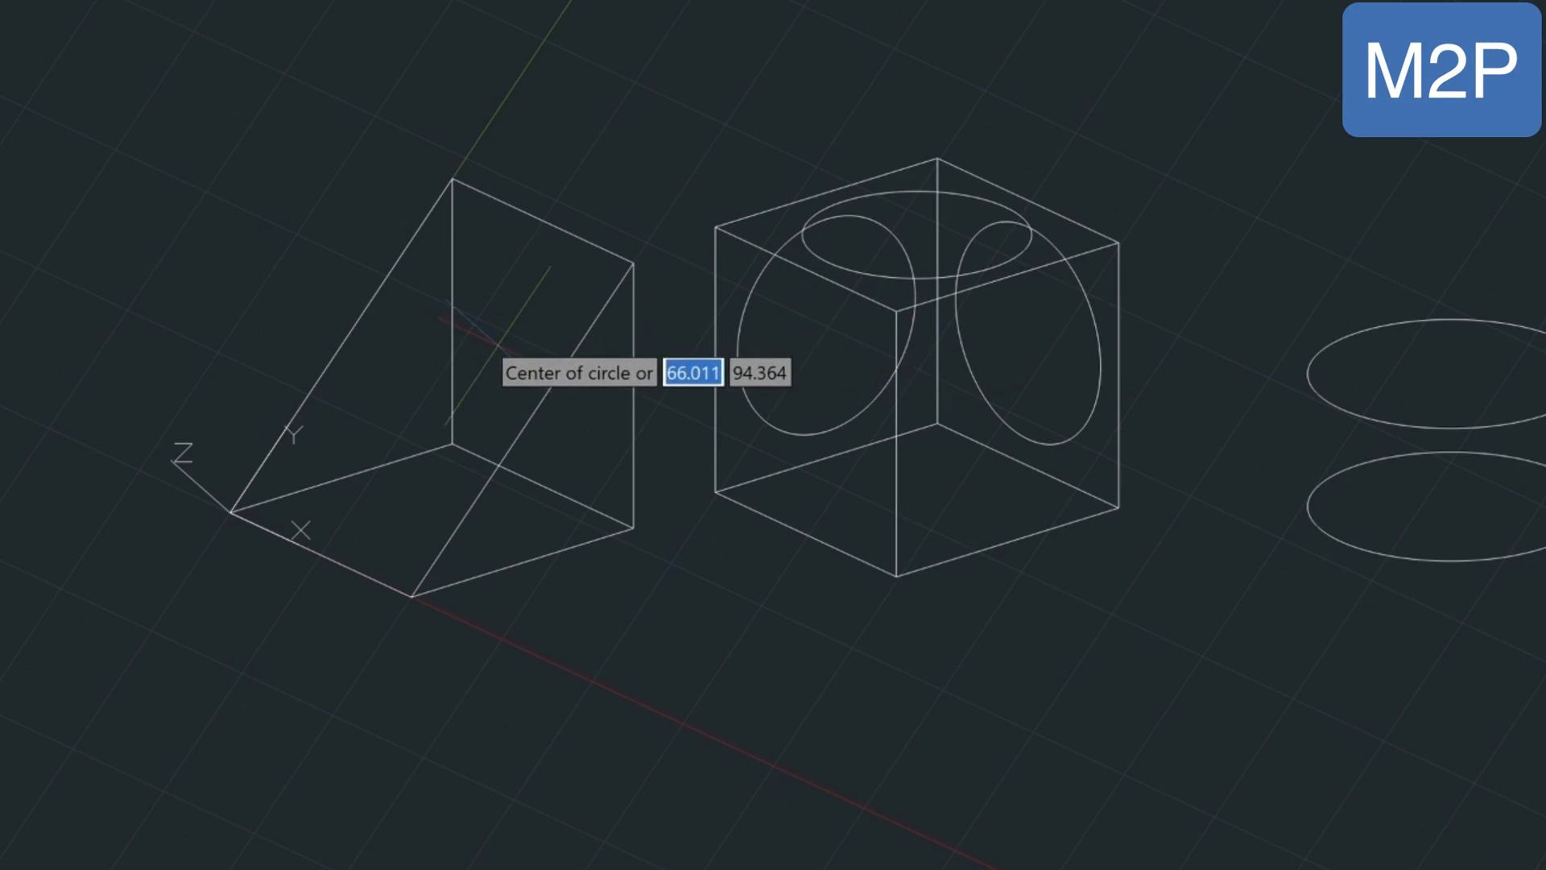
pyautogui.write('m2p')
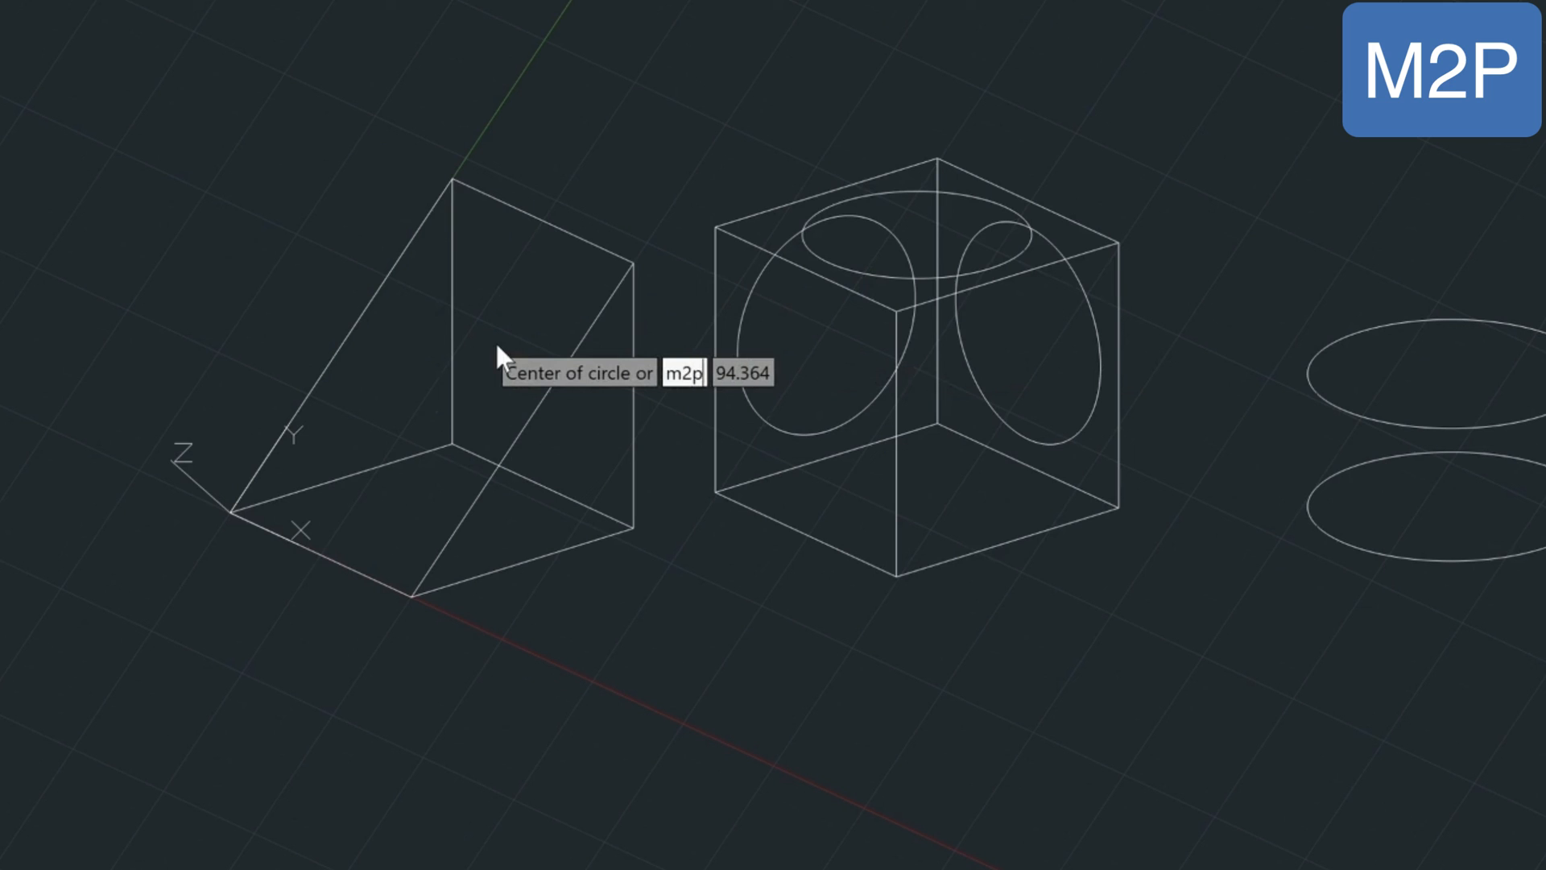